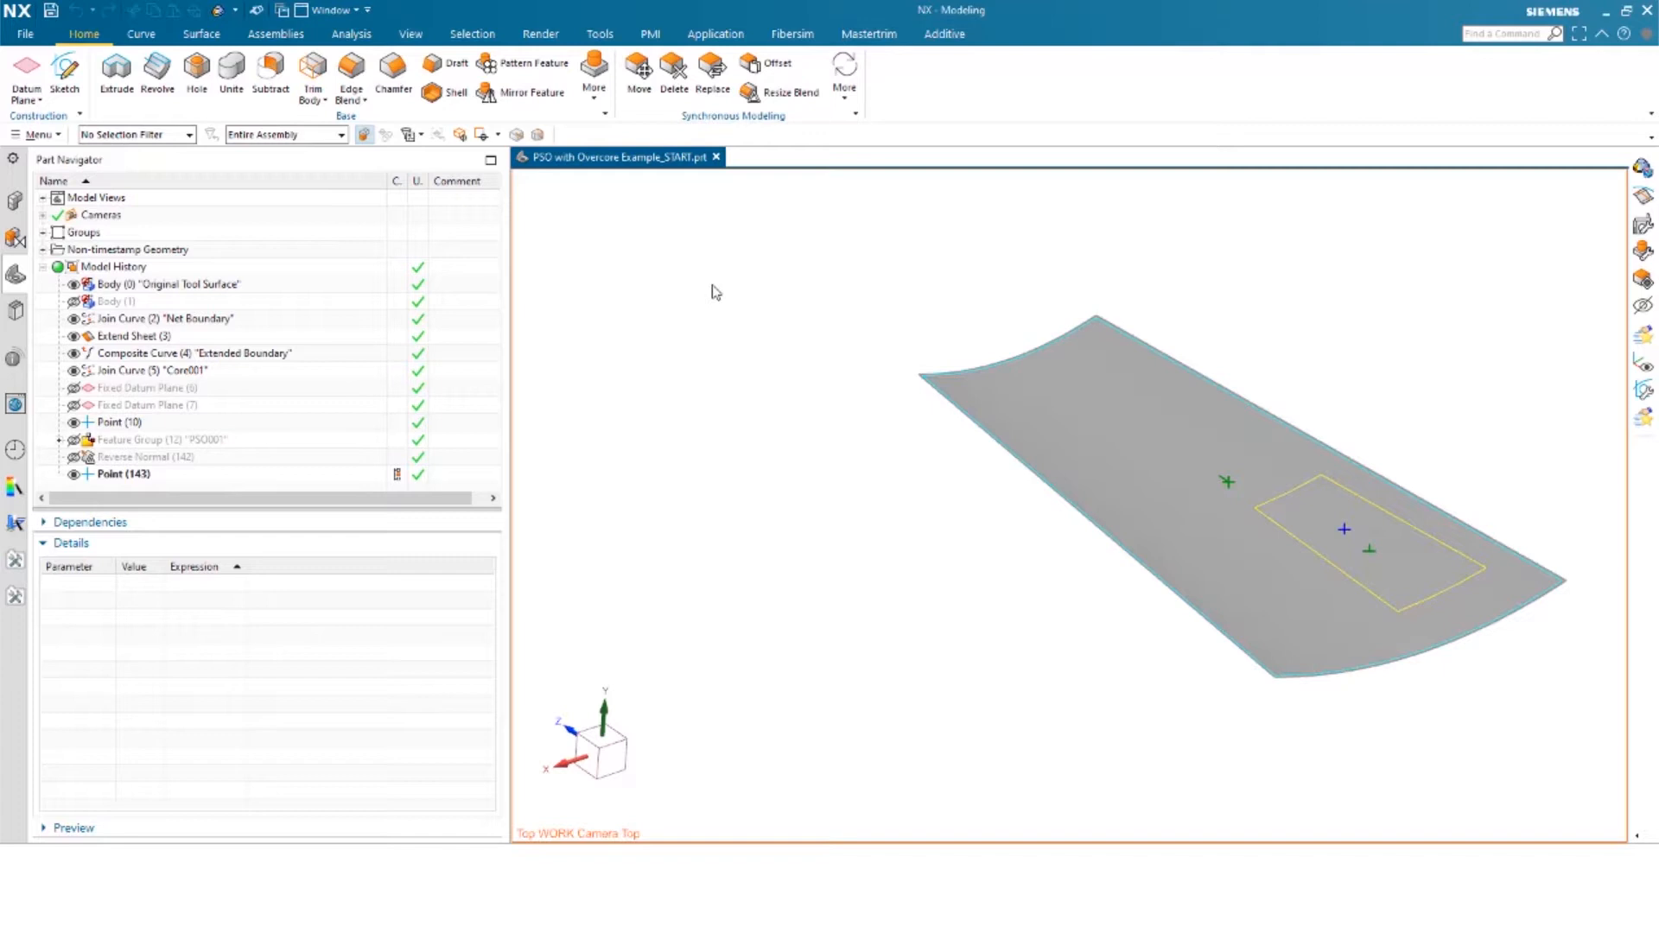
mouse_move(801, 35)
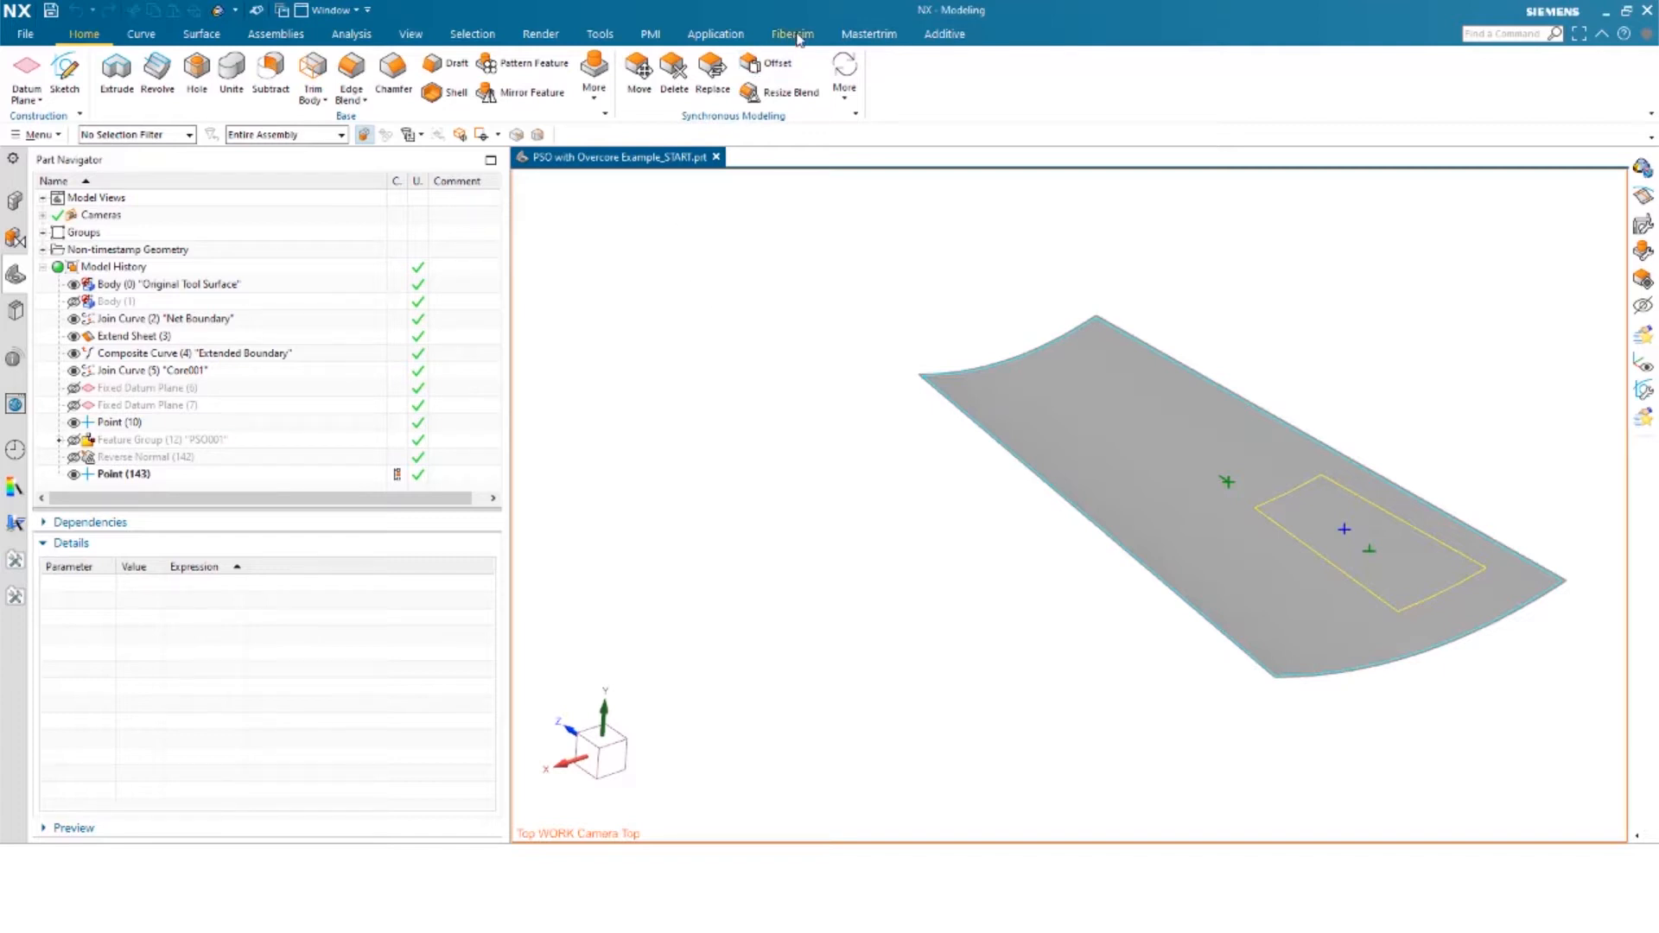
- Launch Fibersim and review the Advanced lists — laminates, rosettes, zones, core layers — then return to the PSO applications
click(792, 33)
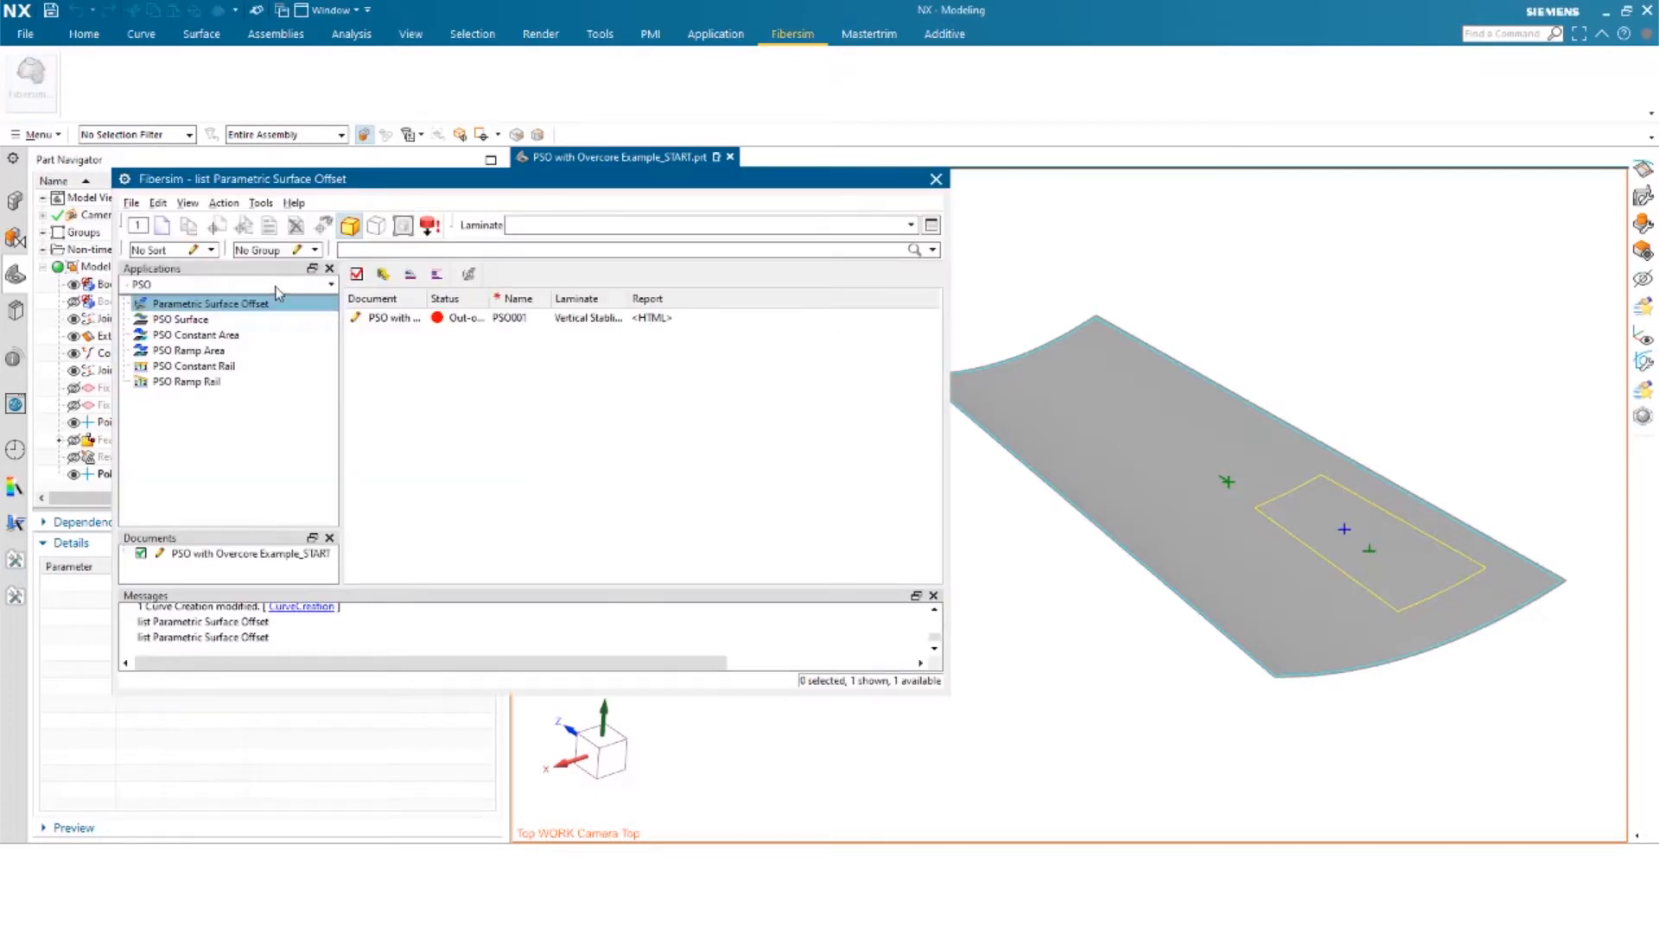
click(323, 284)
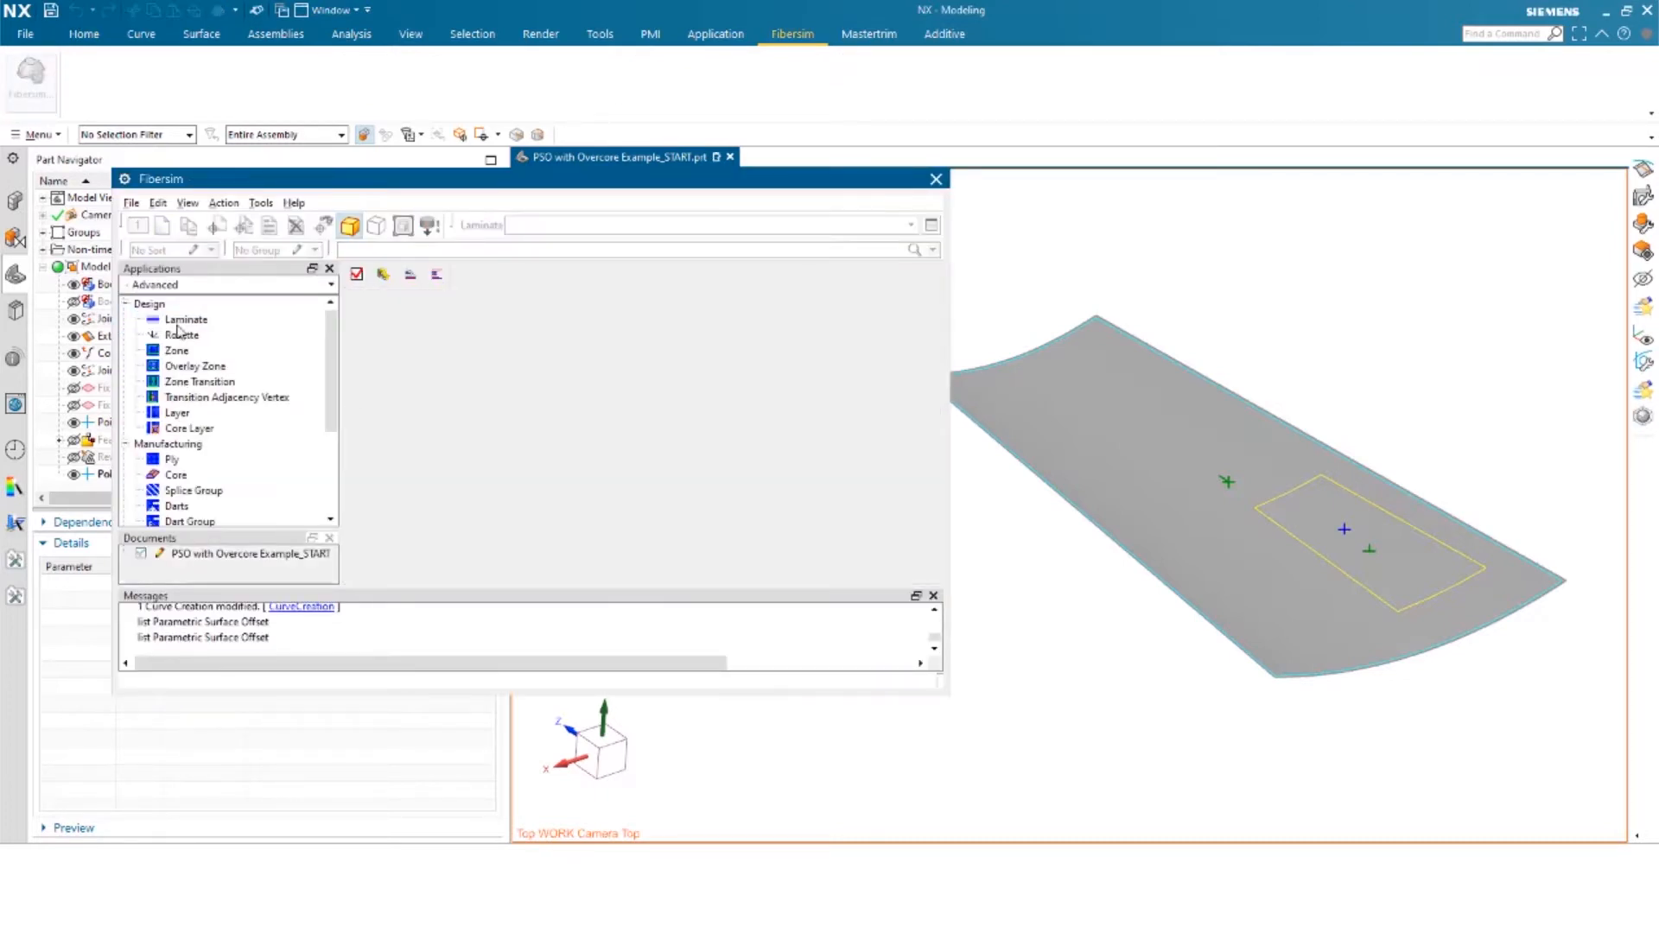
click(187, 318)
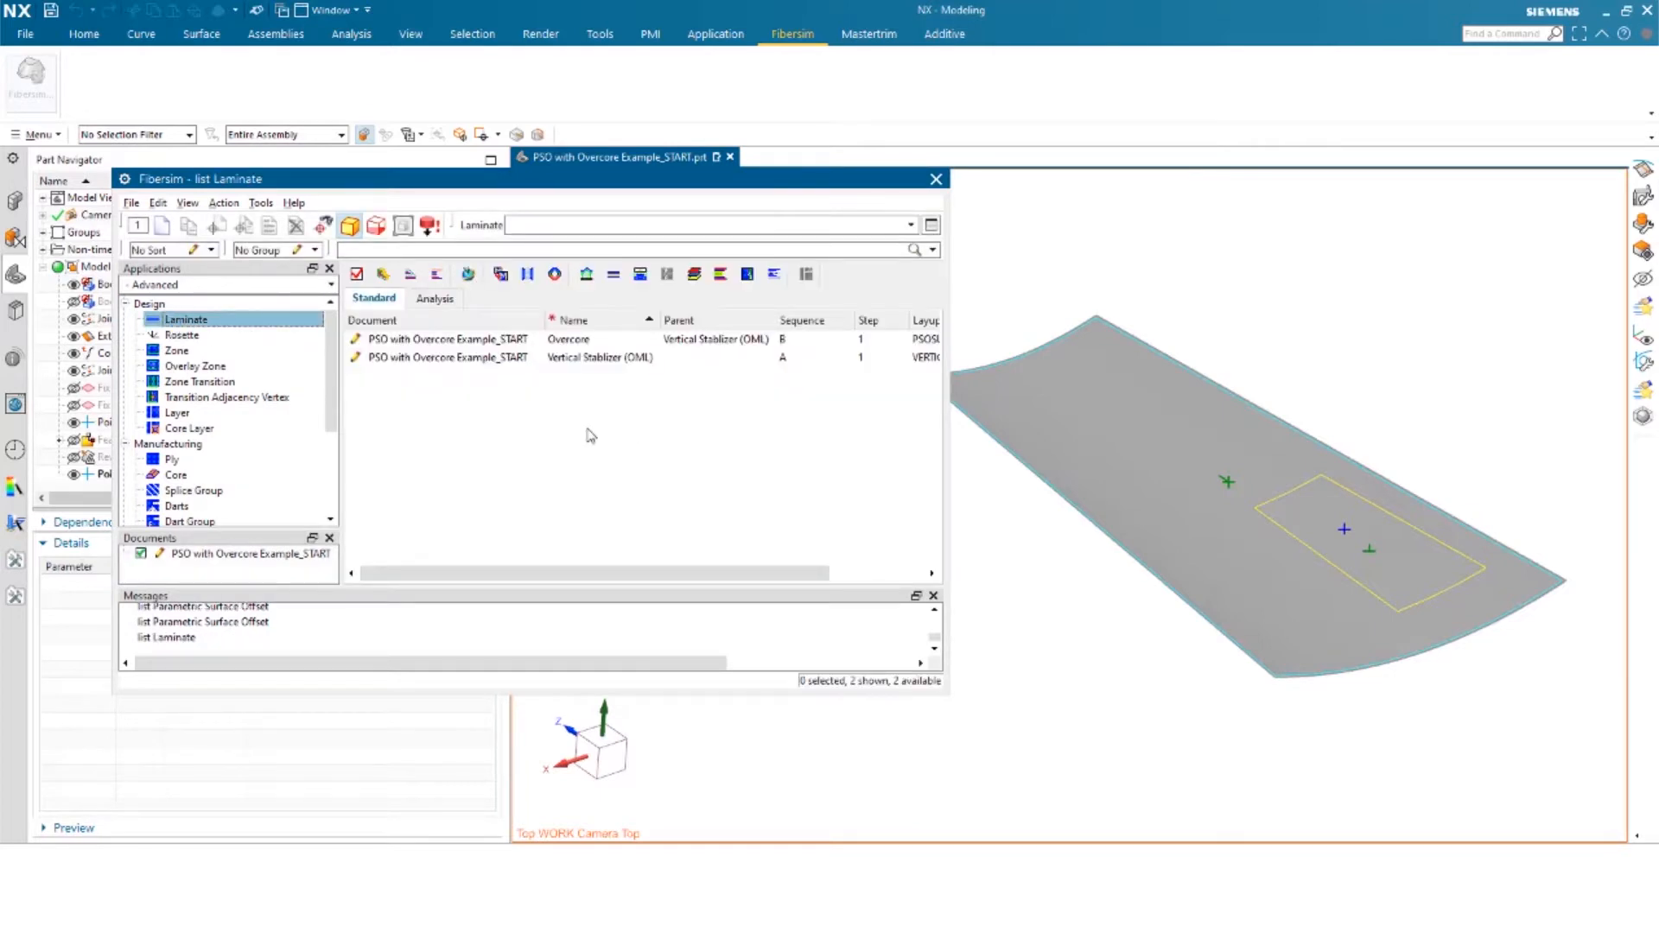
mouse_move(564, 357)
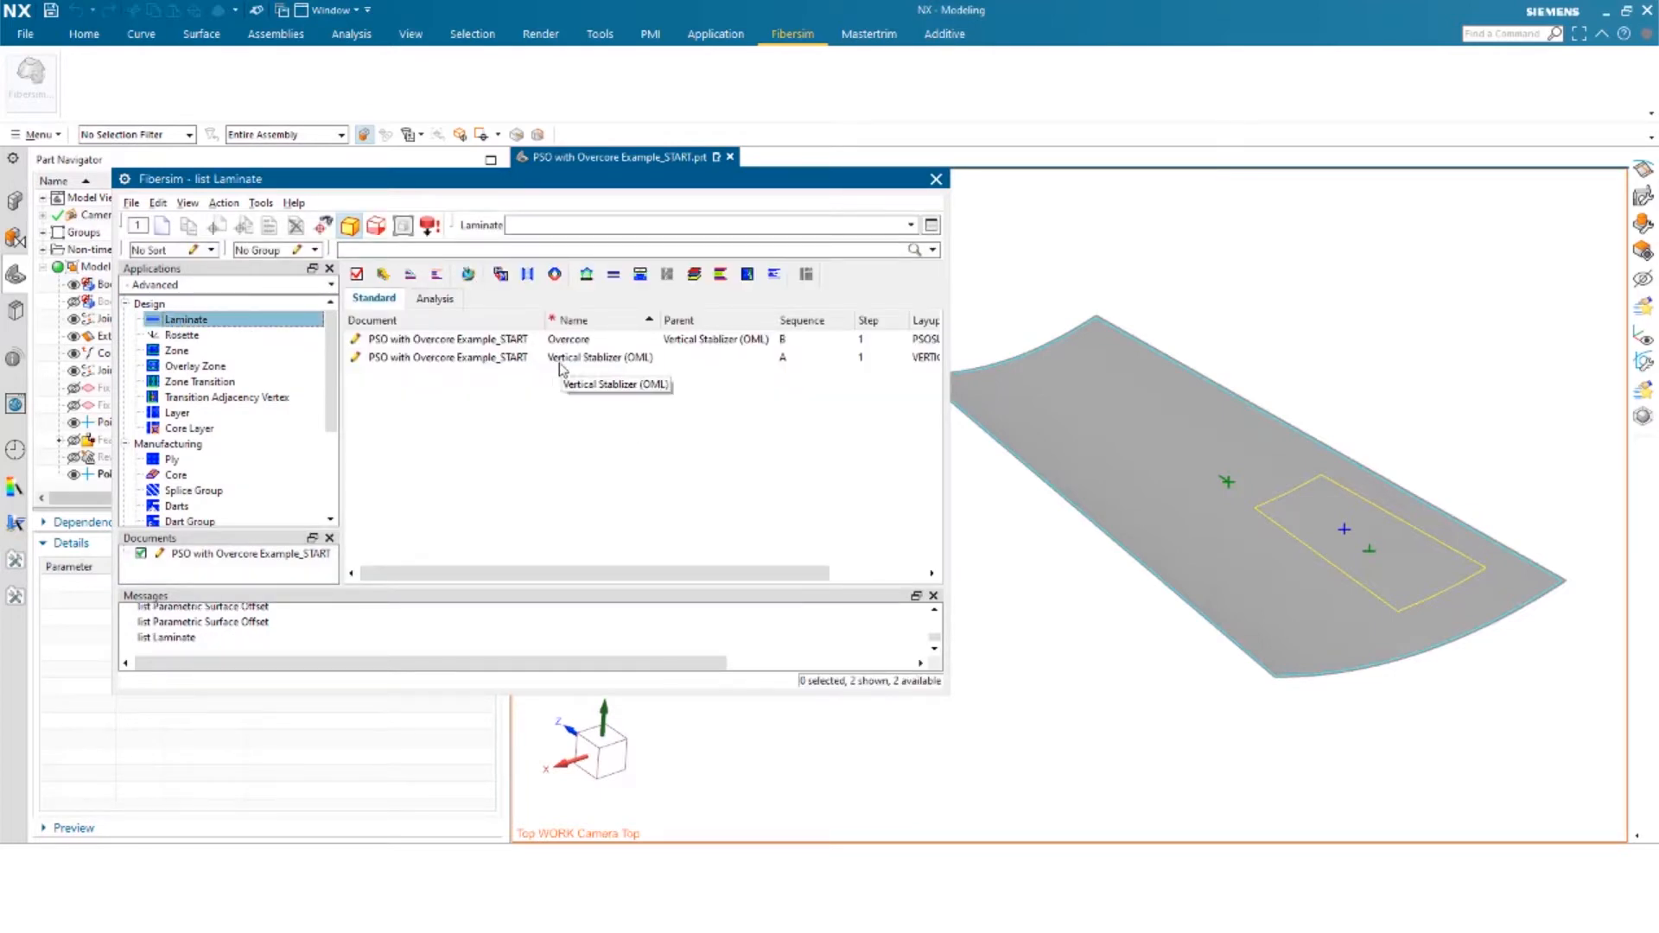
mouse_move(570, 349)
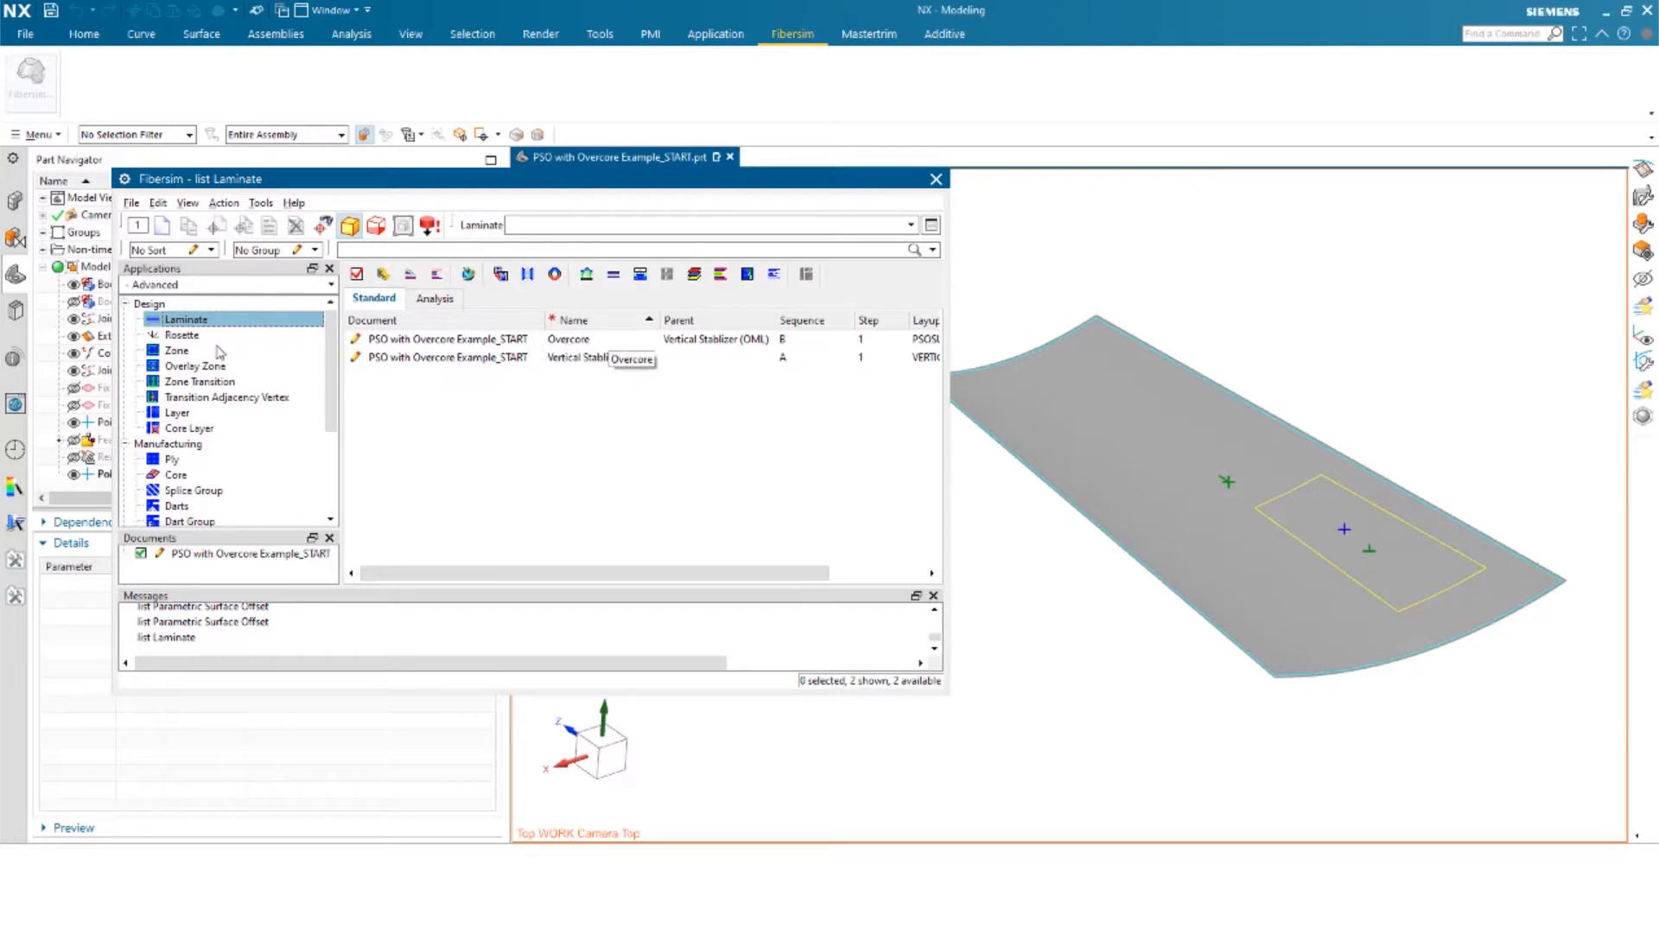
click(183, 335)
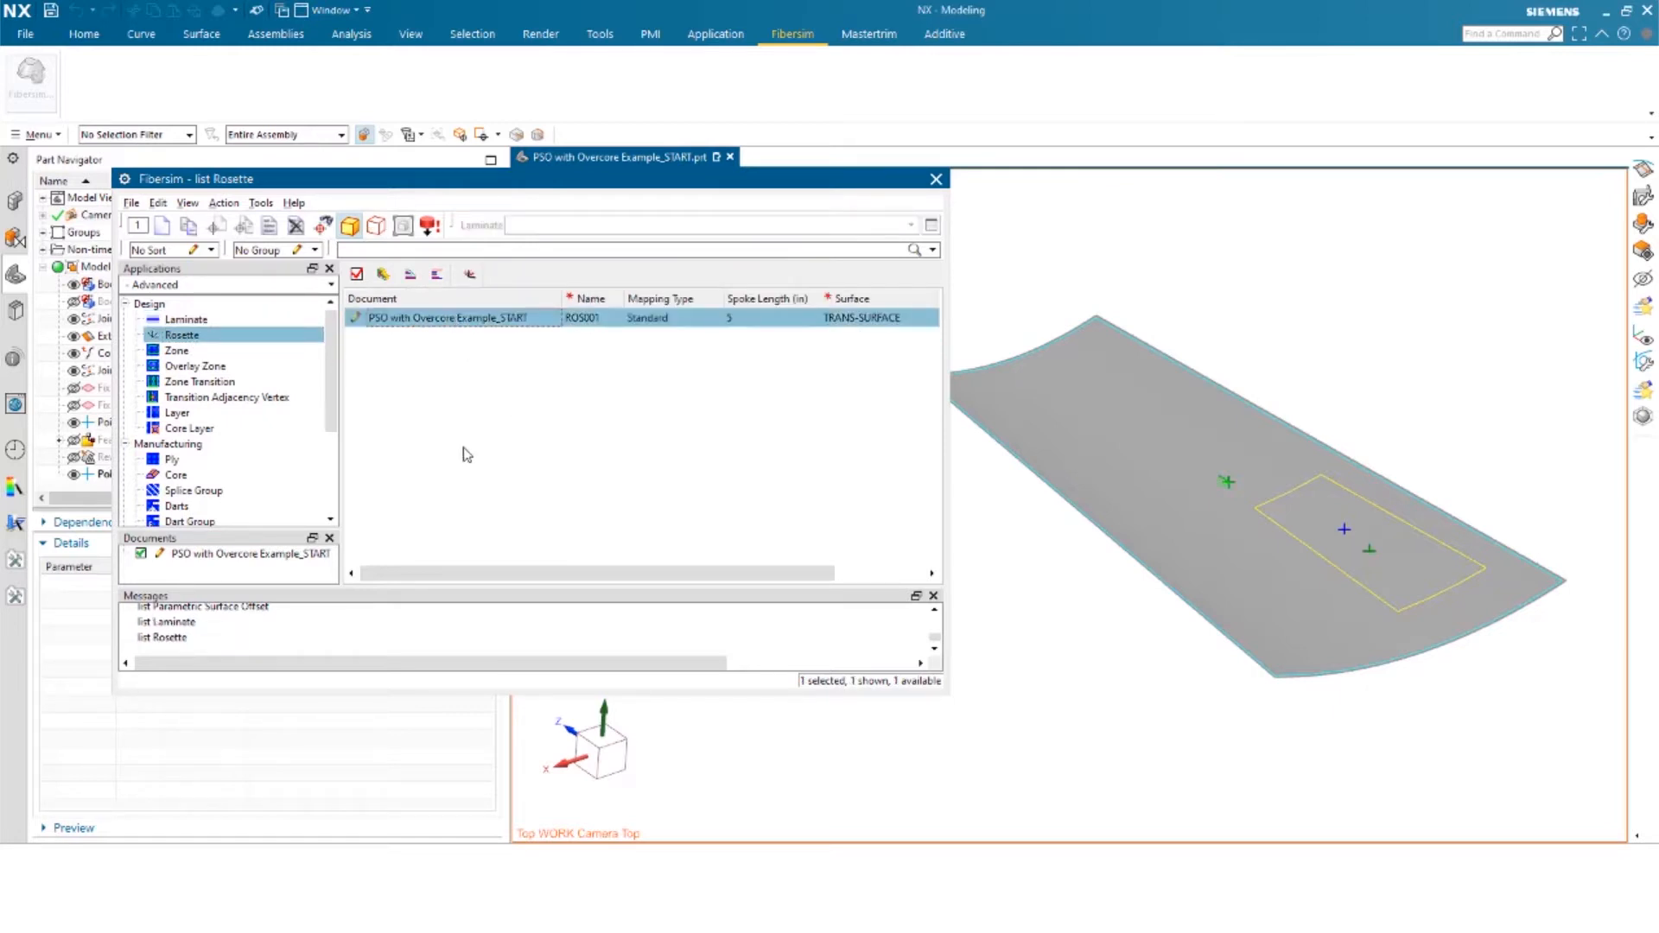
click(176, 411)
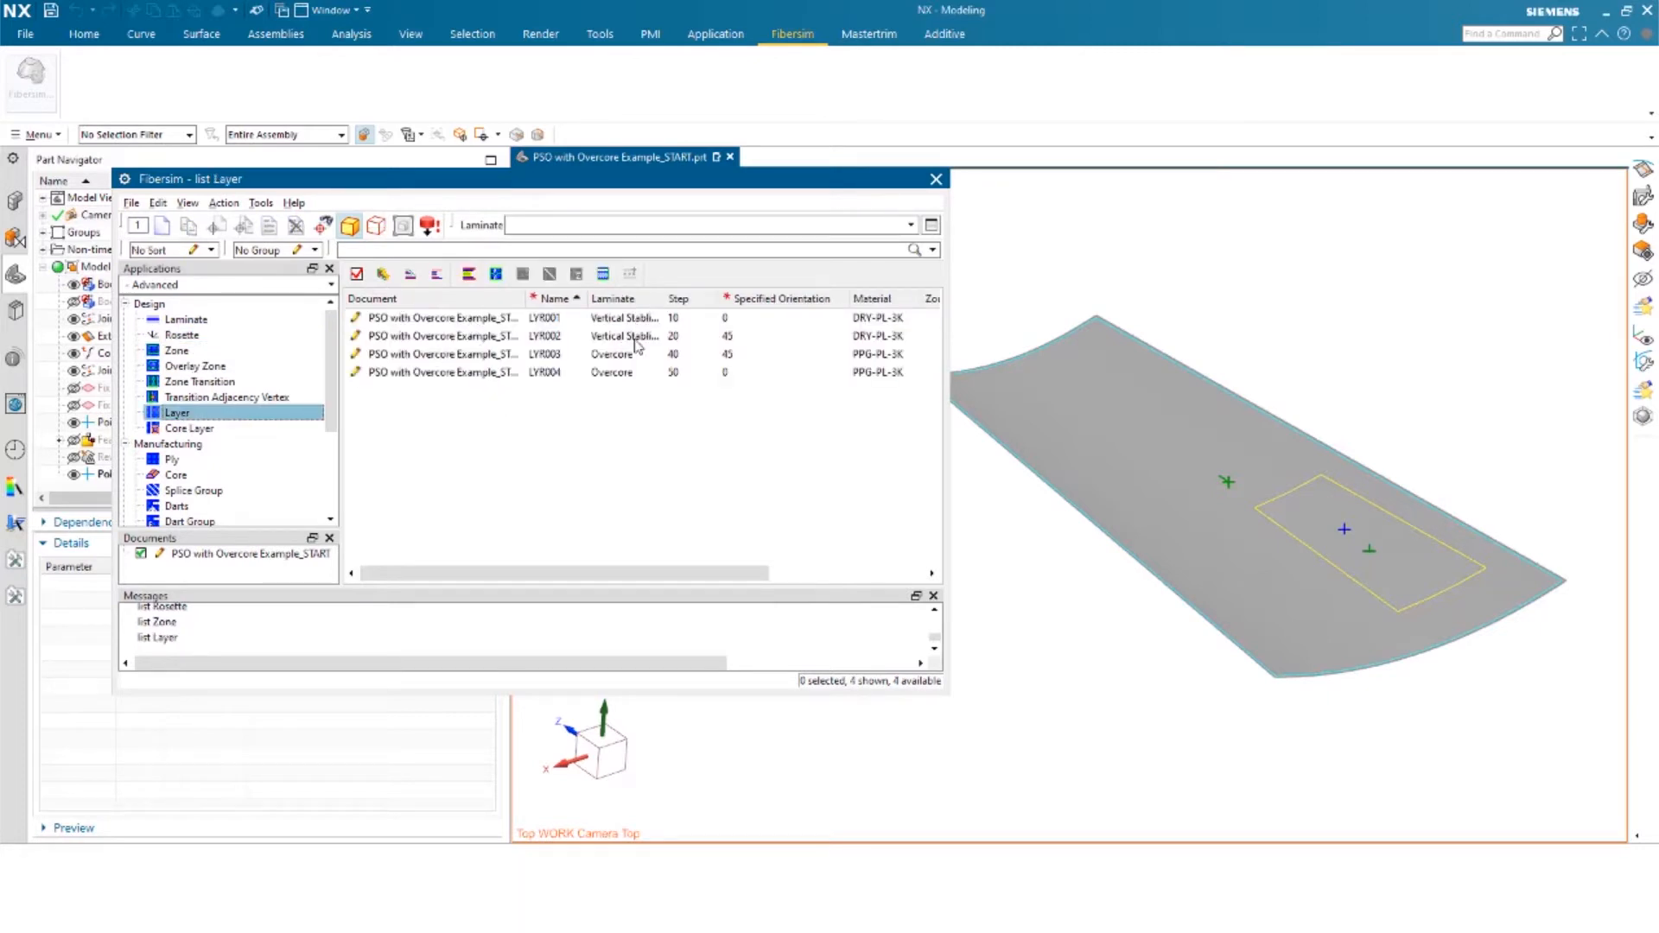
mouse_move(625, 353)
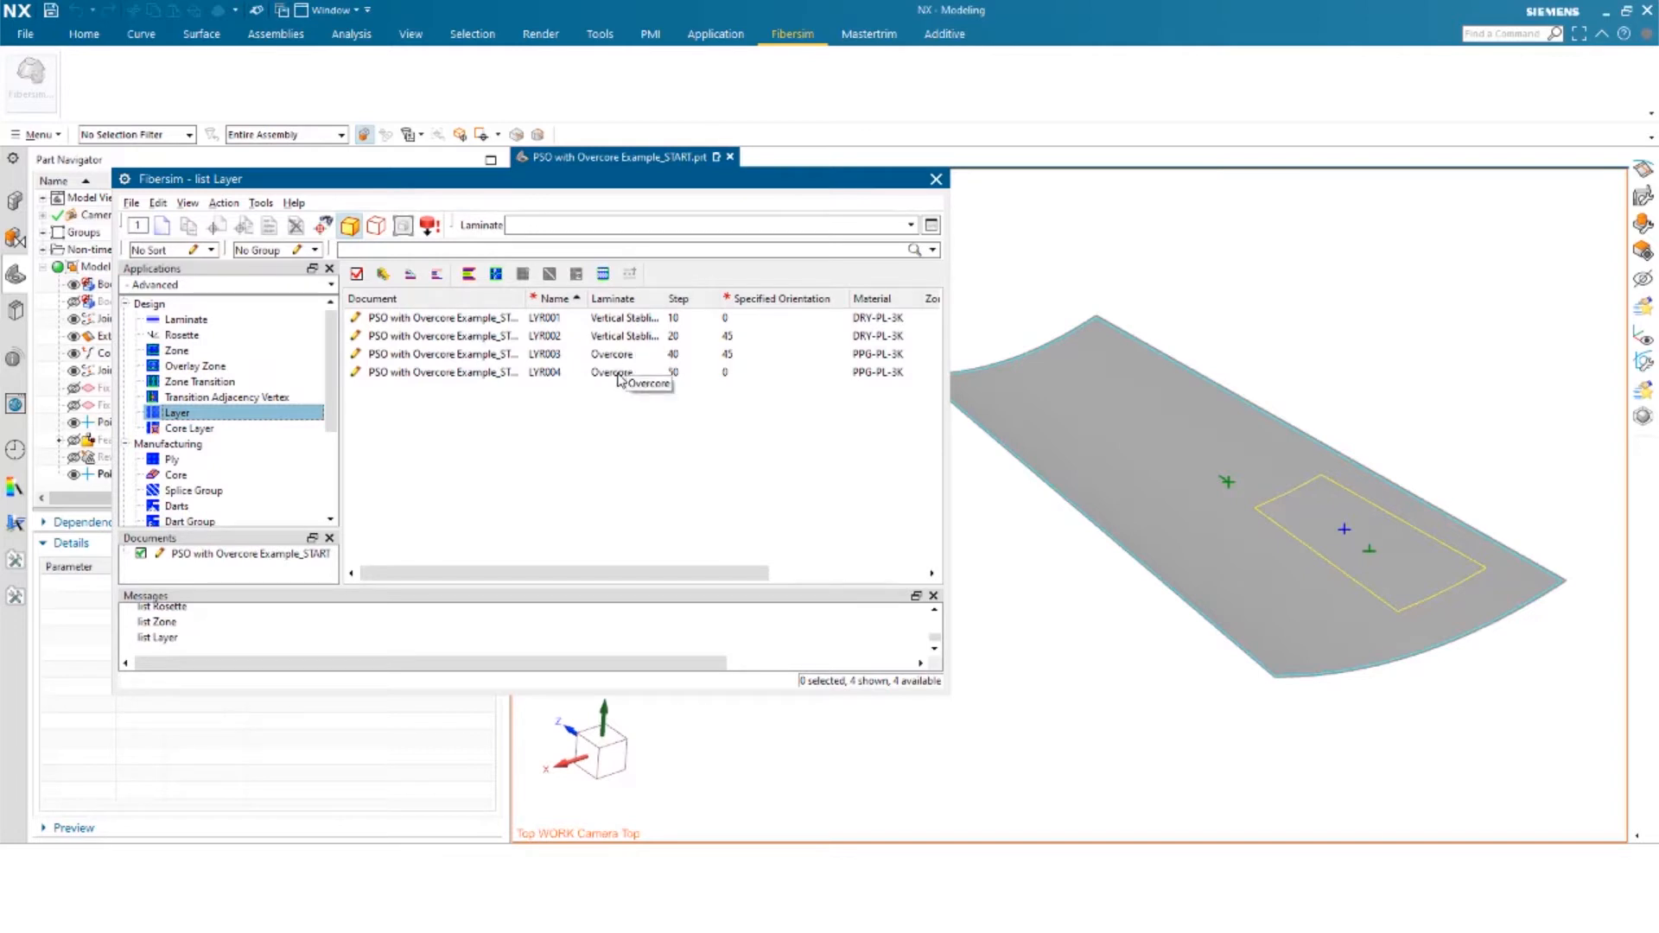
click(190, 428)
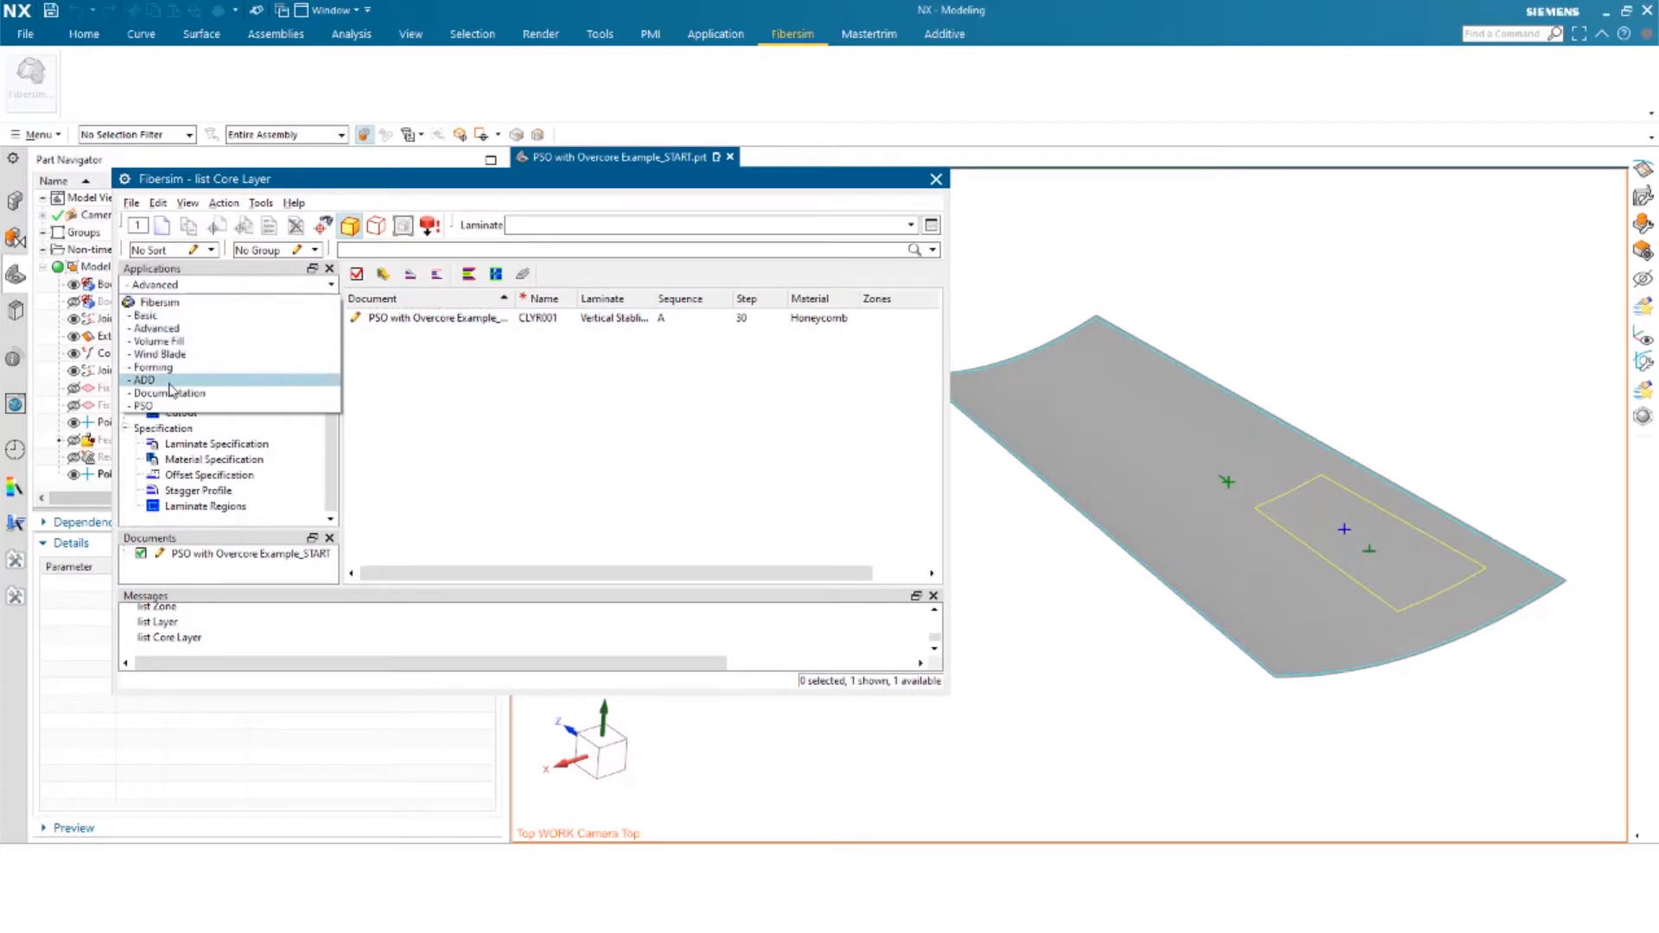
click(147, 404)
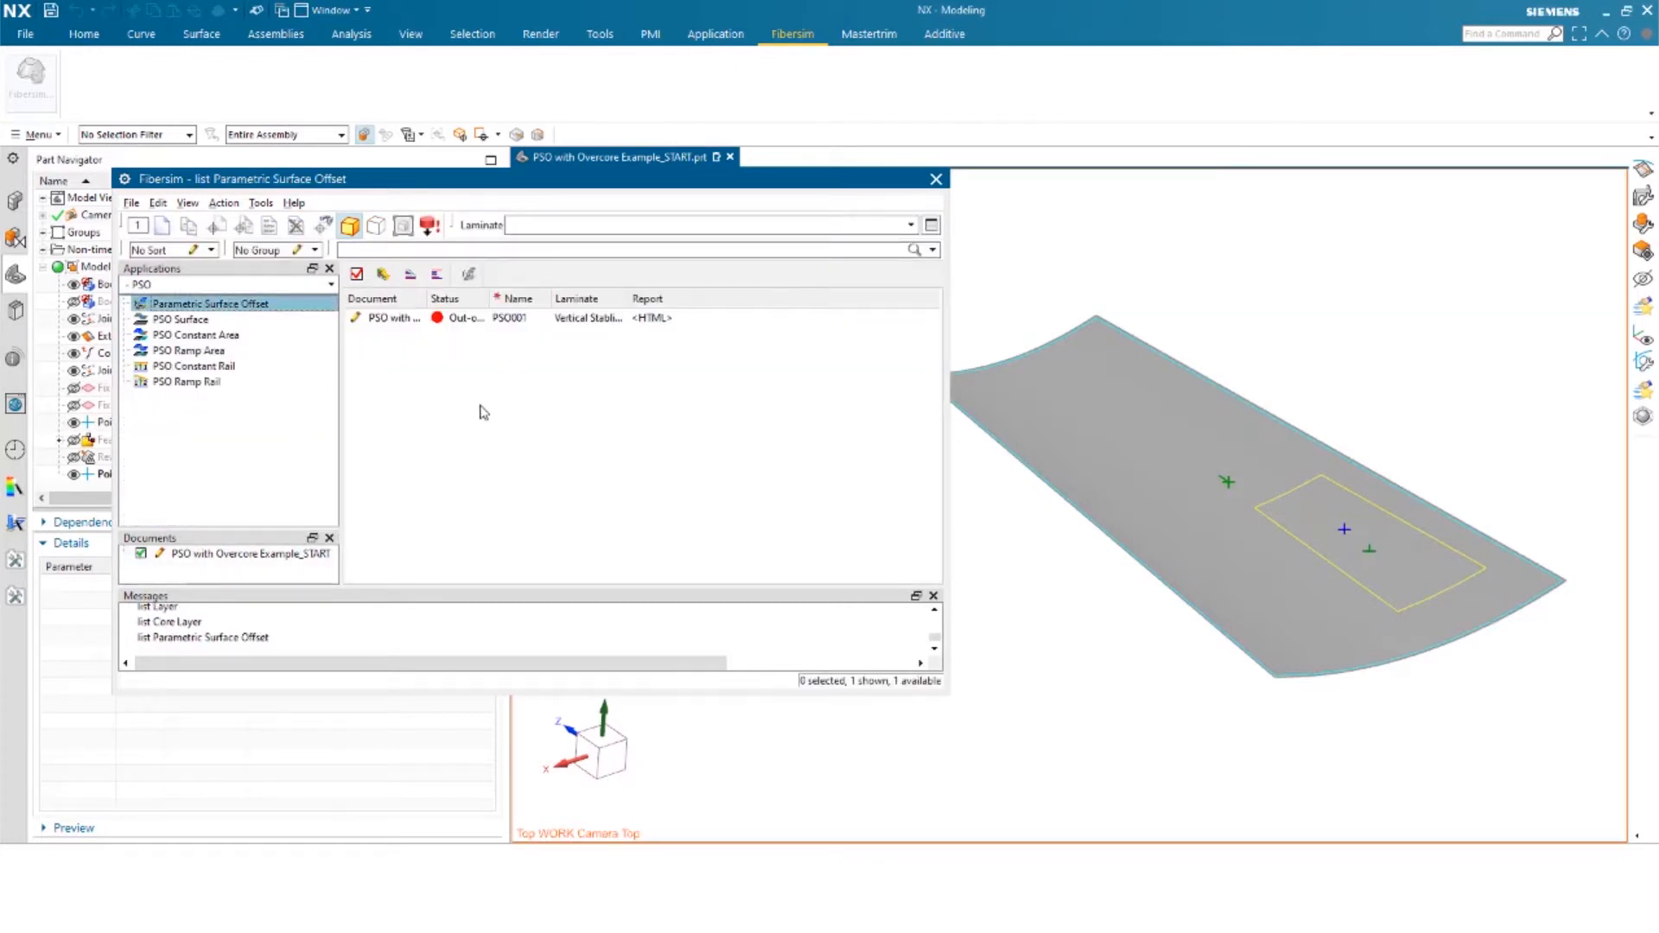
click(391, 318)
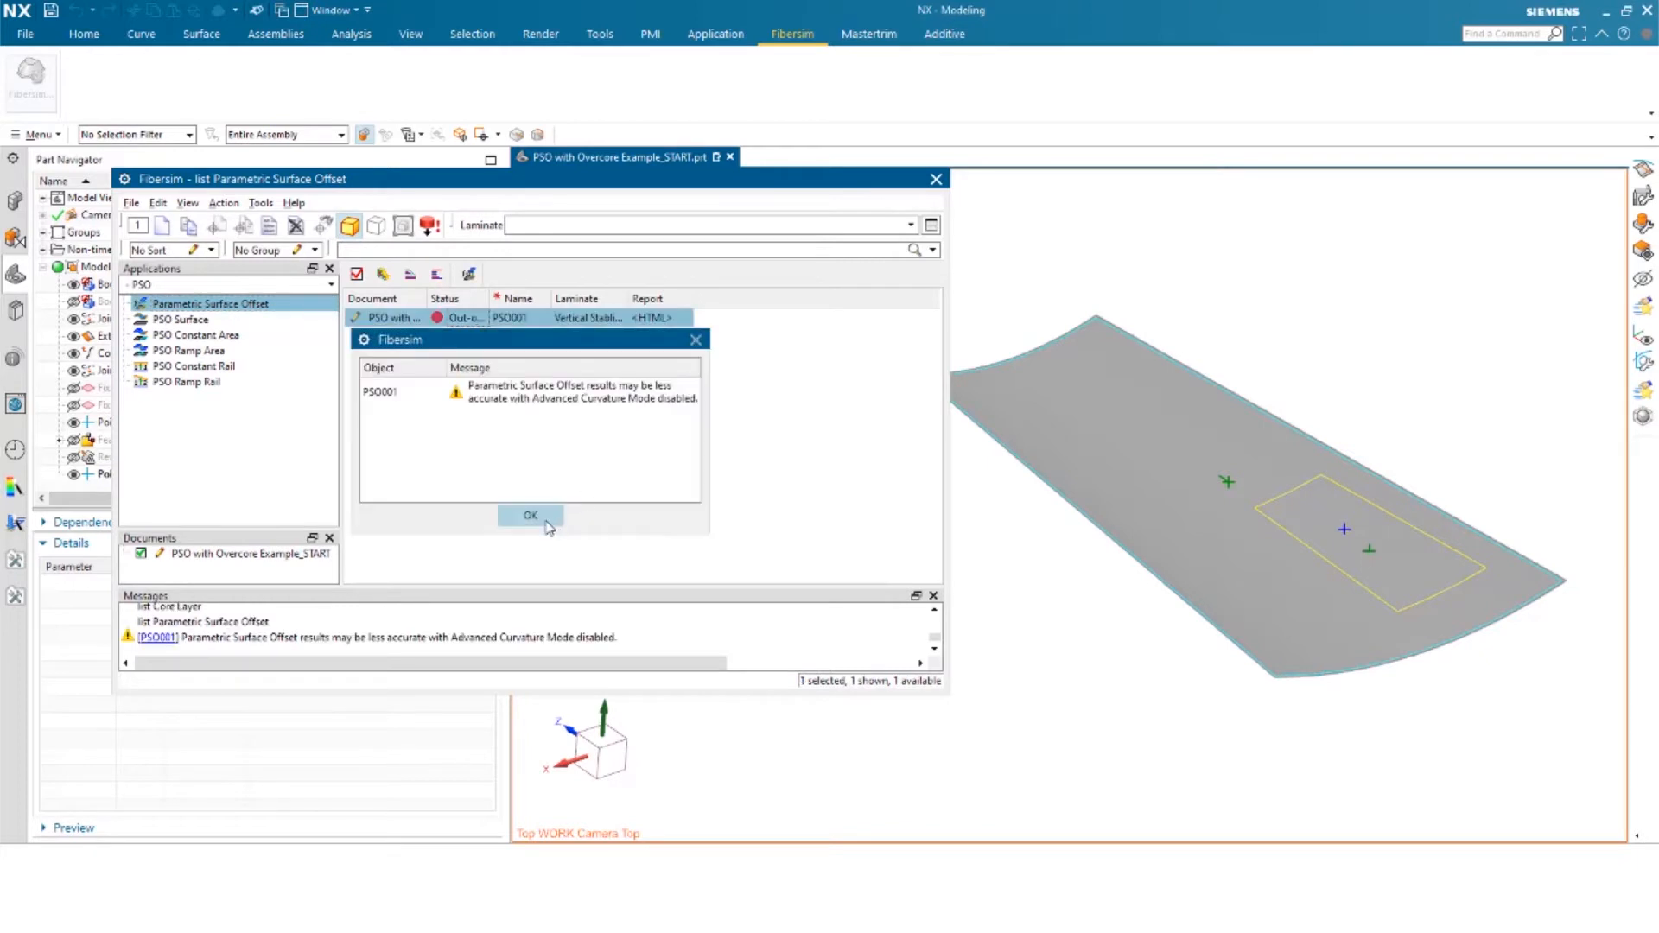
click(531, 515)
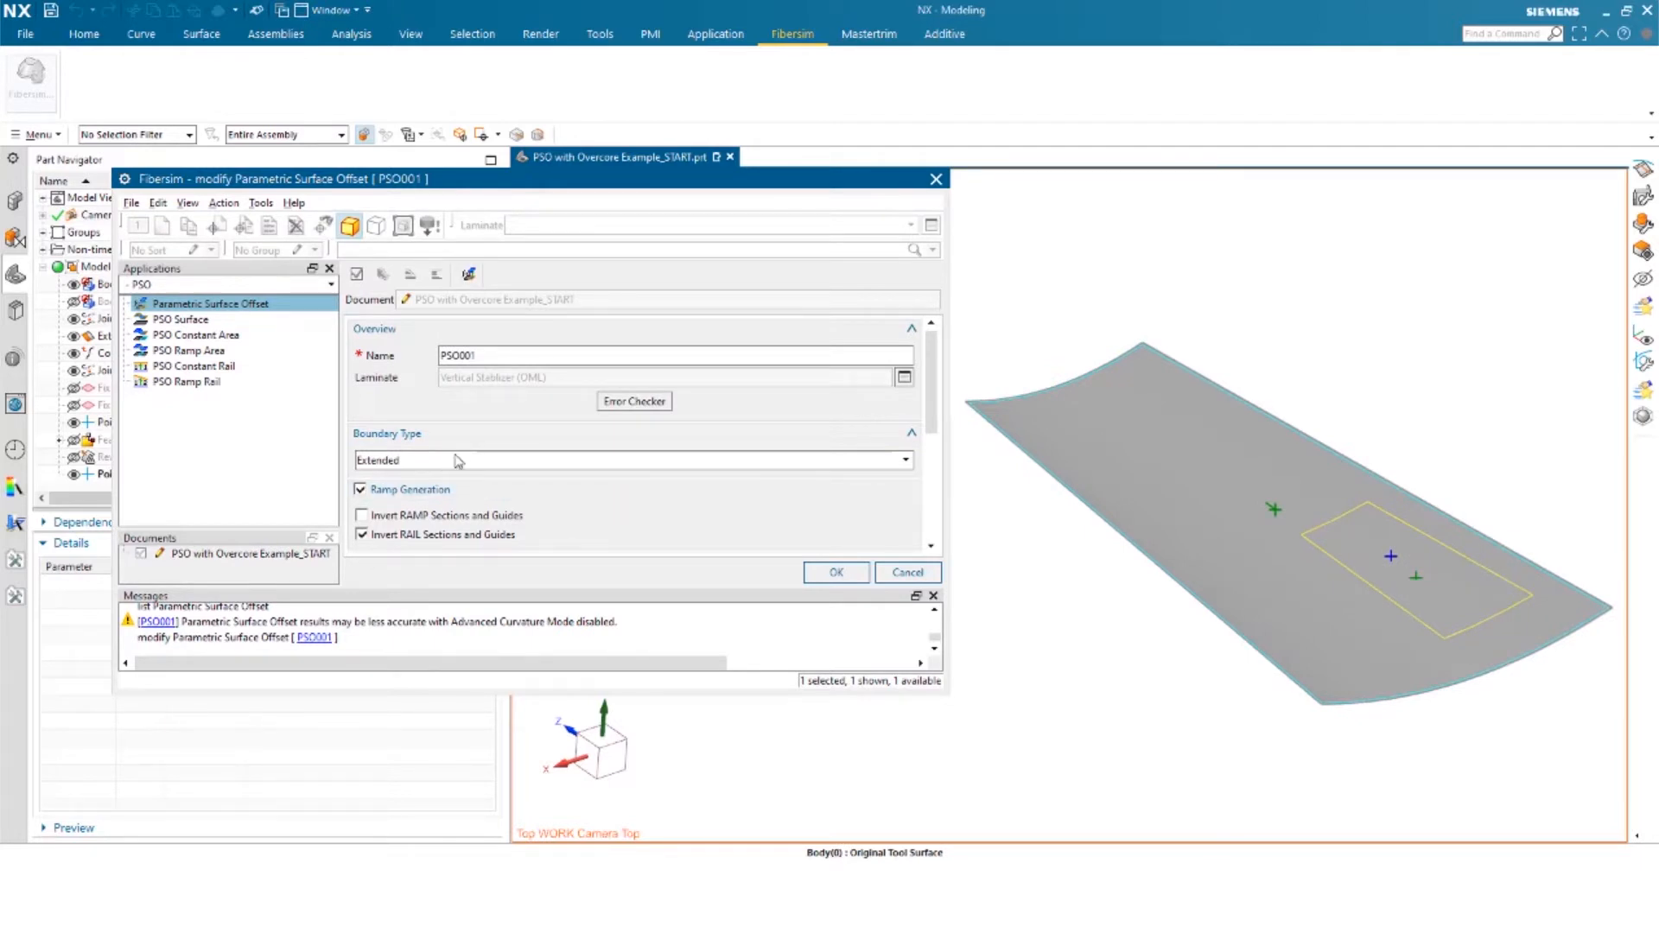
mouse_move(864, 525)
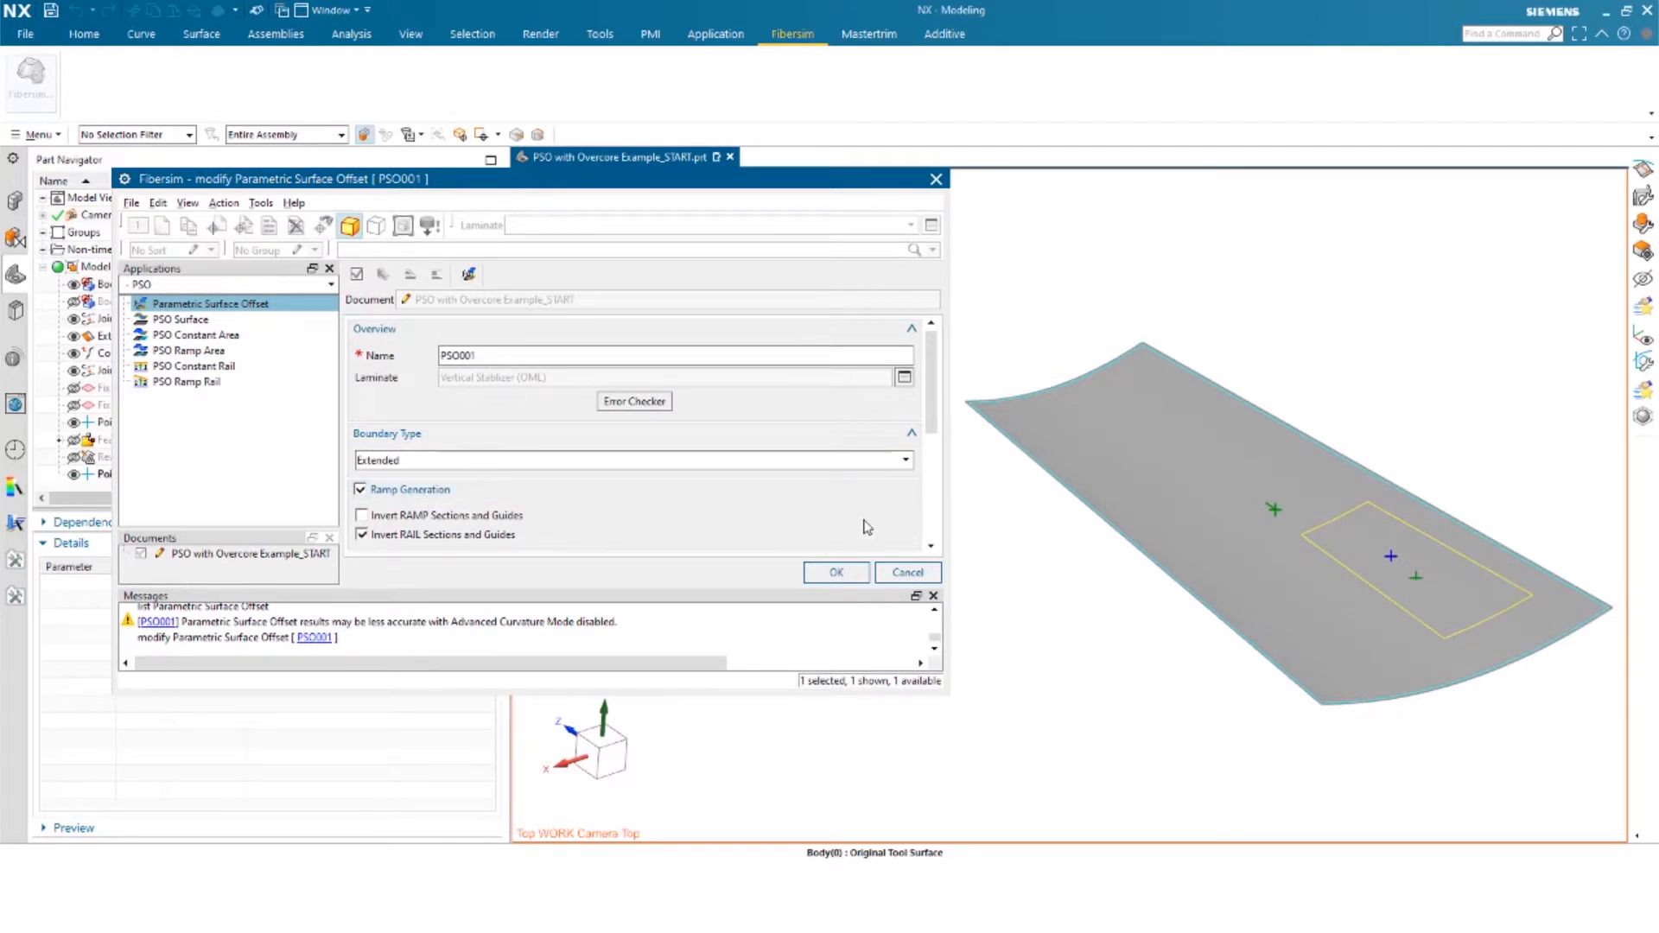
scroll(down, 3)
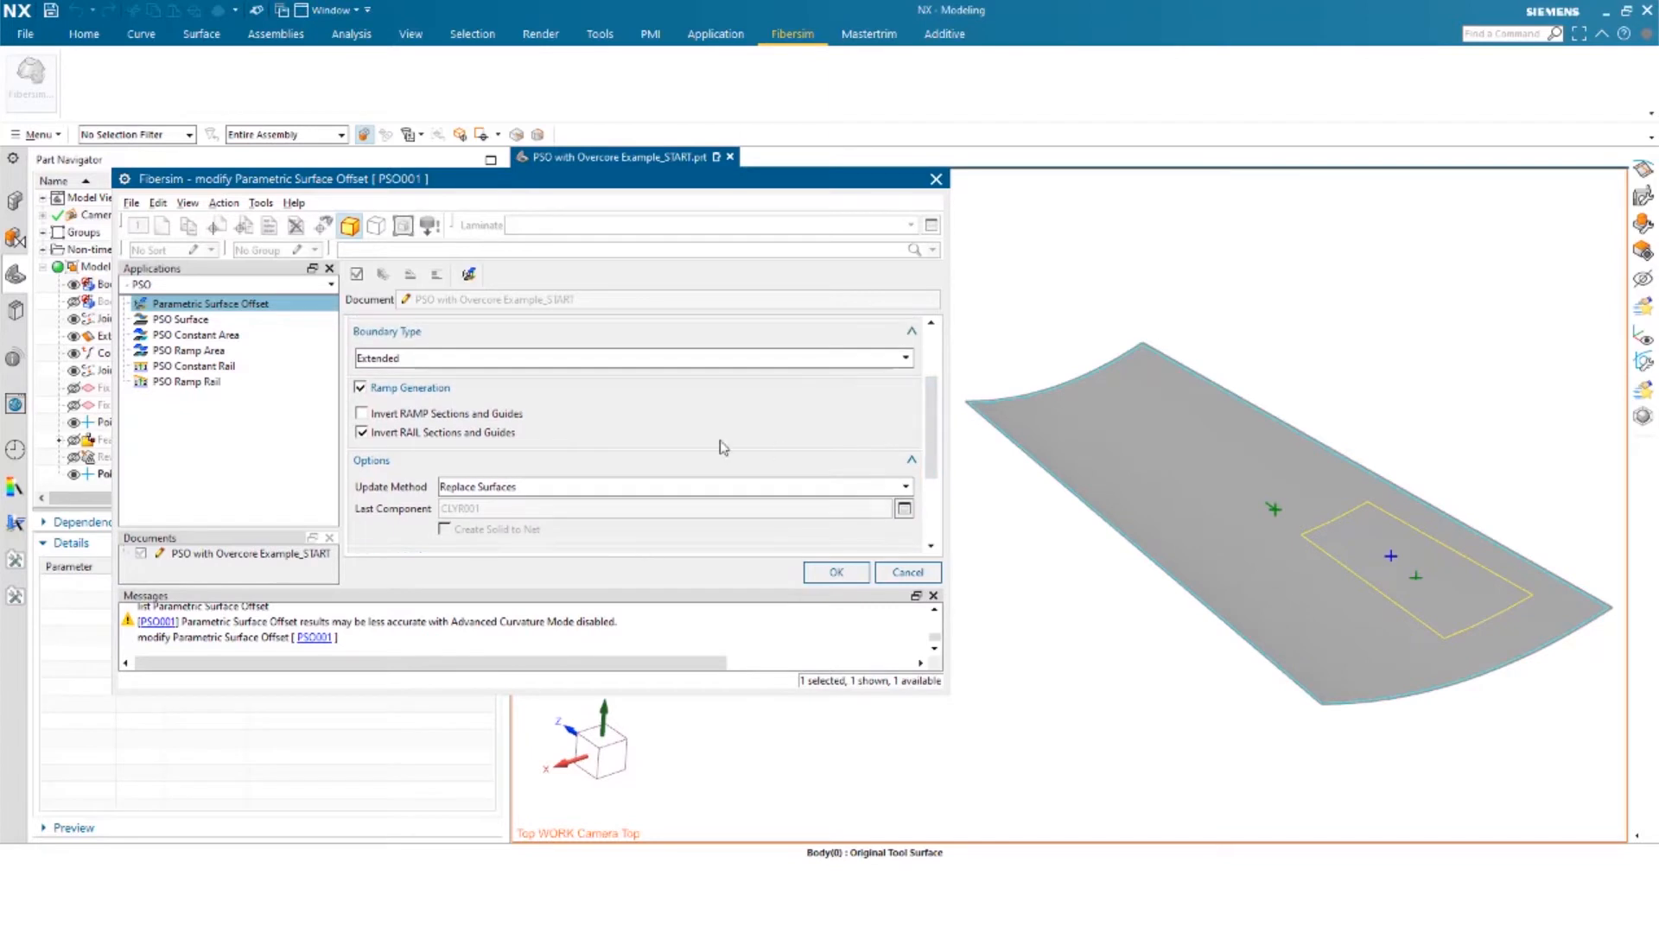
mouse_move(516, 422)
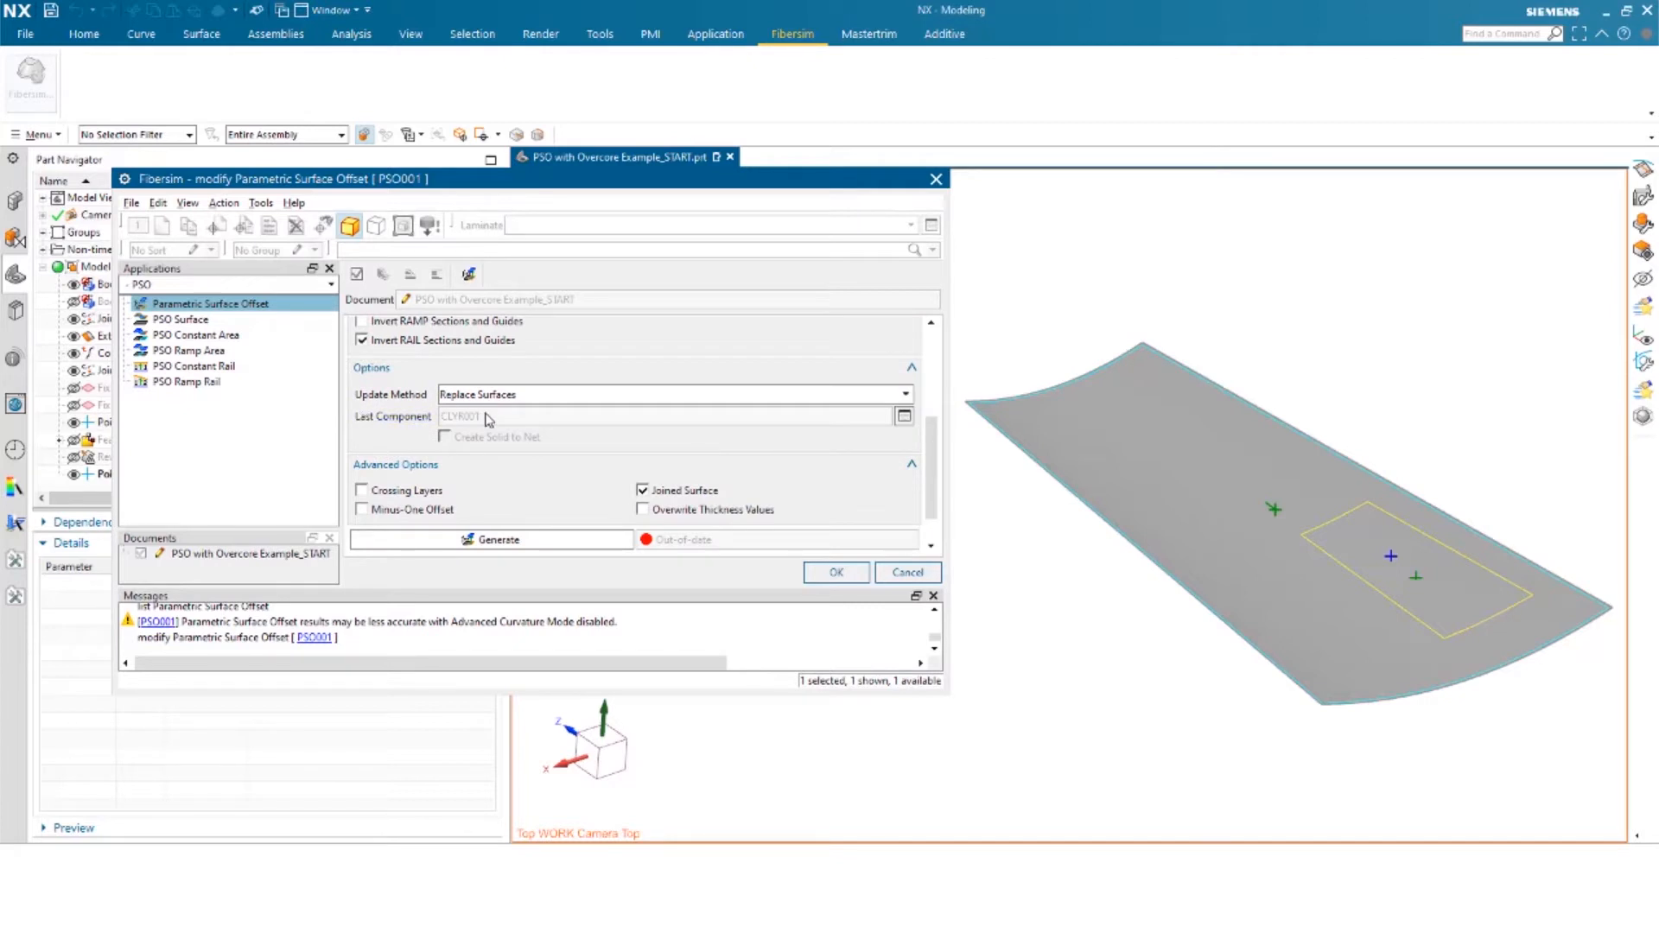
mouse_move(477, 418)
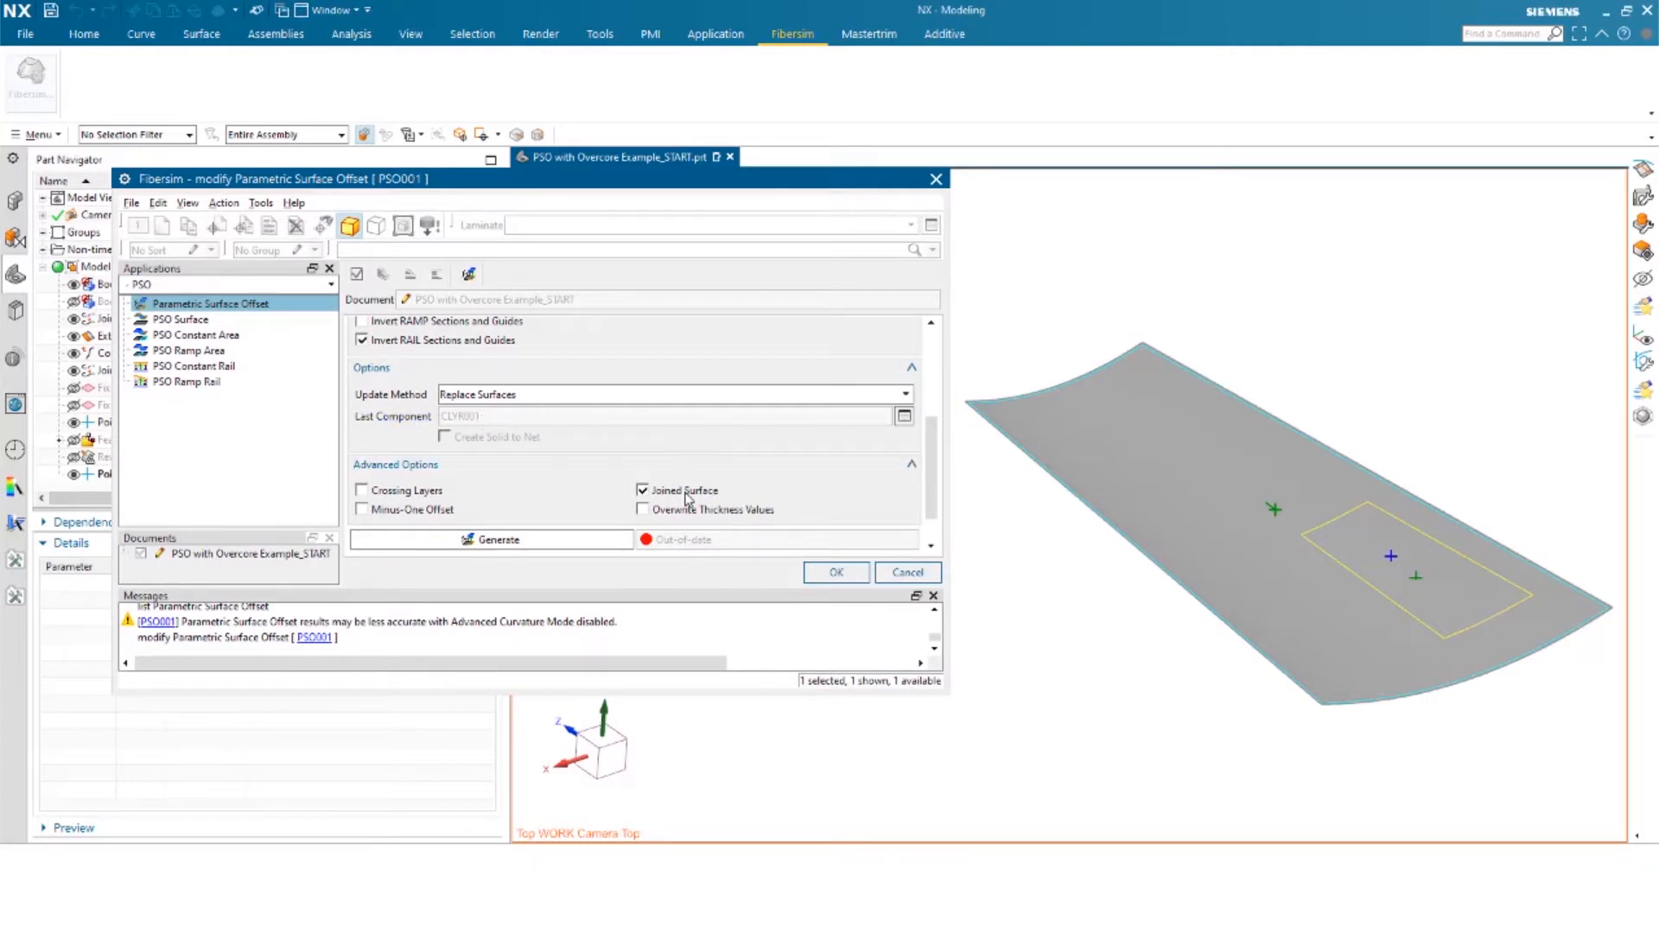
mouse_move(744, 501)
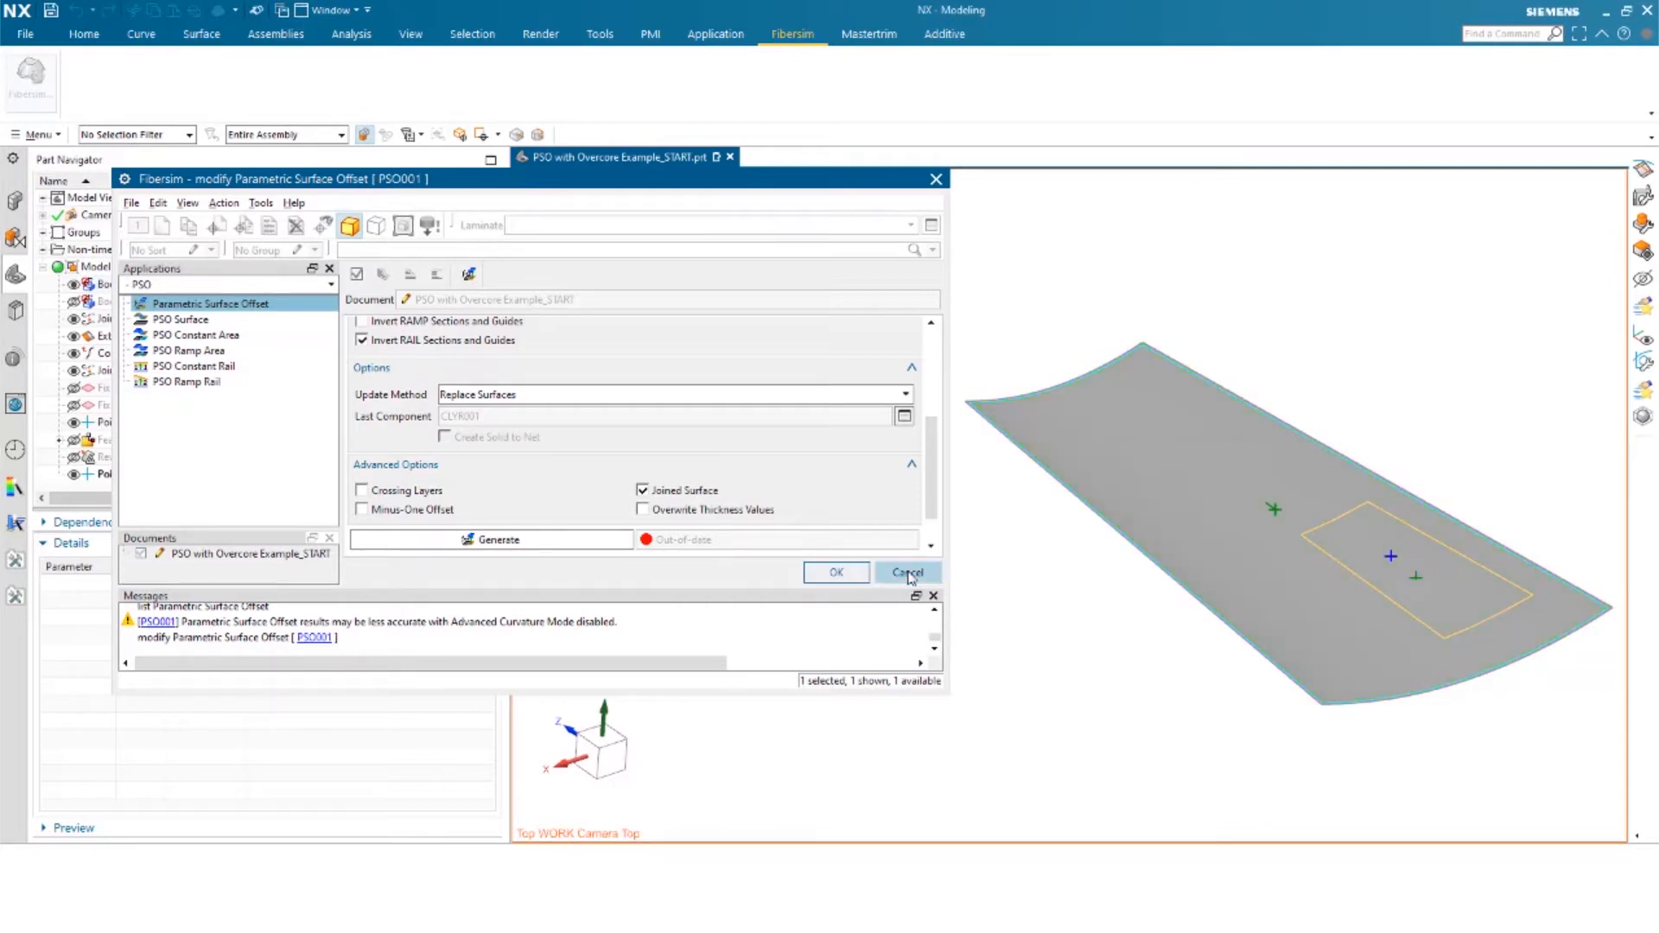
click(909, 573)
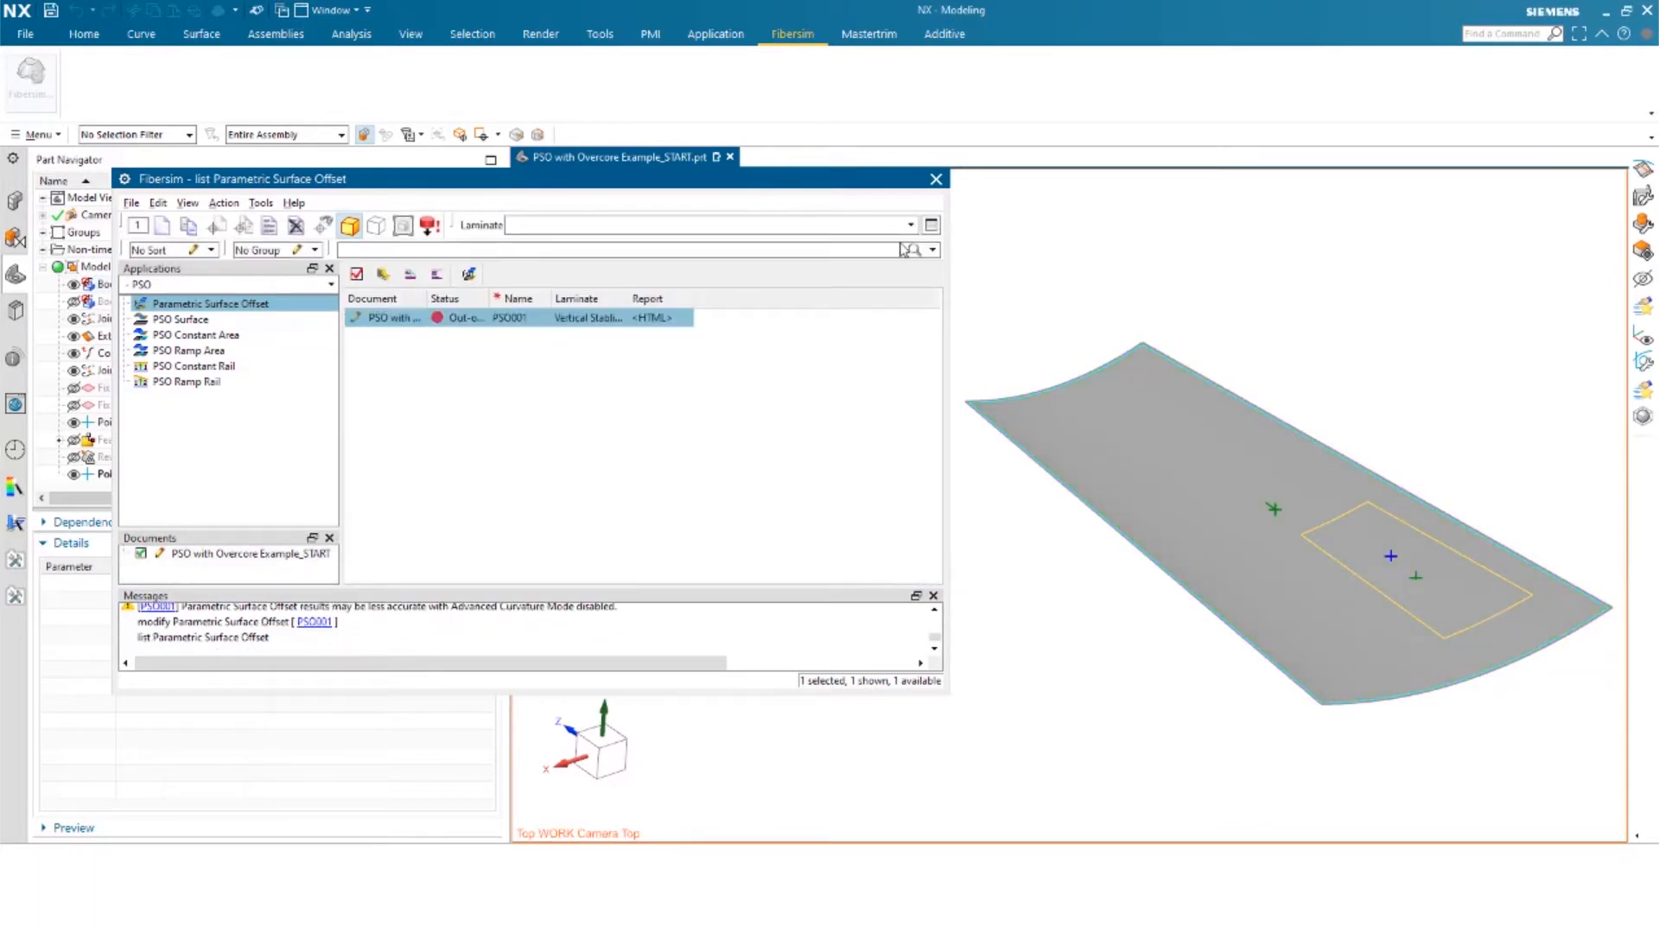
- Close Fibersim and show the PSO001 offset surfaces to reveal the raised overcore pad
click(933, 178)
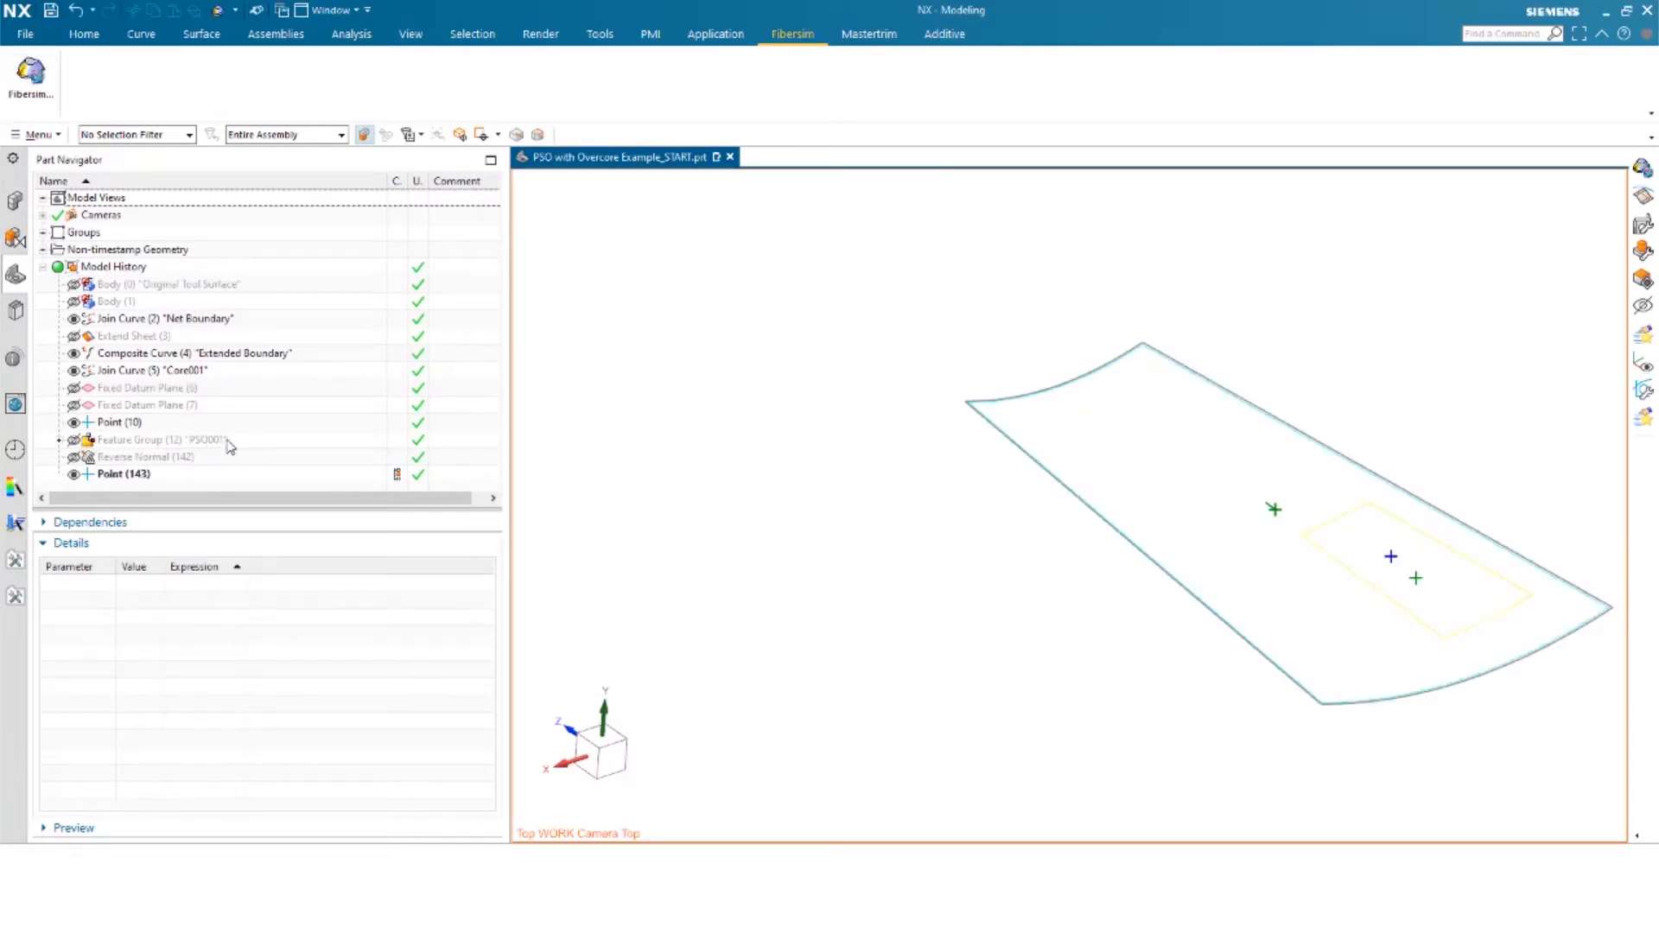
click(162, 439)
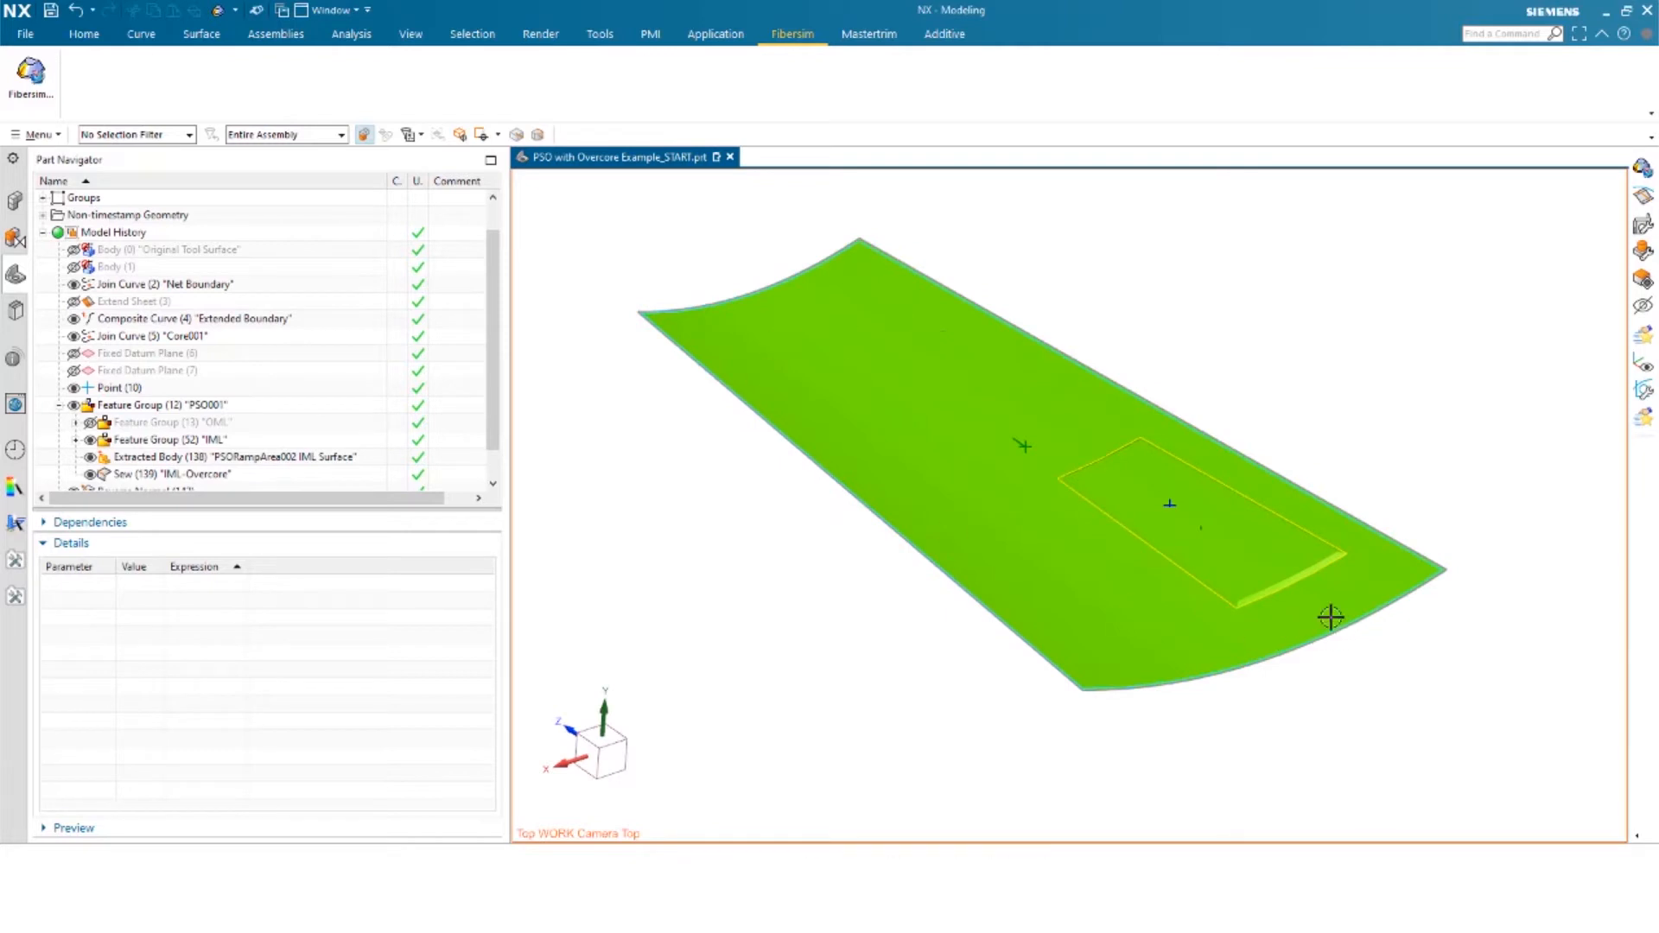
mouse_move(1324, 633)
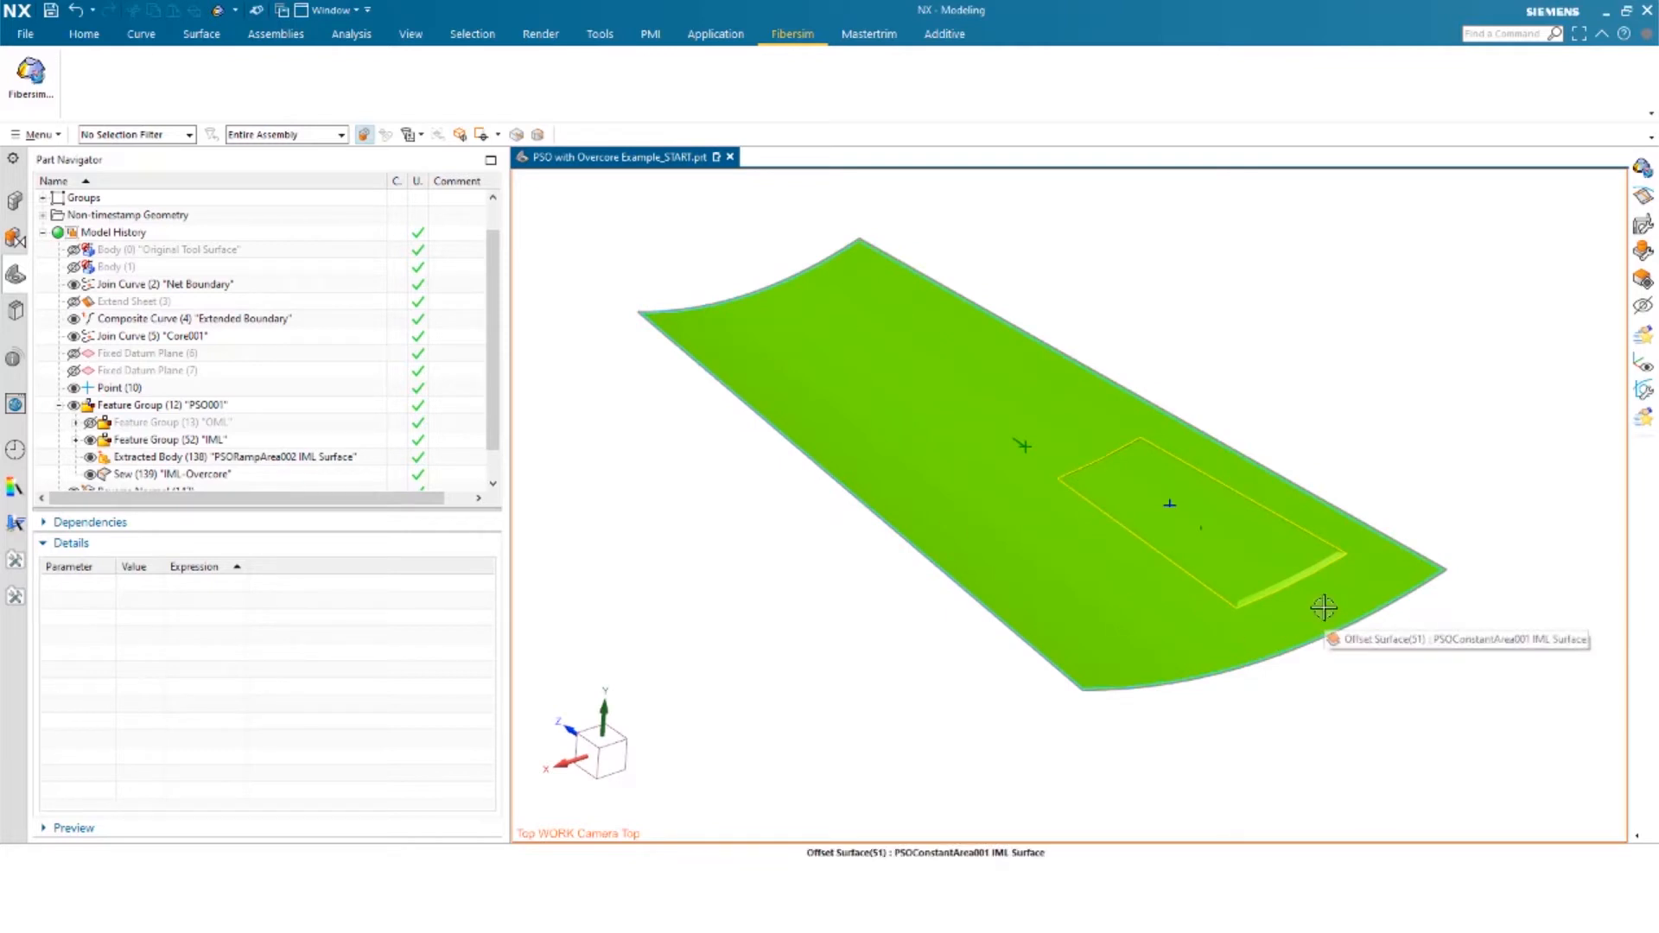
mouse_move(1293, 605)
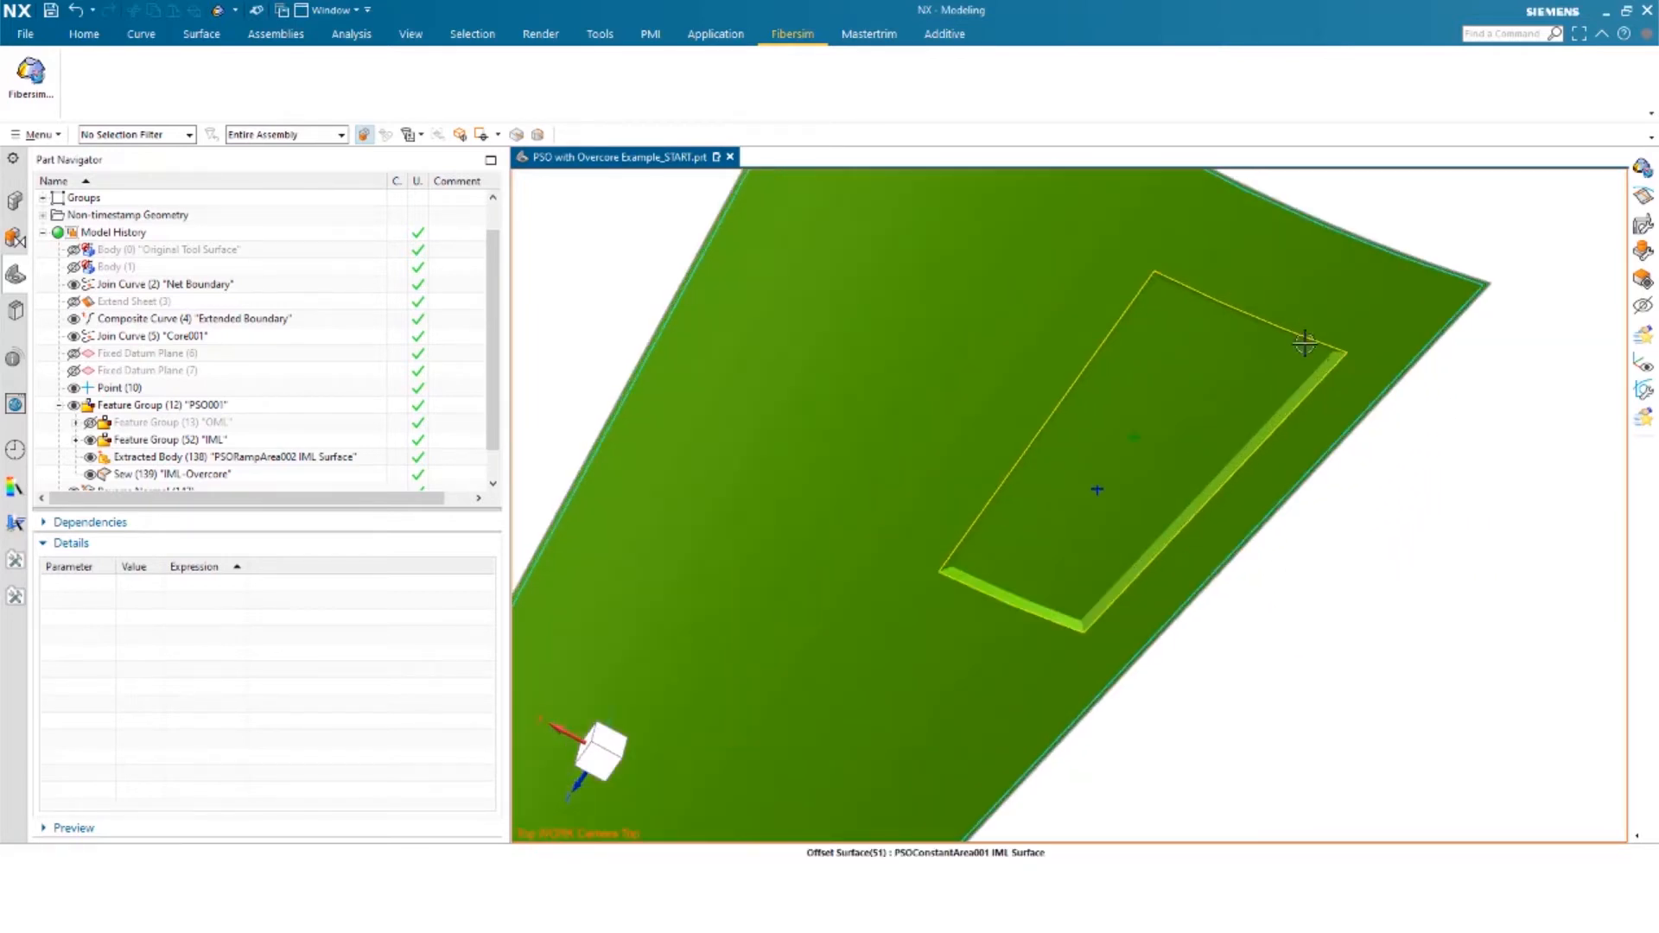
mouse_move(1272, 304)
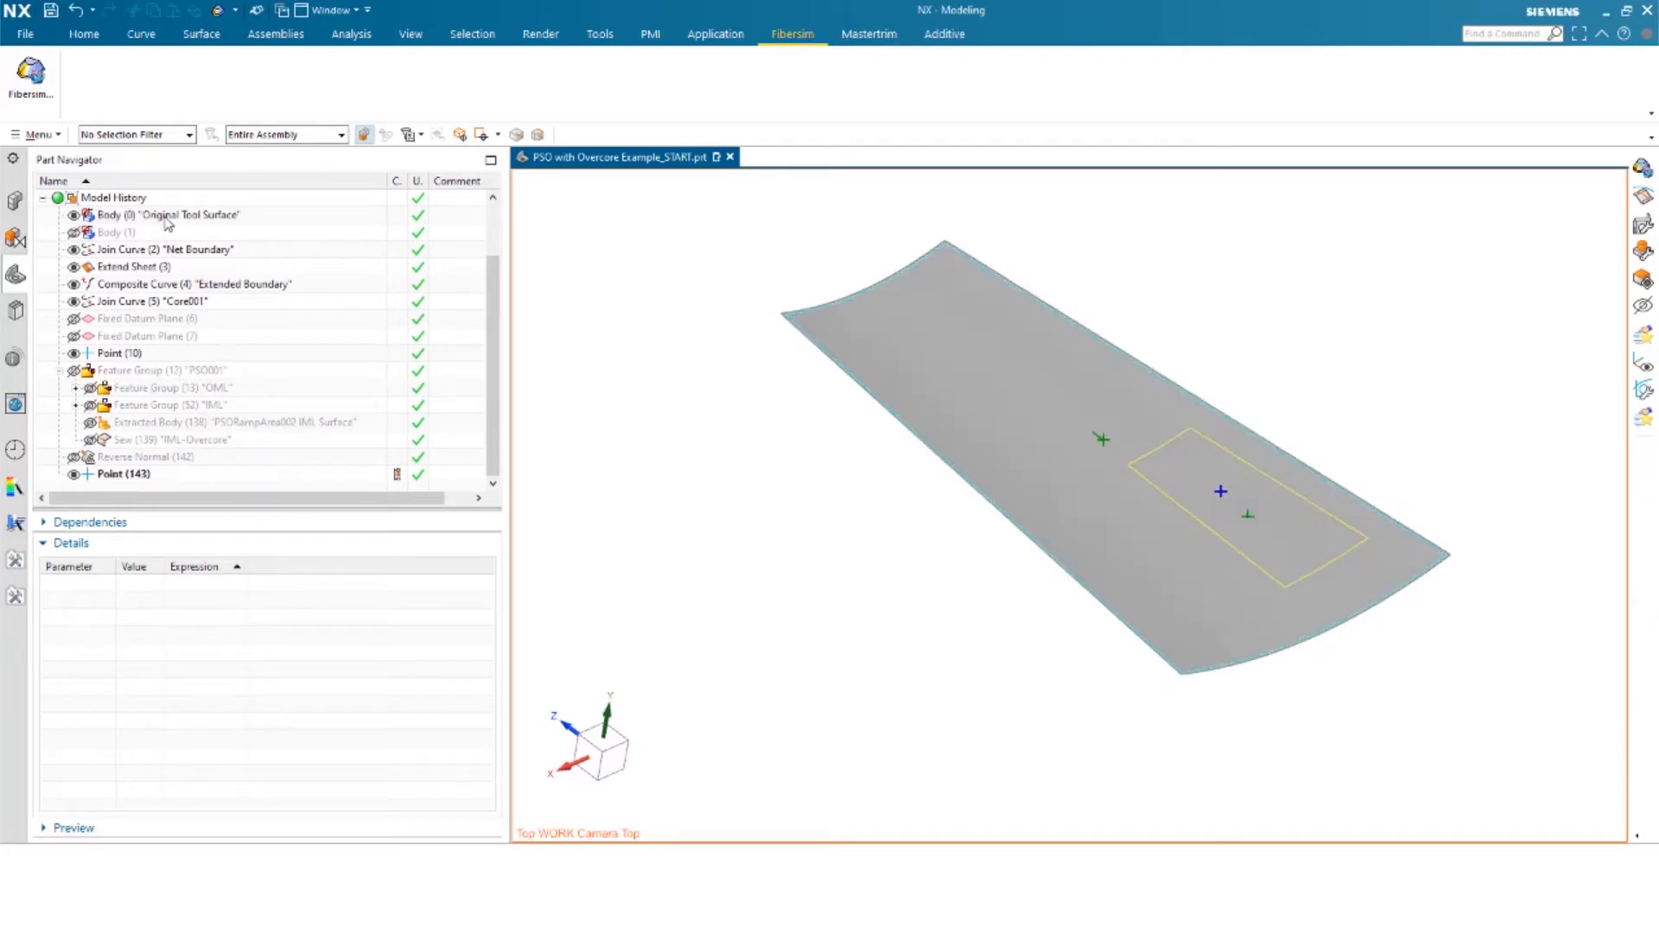
mouse_move(733, 373)
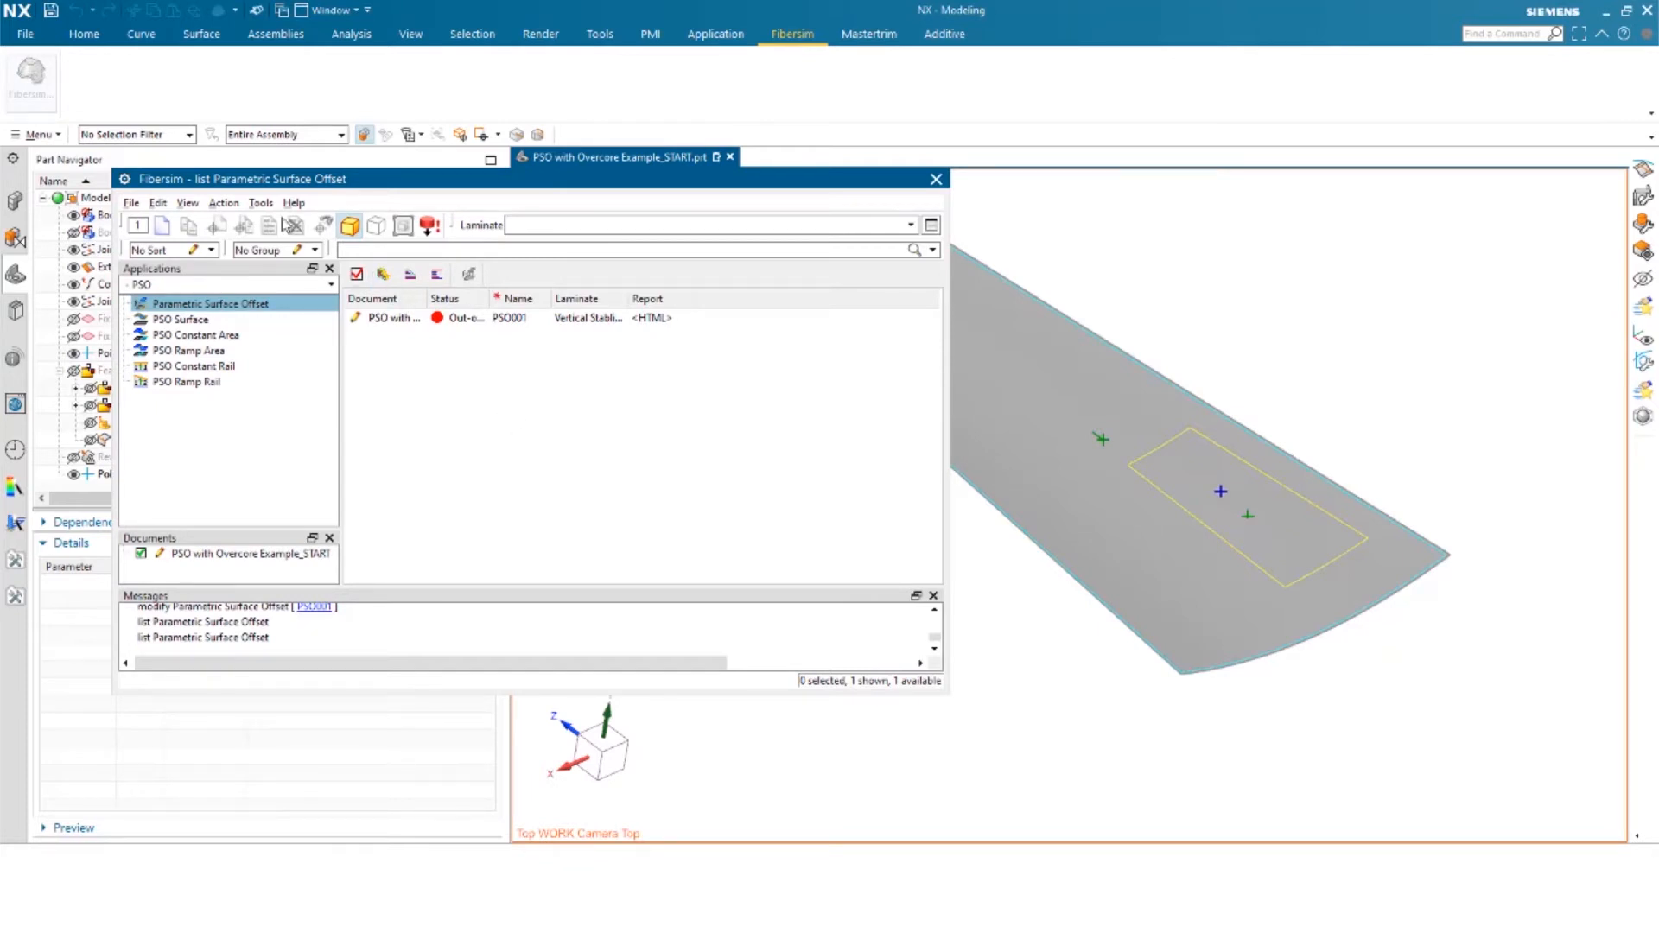
- Browse the Fibersim Tools list to reach Curve Creation
click(261, 202)
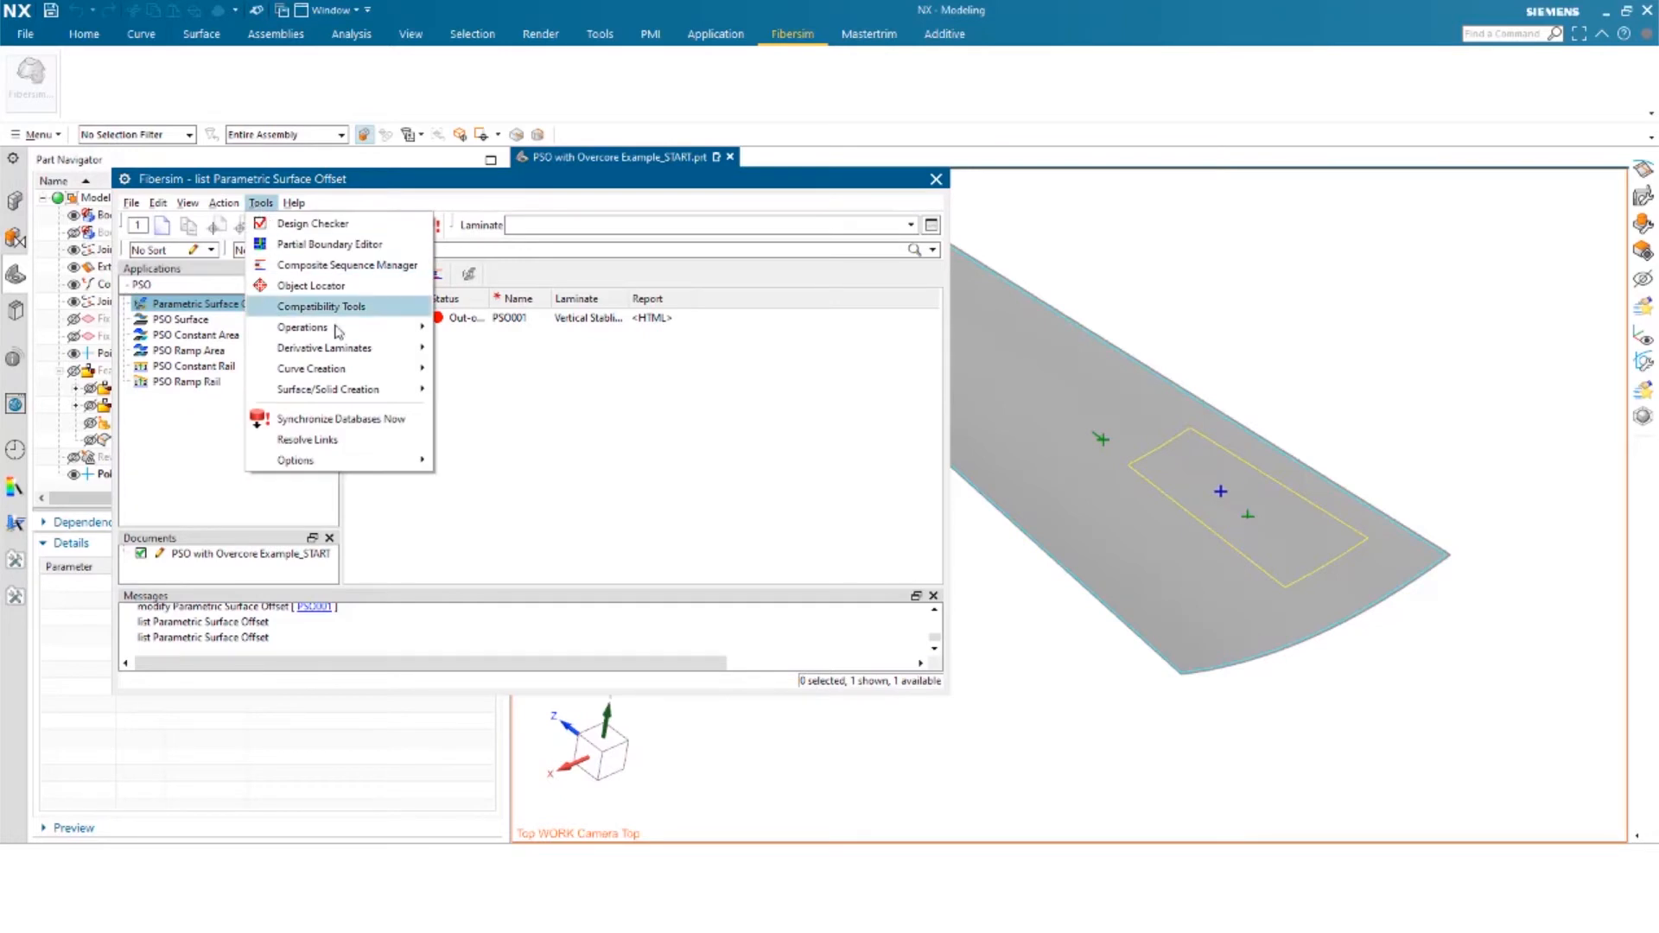
mouse_move(311, 369)
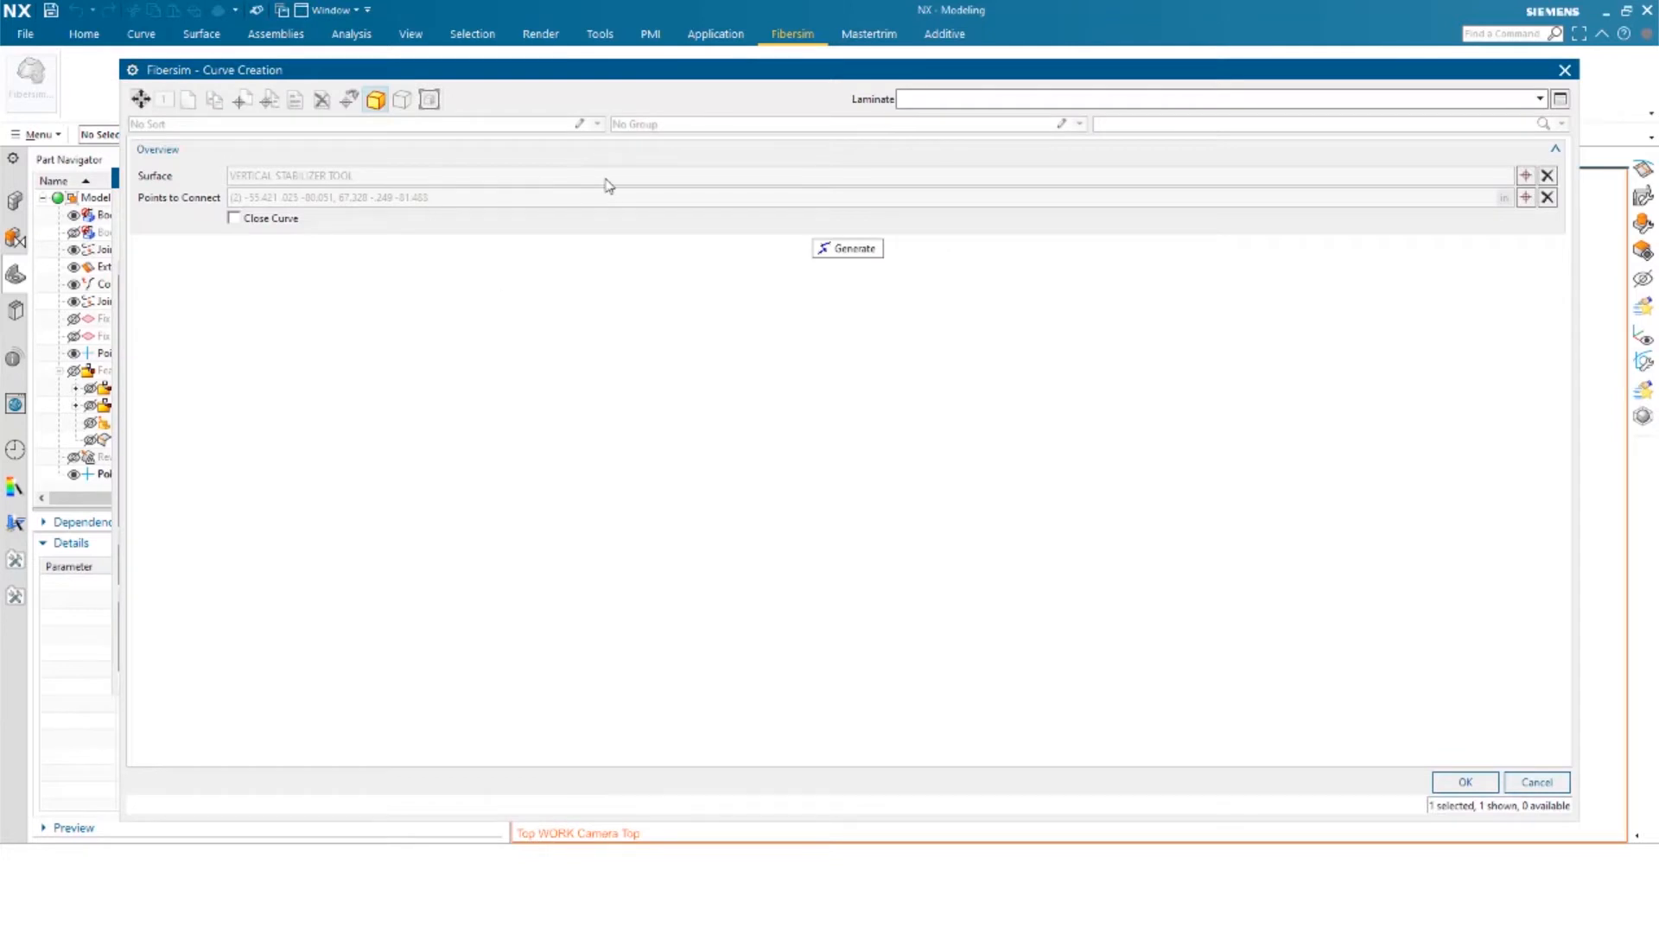
mouse_move(346, 220)
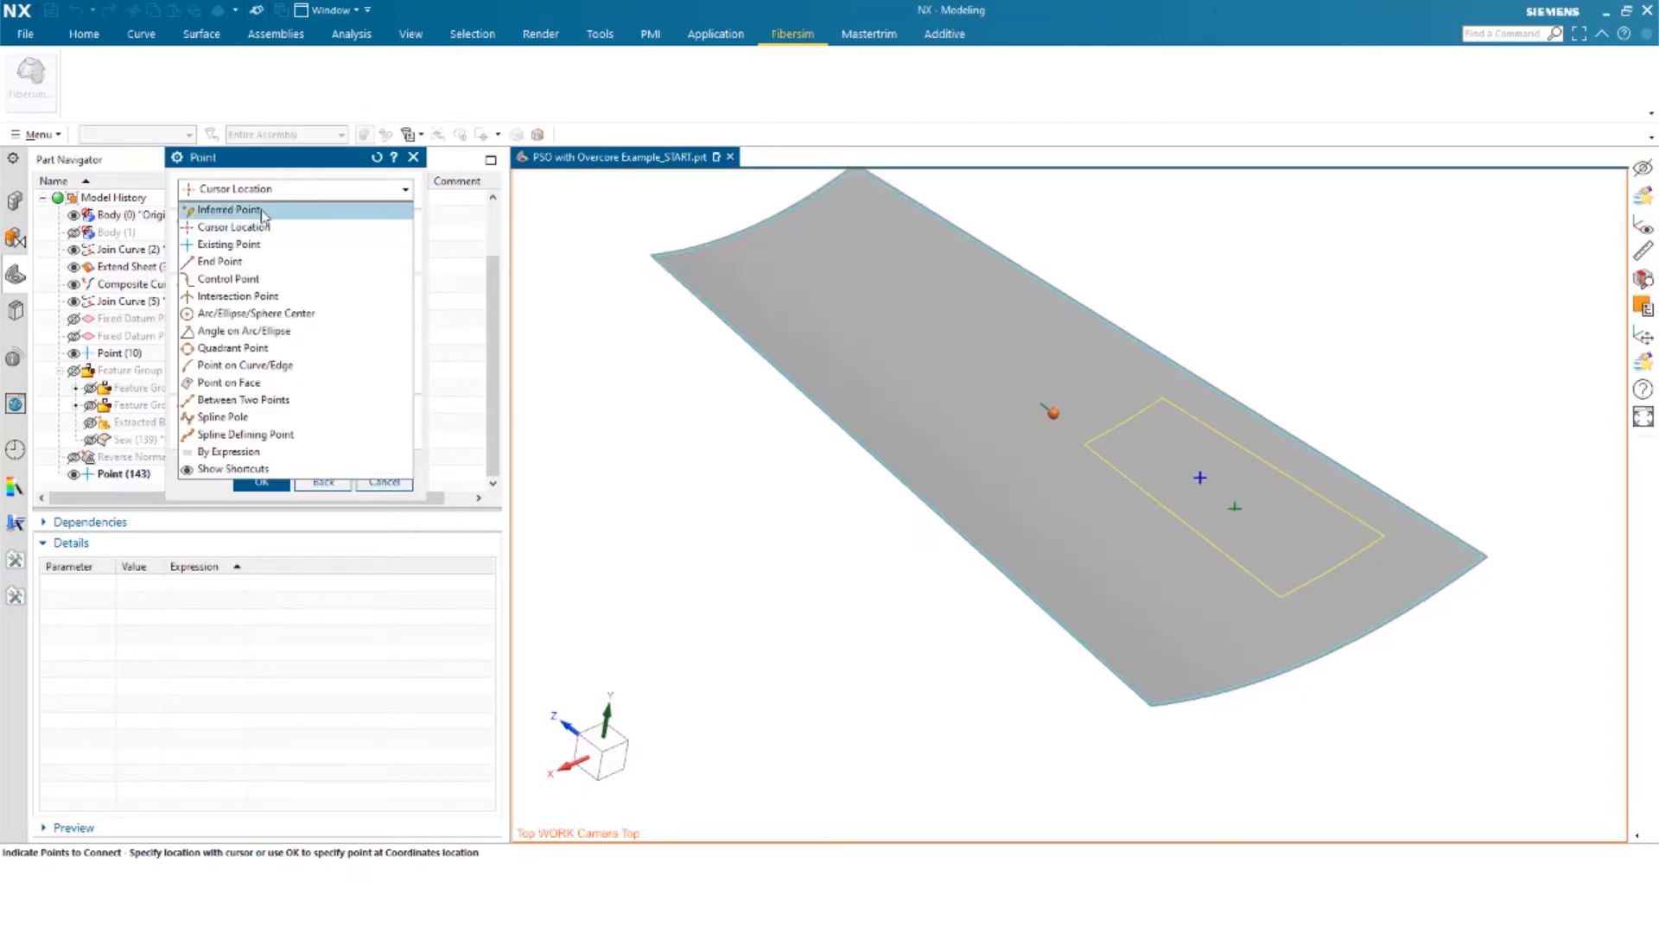
- Connect inferred points on the lower and upper surface edges to define the new curve across the core outline
click(225, 210)
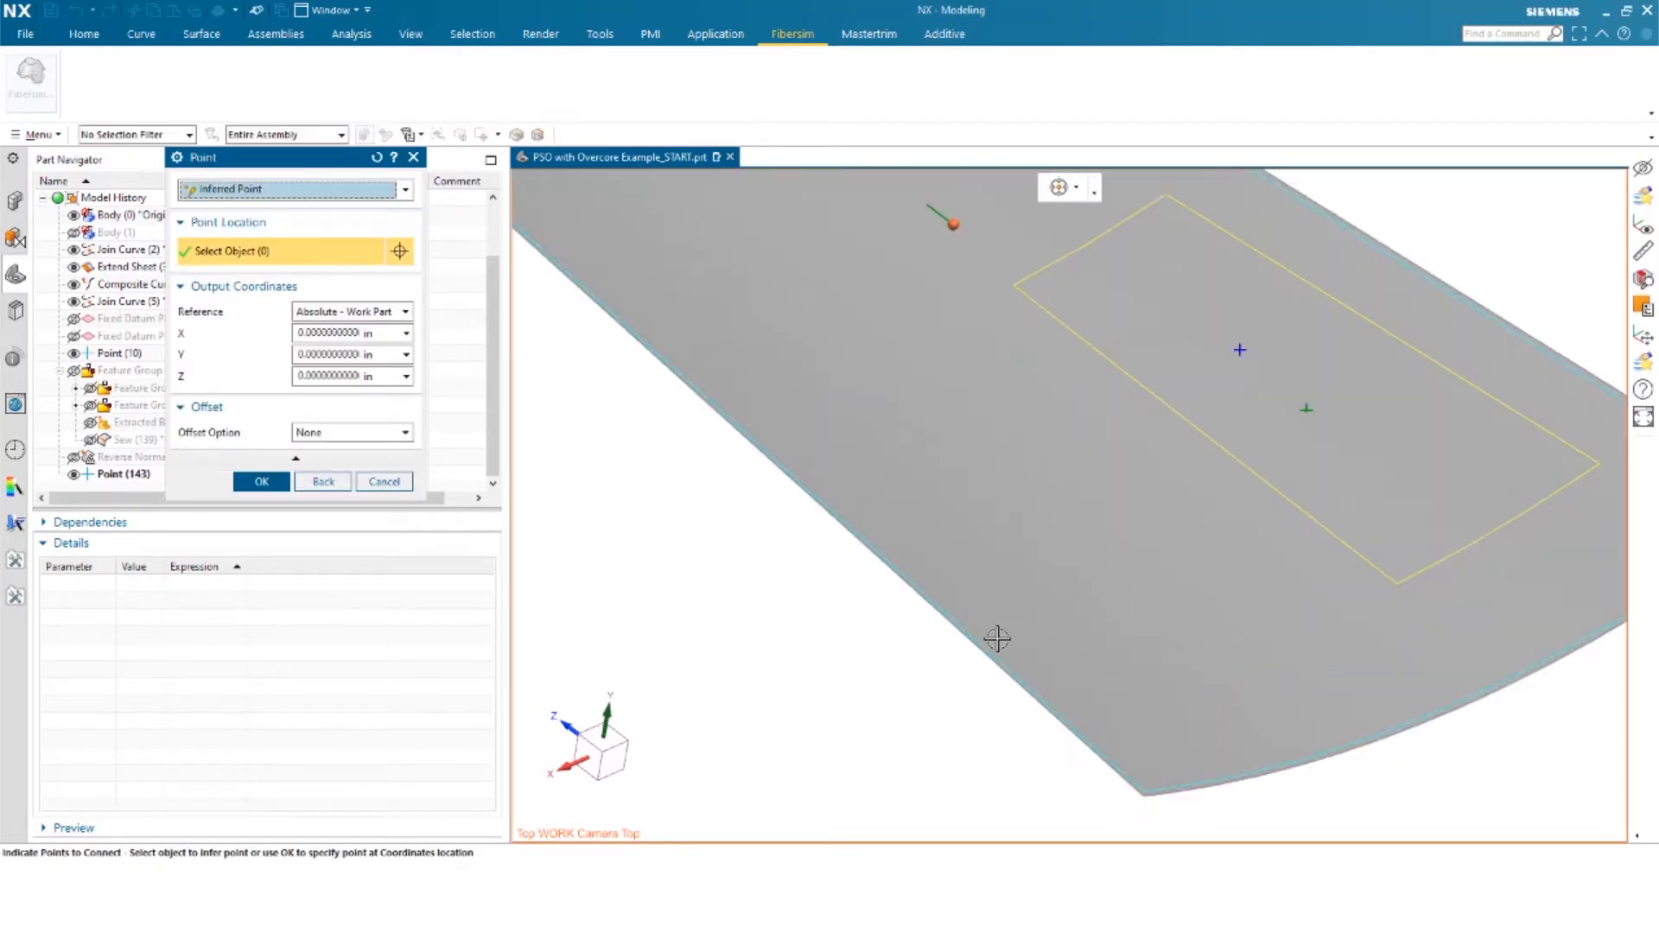
click(261, 480)
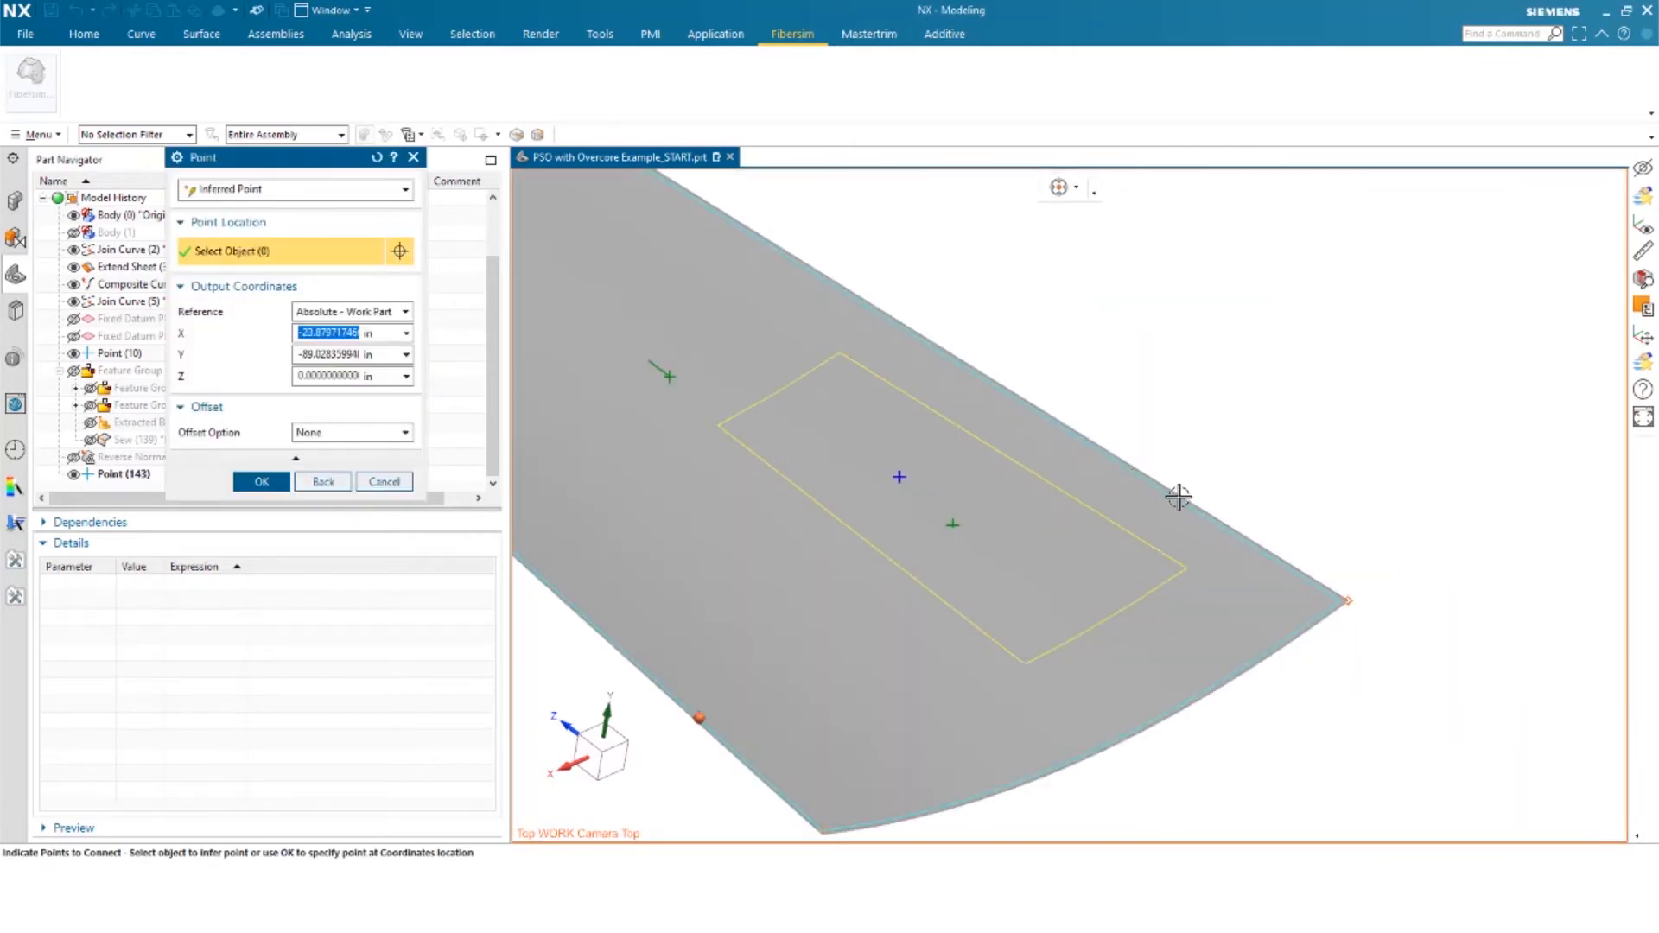
click(261, 481)
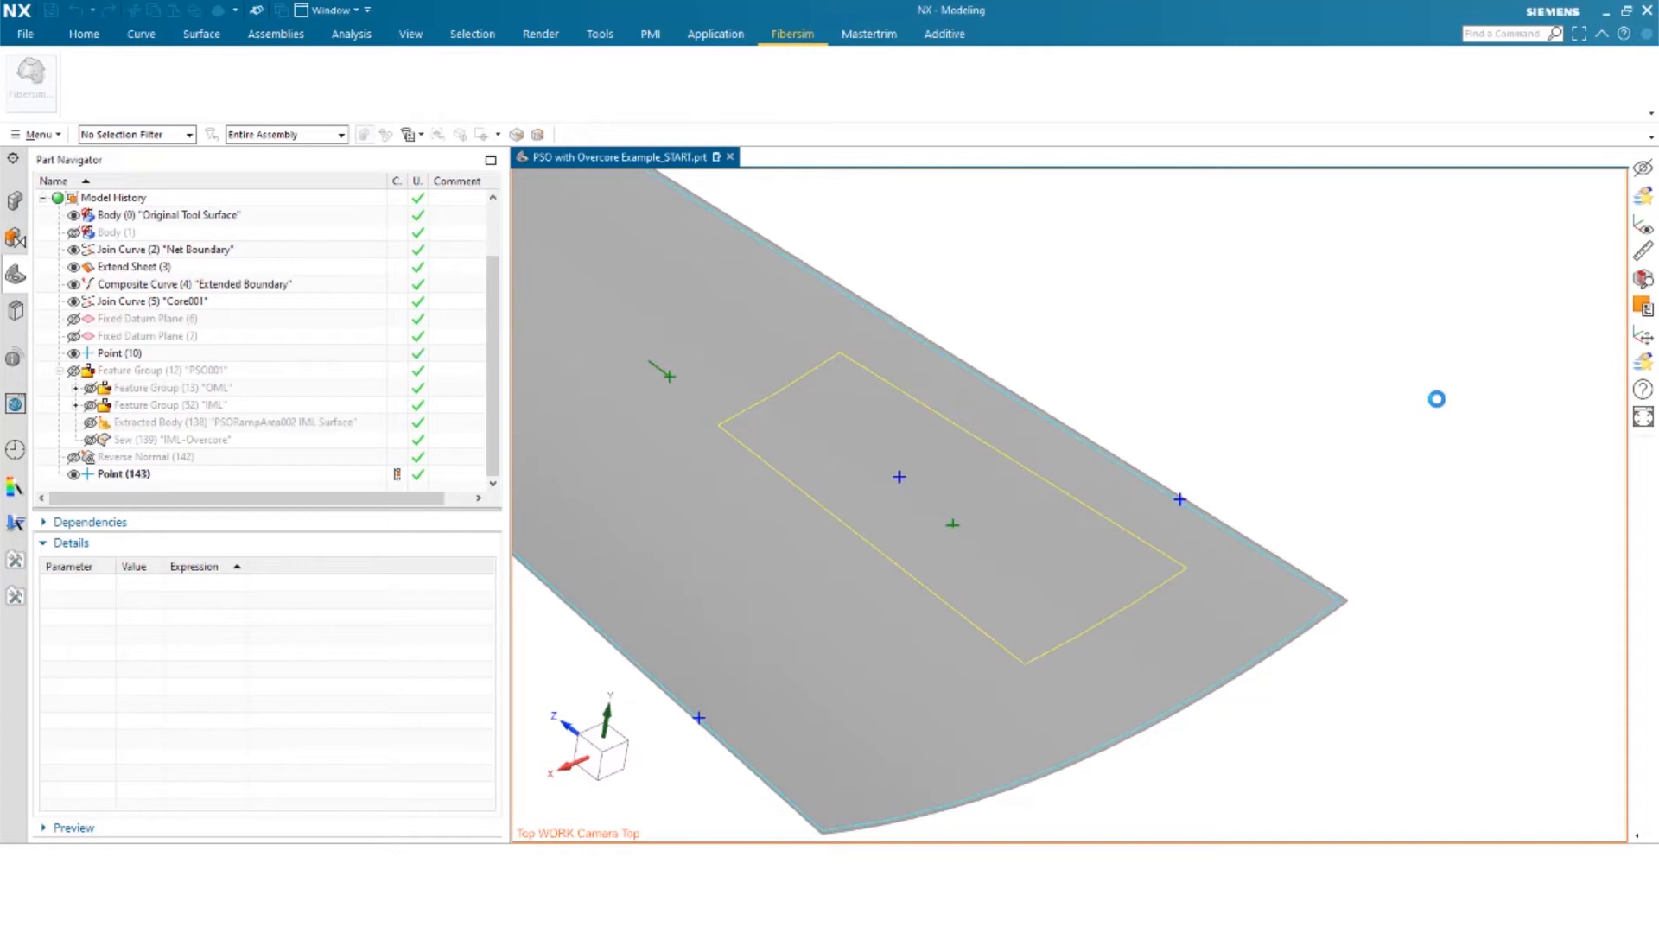
click(1182, 498)
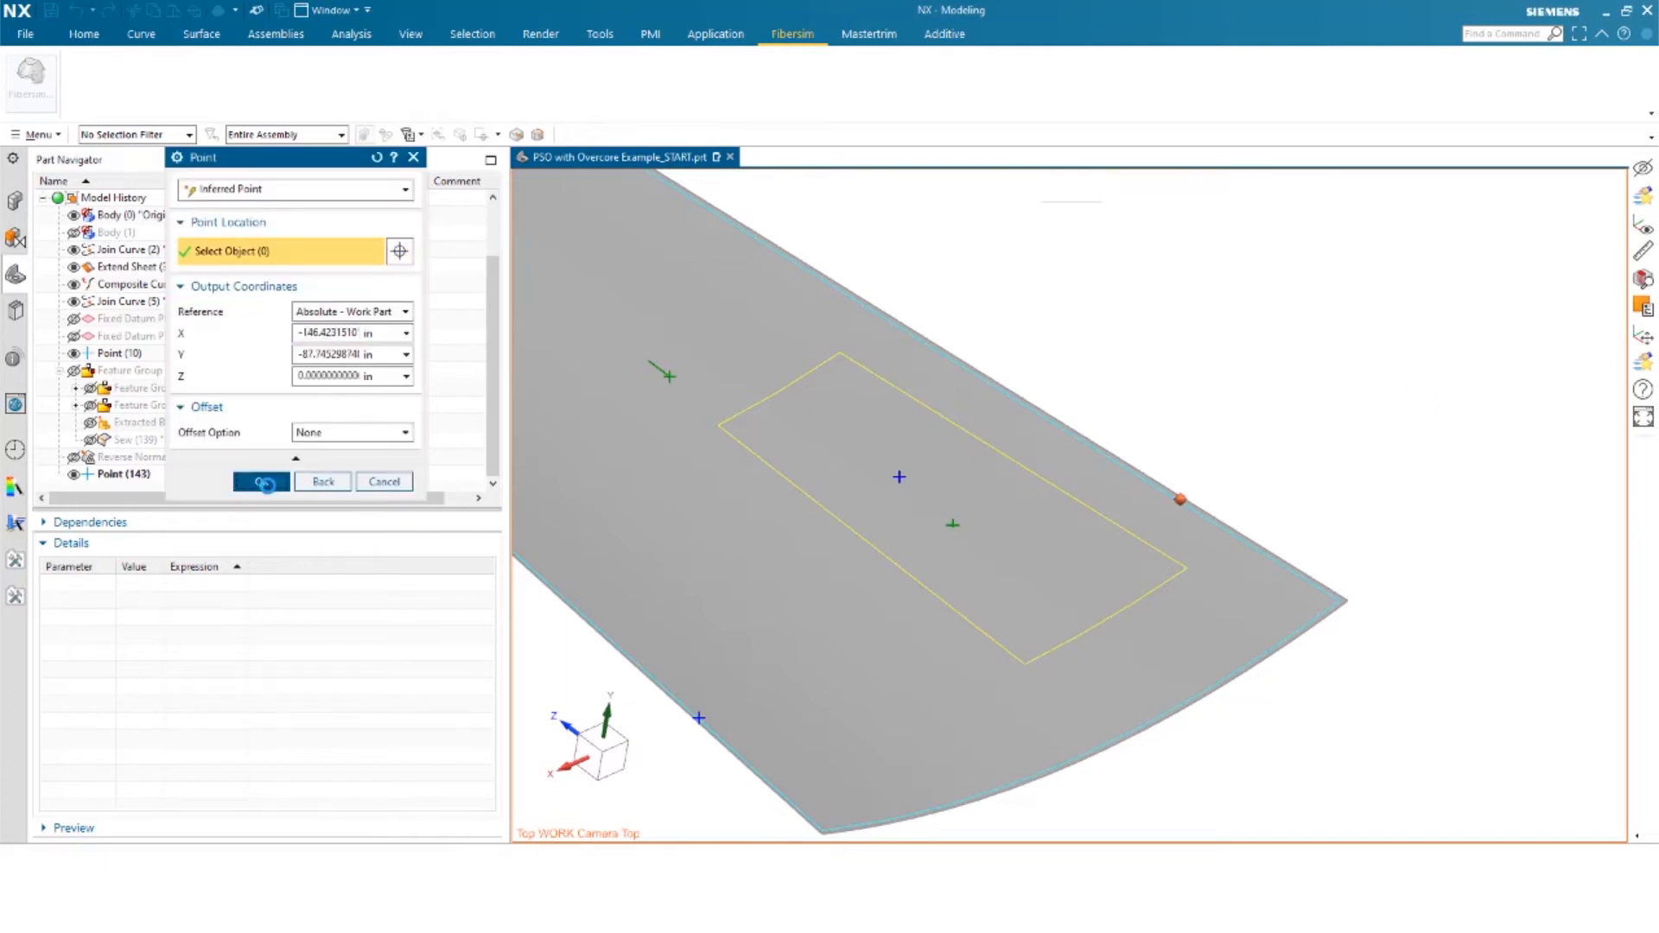
click(261, 482)
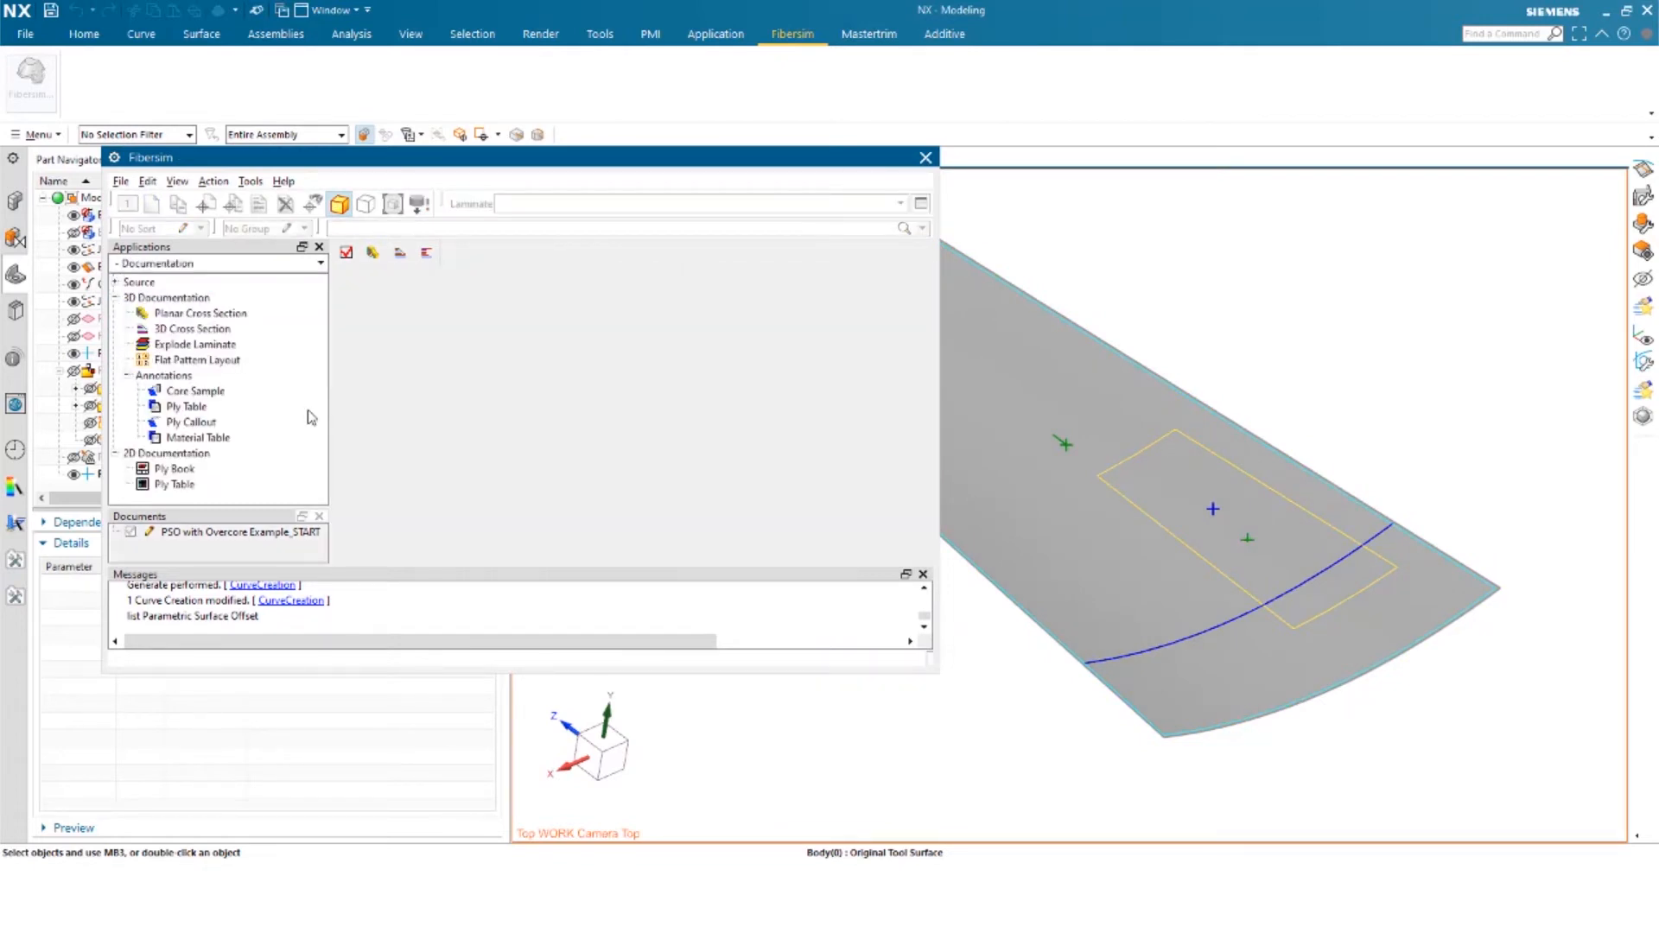
mouse_move(193, 344)
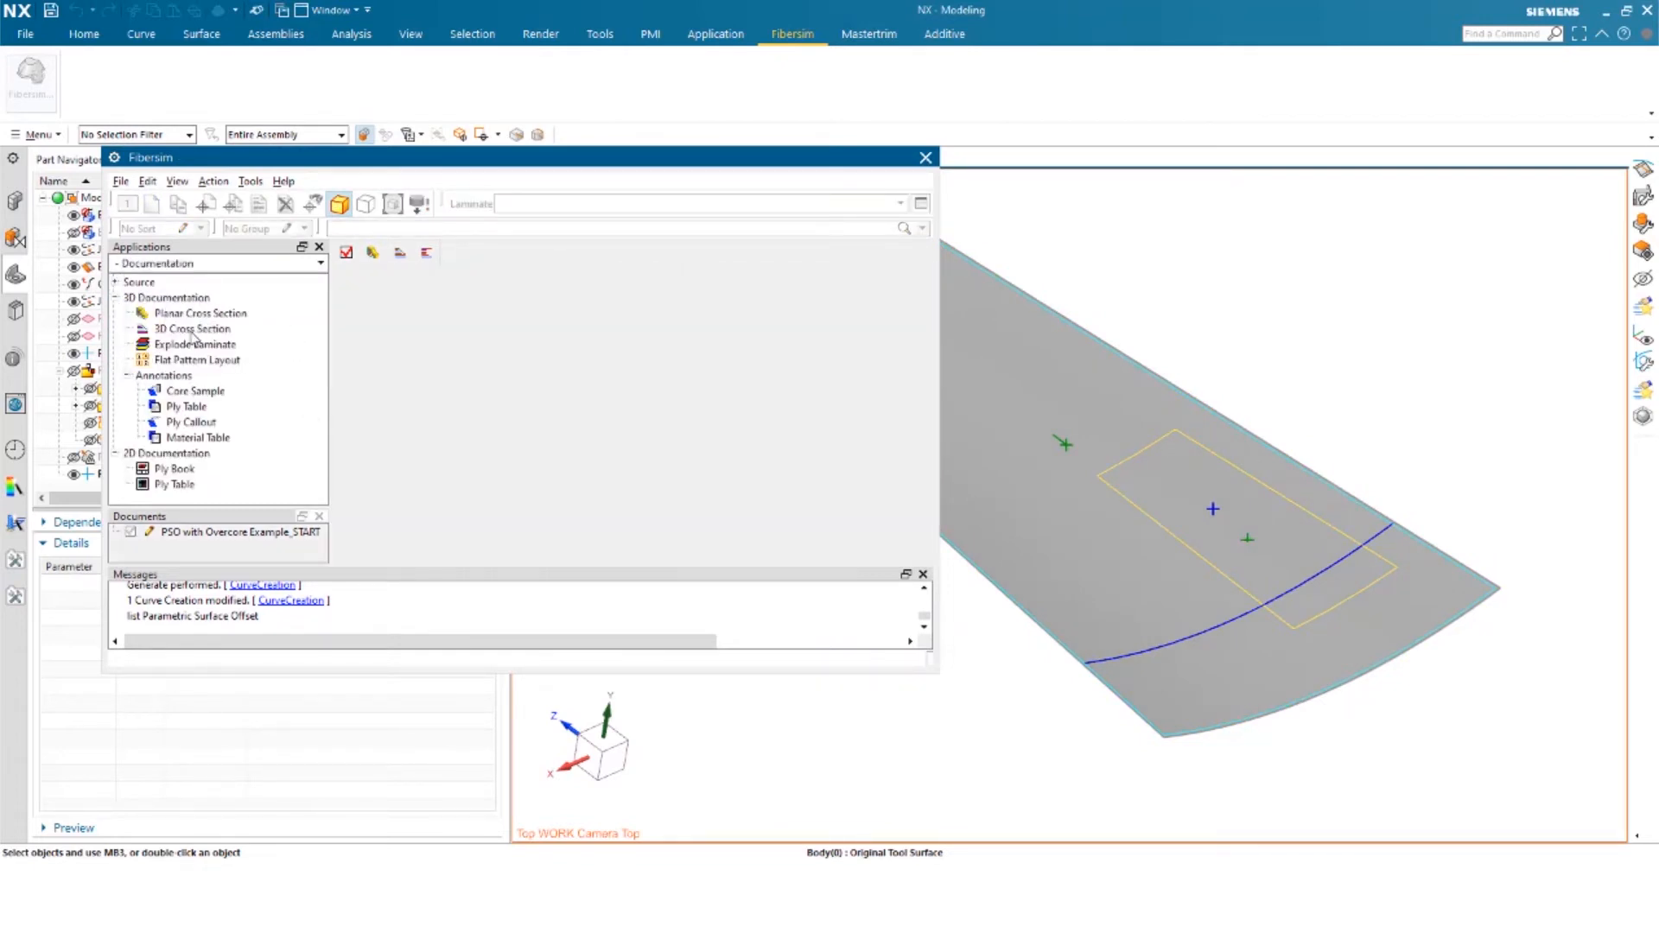
- Create a 3D Cross Section using the Vertical Stabilizer (OML) laminate and the new curve FS_CURVE_1 as section curve
click(190, 328)
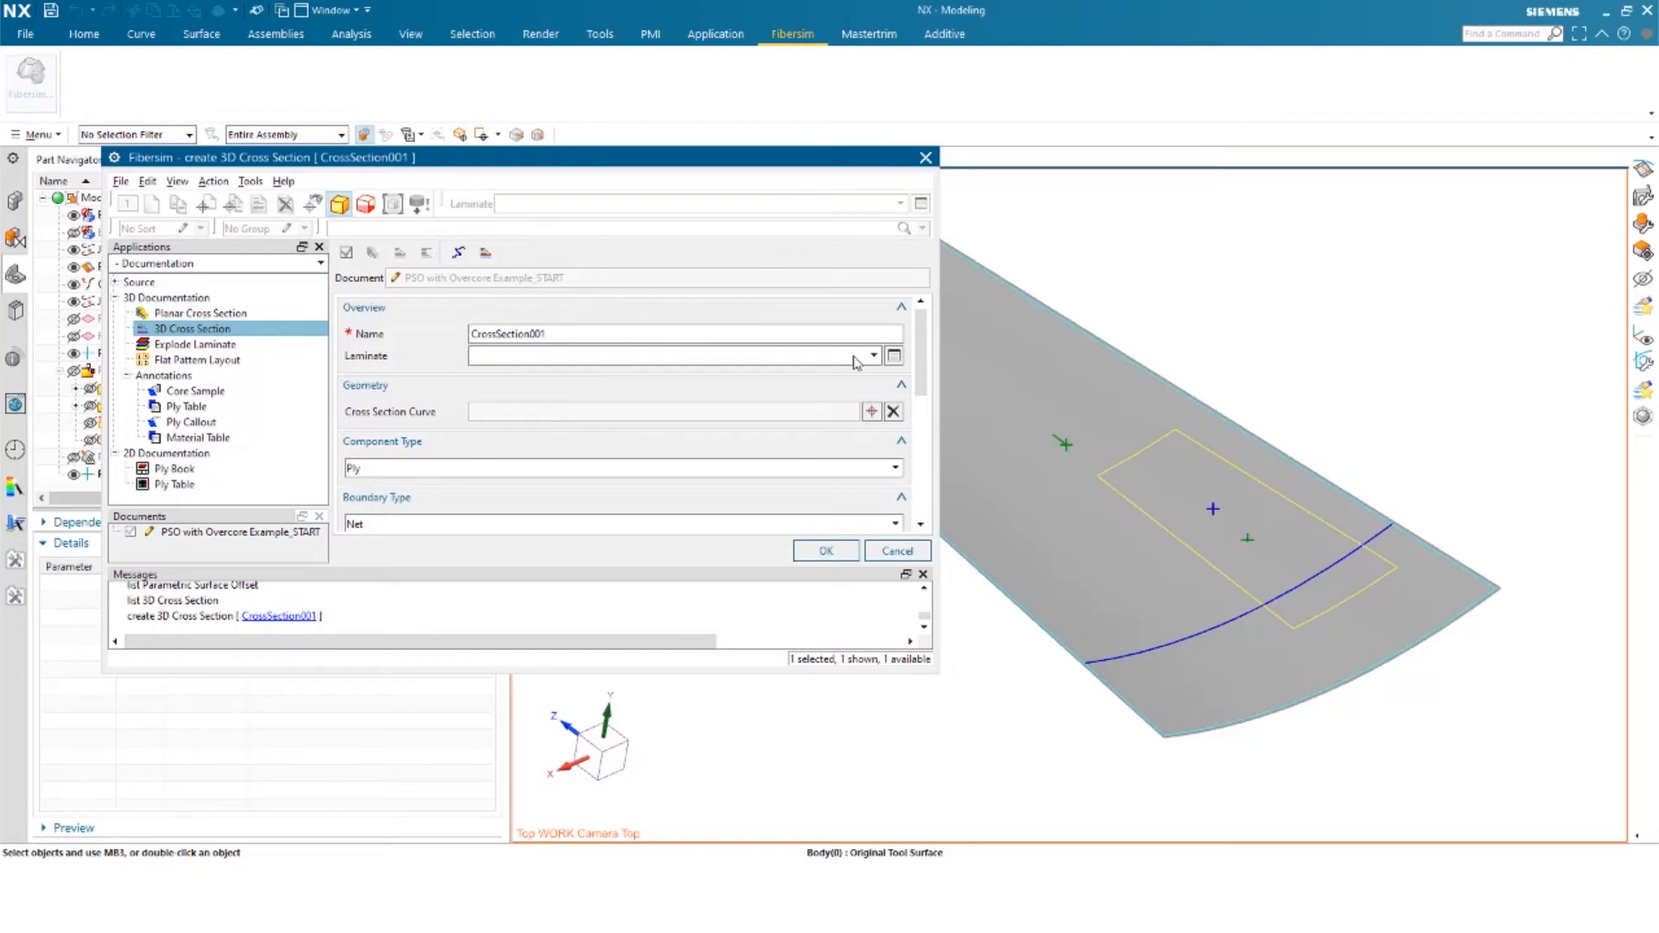
click(873, 356)
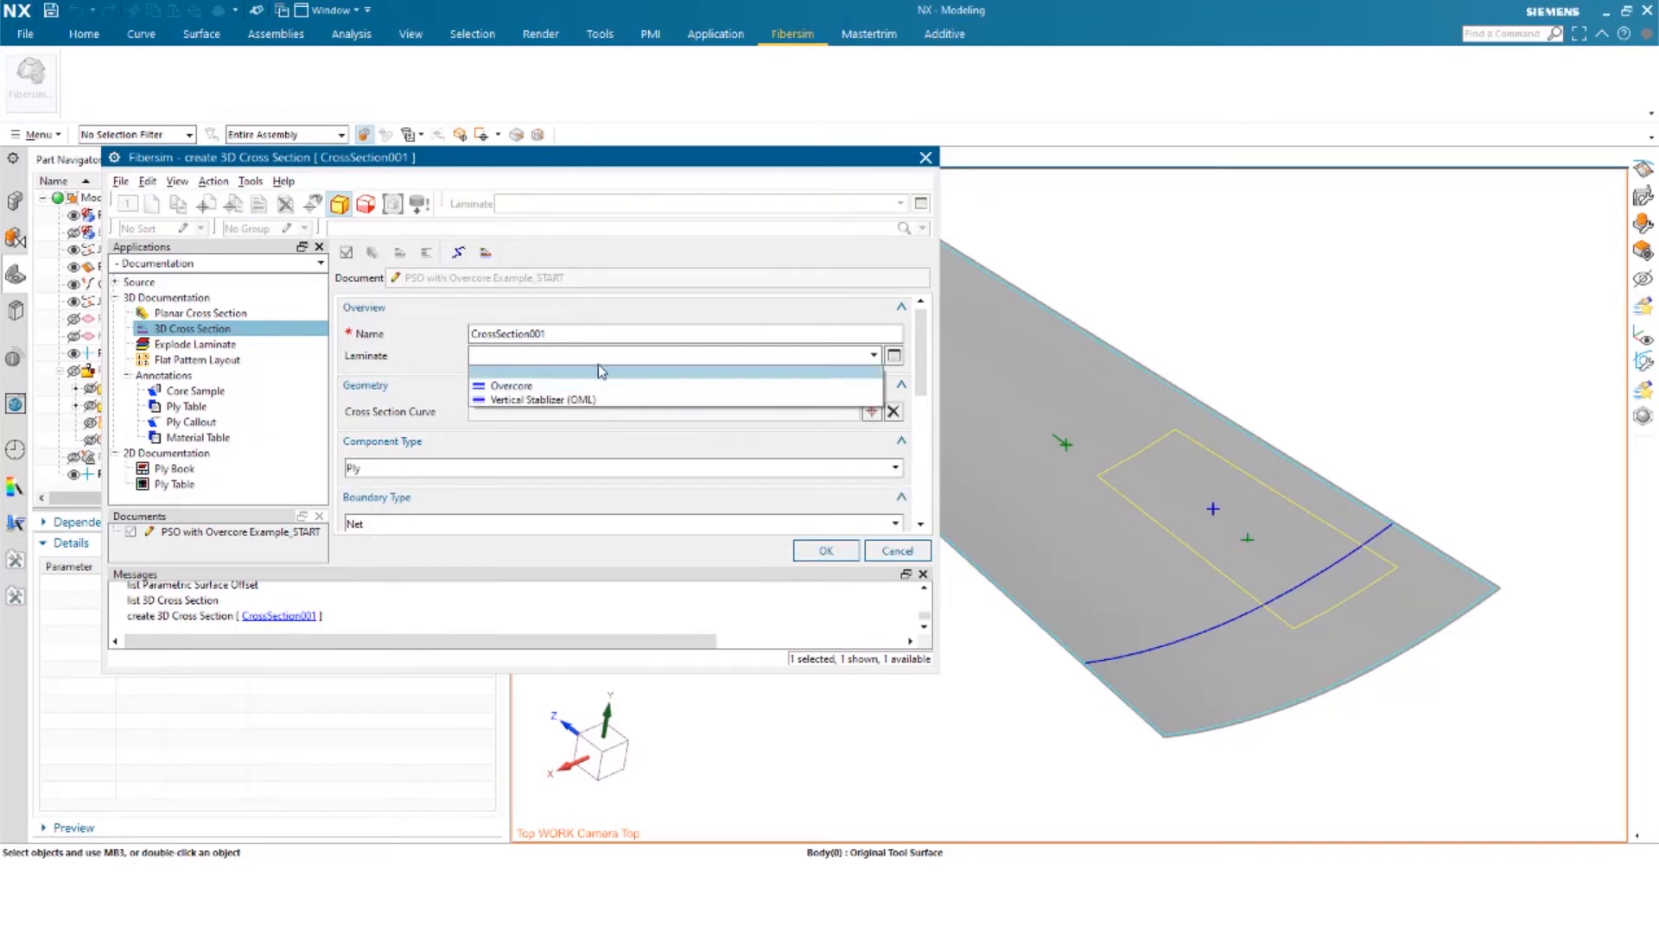
click(541, 400)
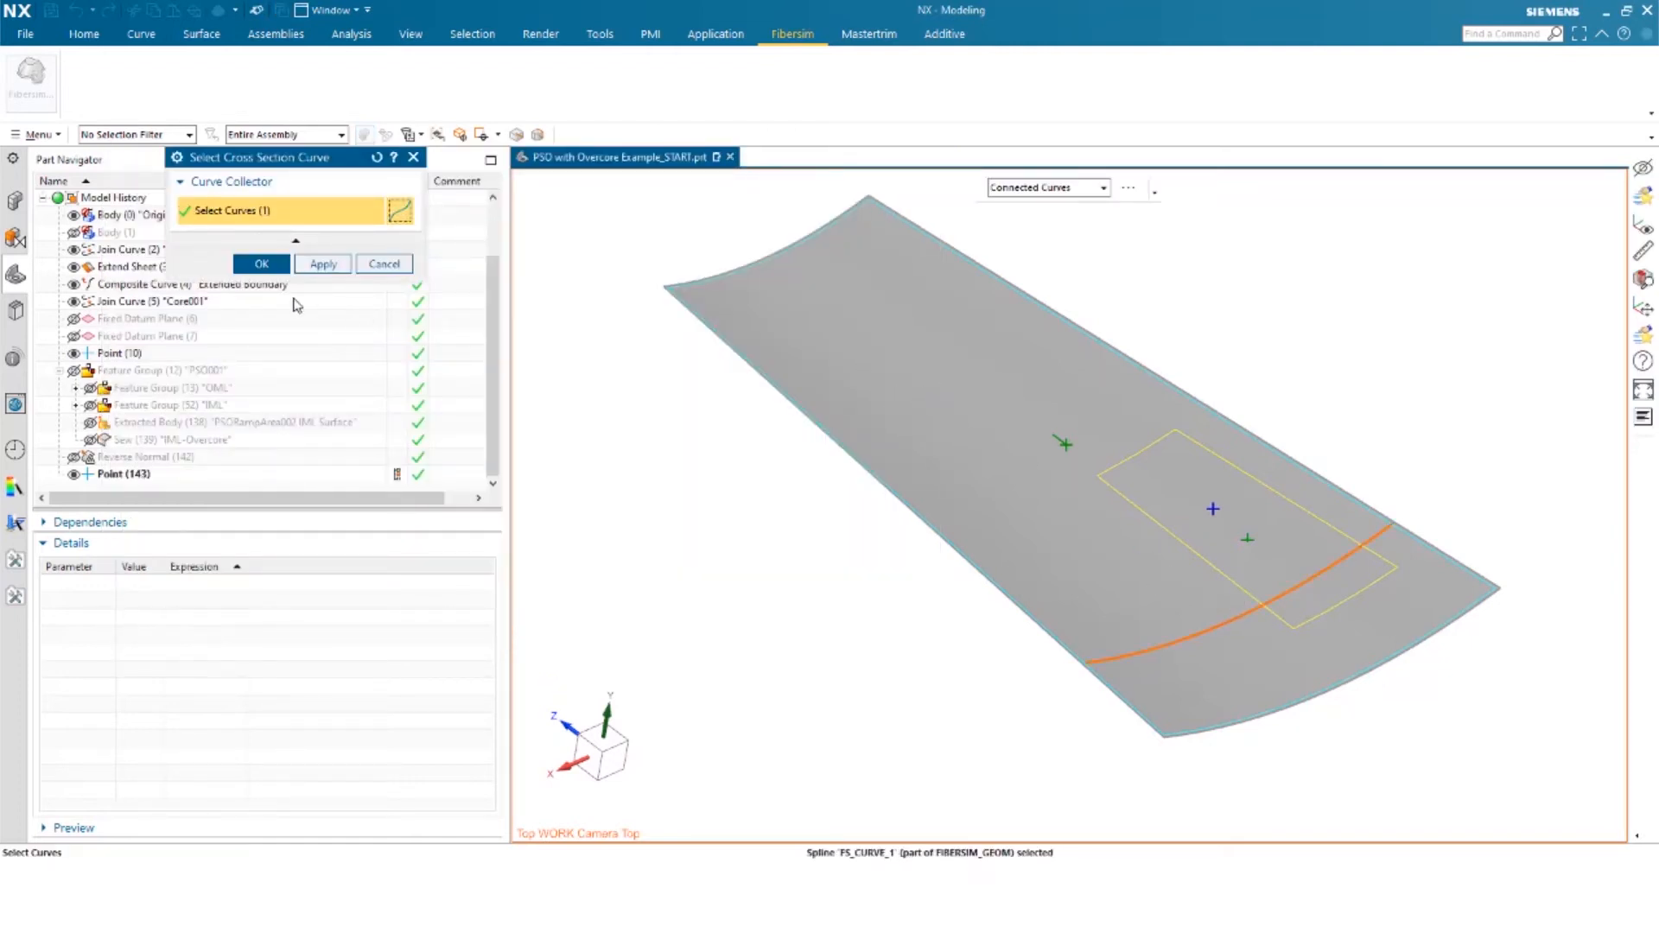
click(261, 263)
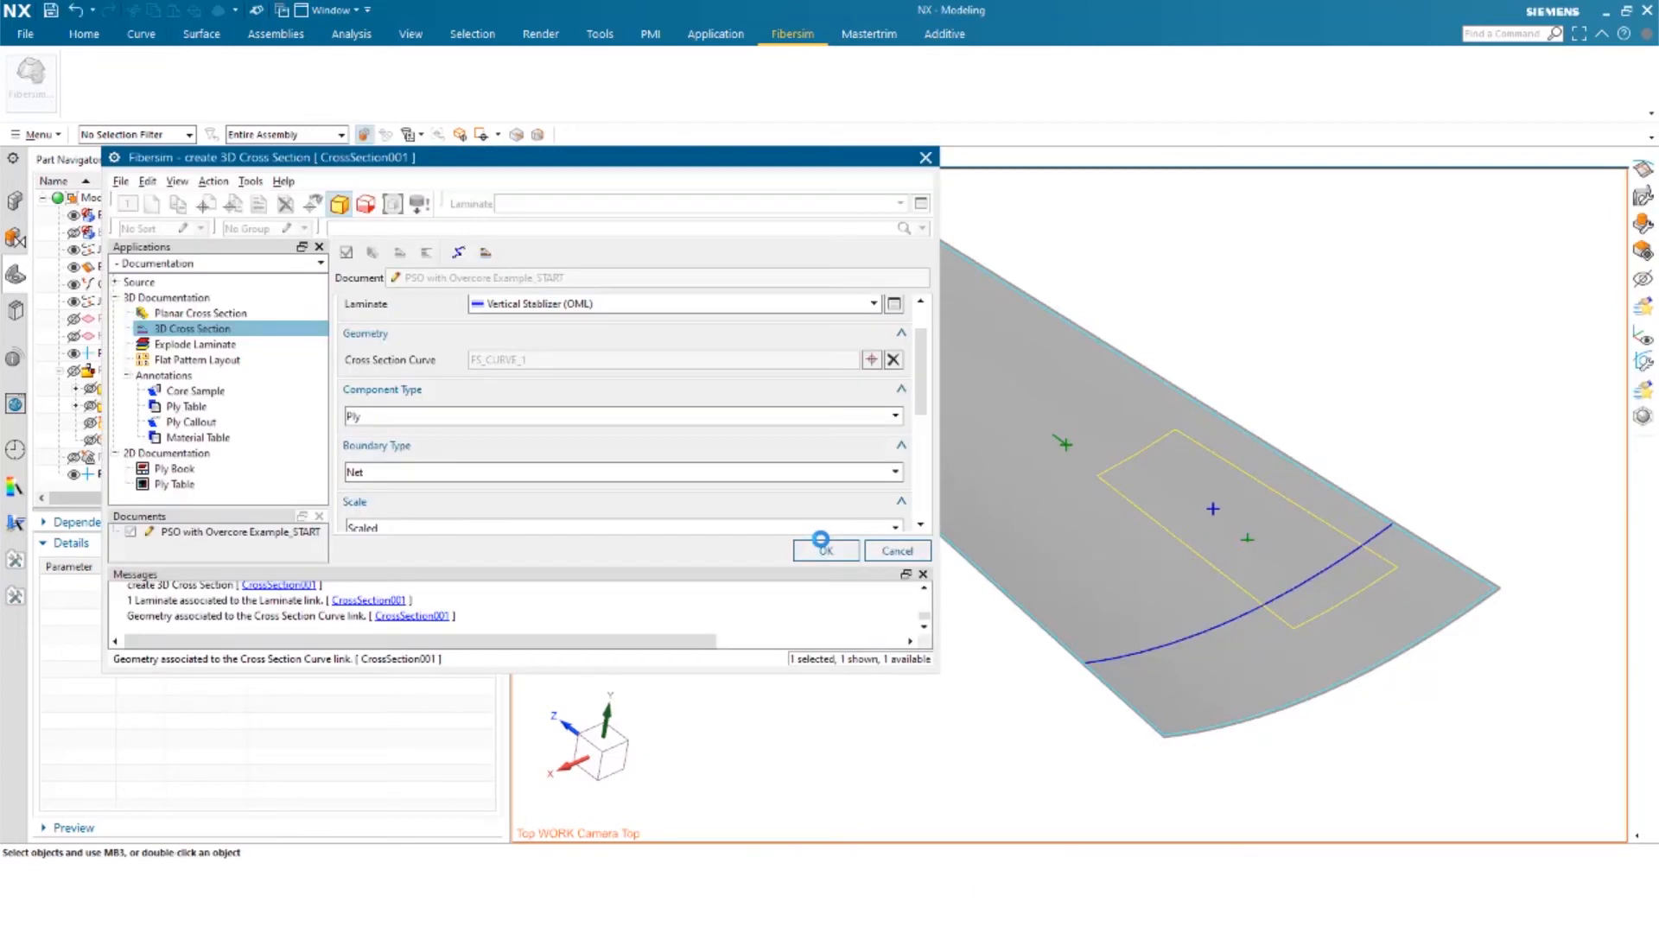
- Give CrossSection001 a Ply/Layer Scale of 5, Draped style and Rectangle profile type
scroll(down, 3)
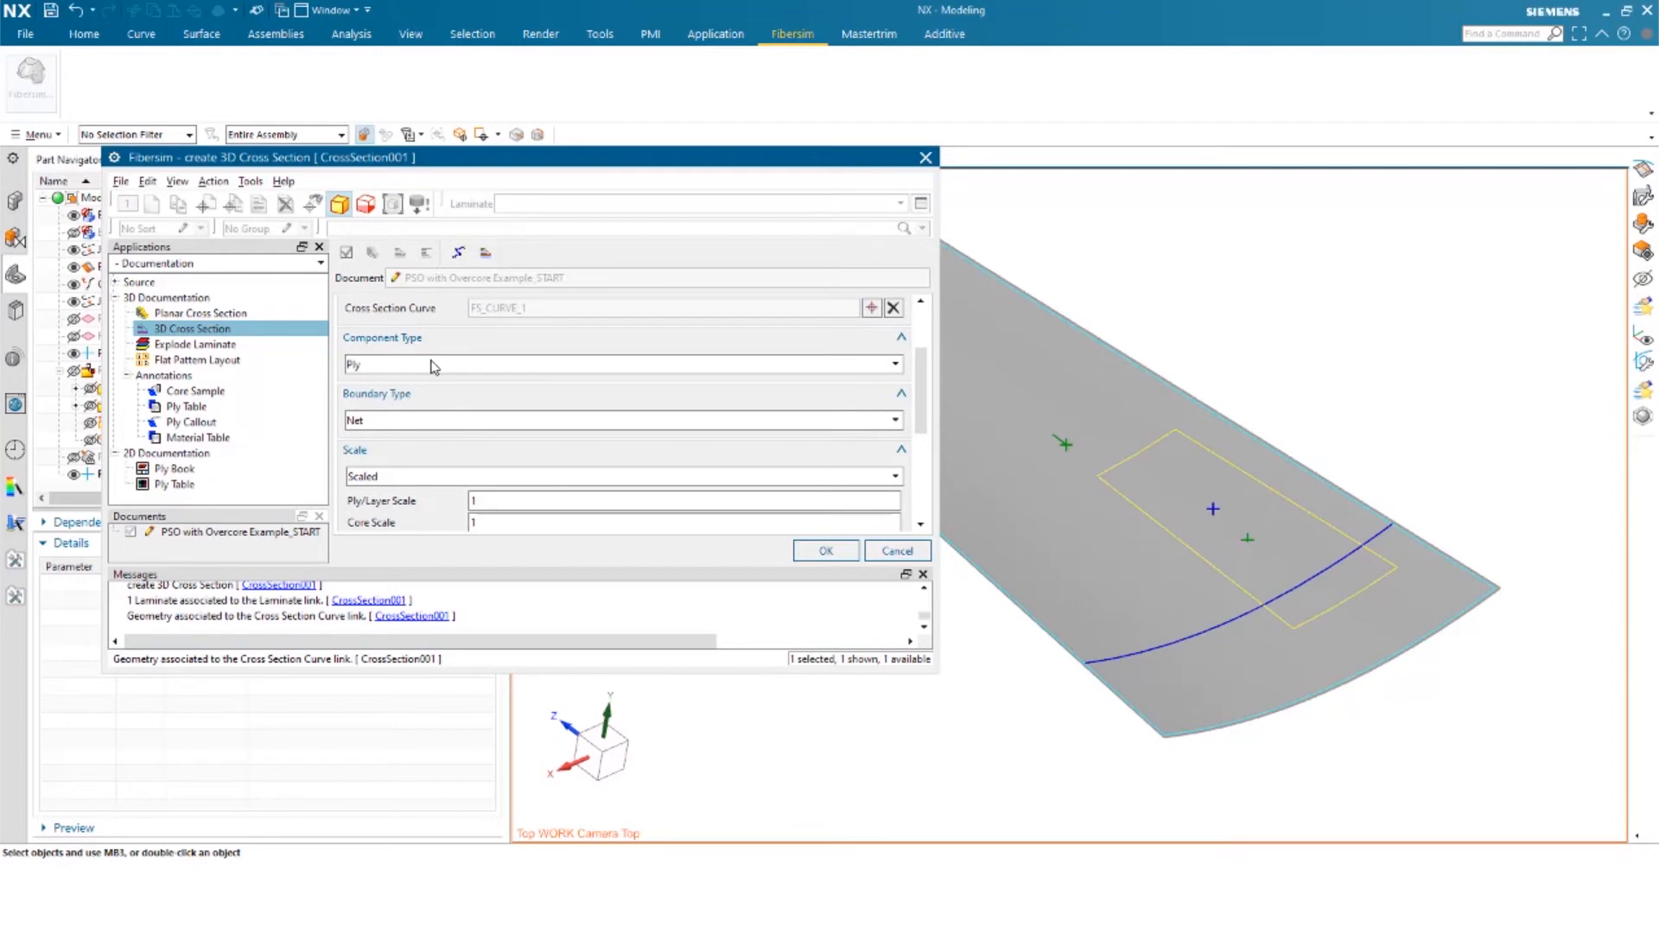
mouse_move(425, 412)
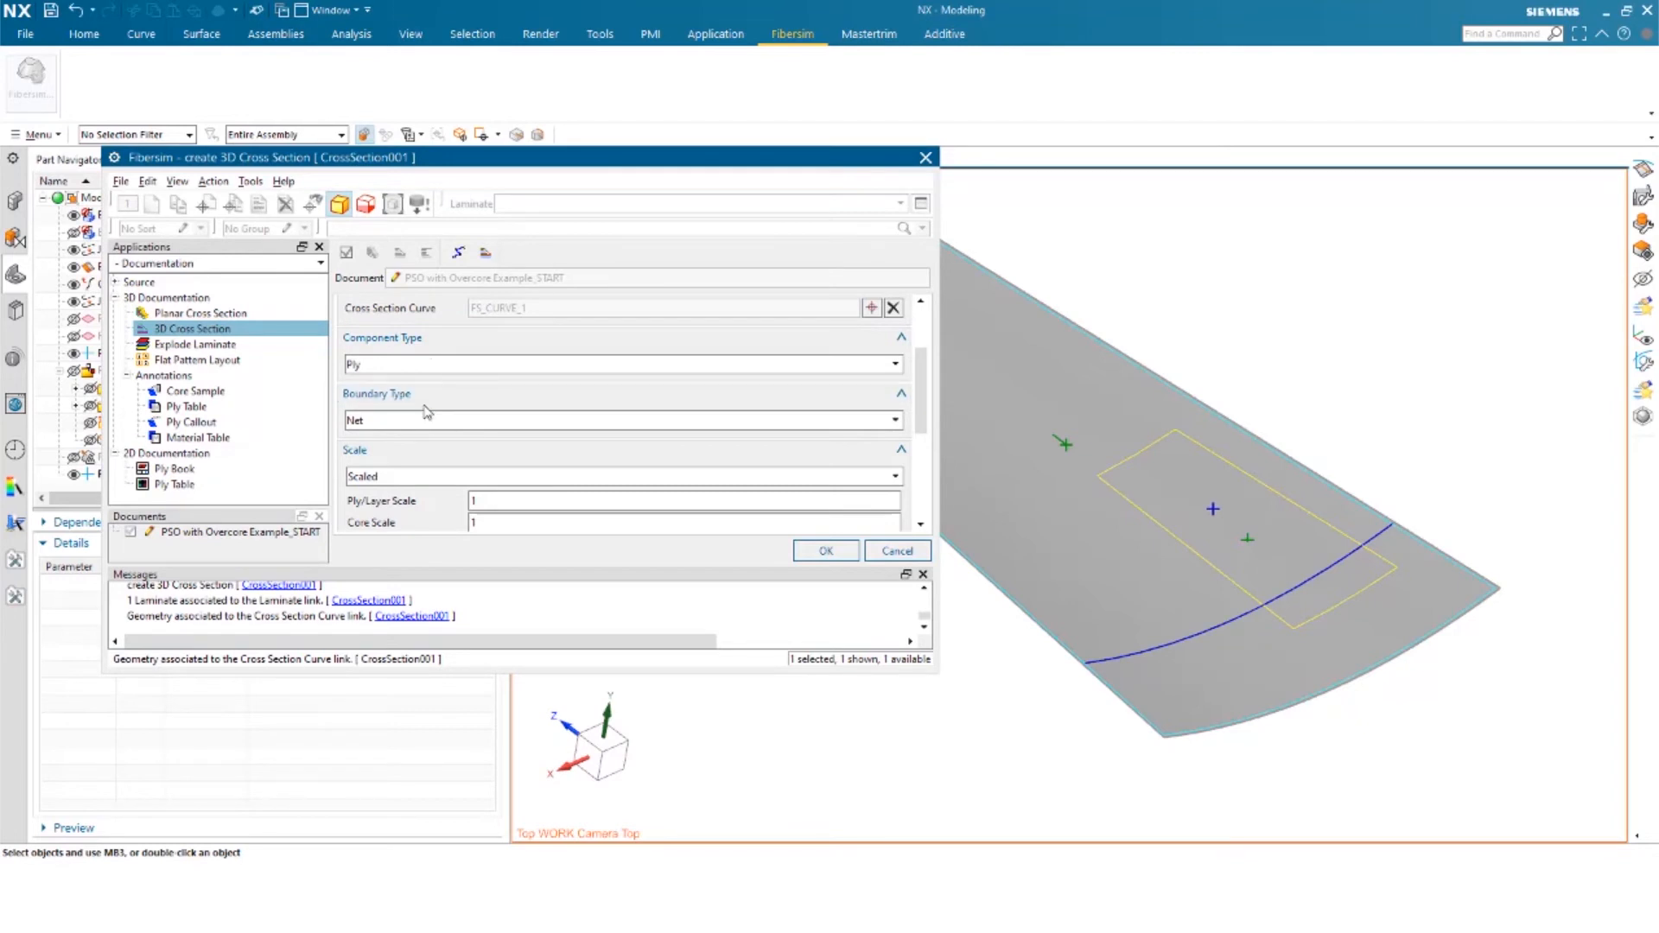
mouse_move(441, 435)
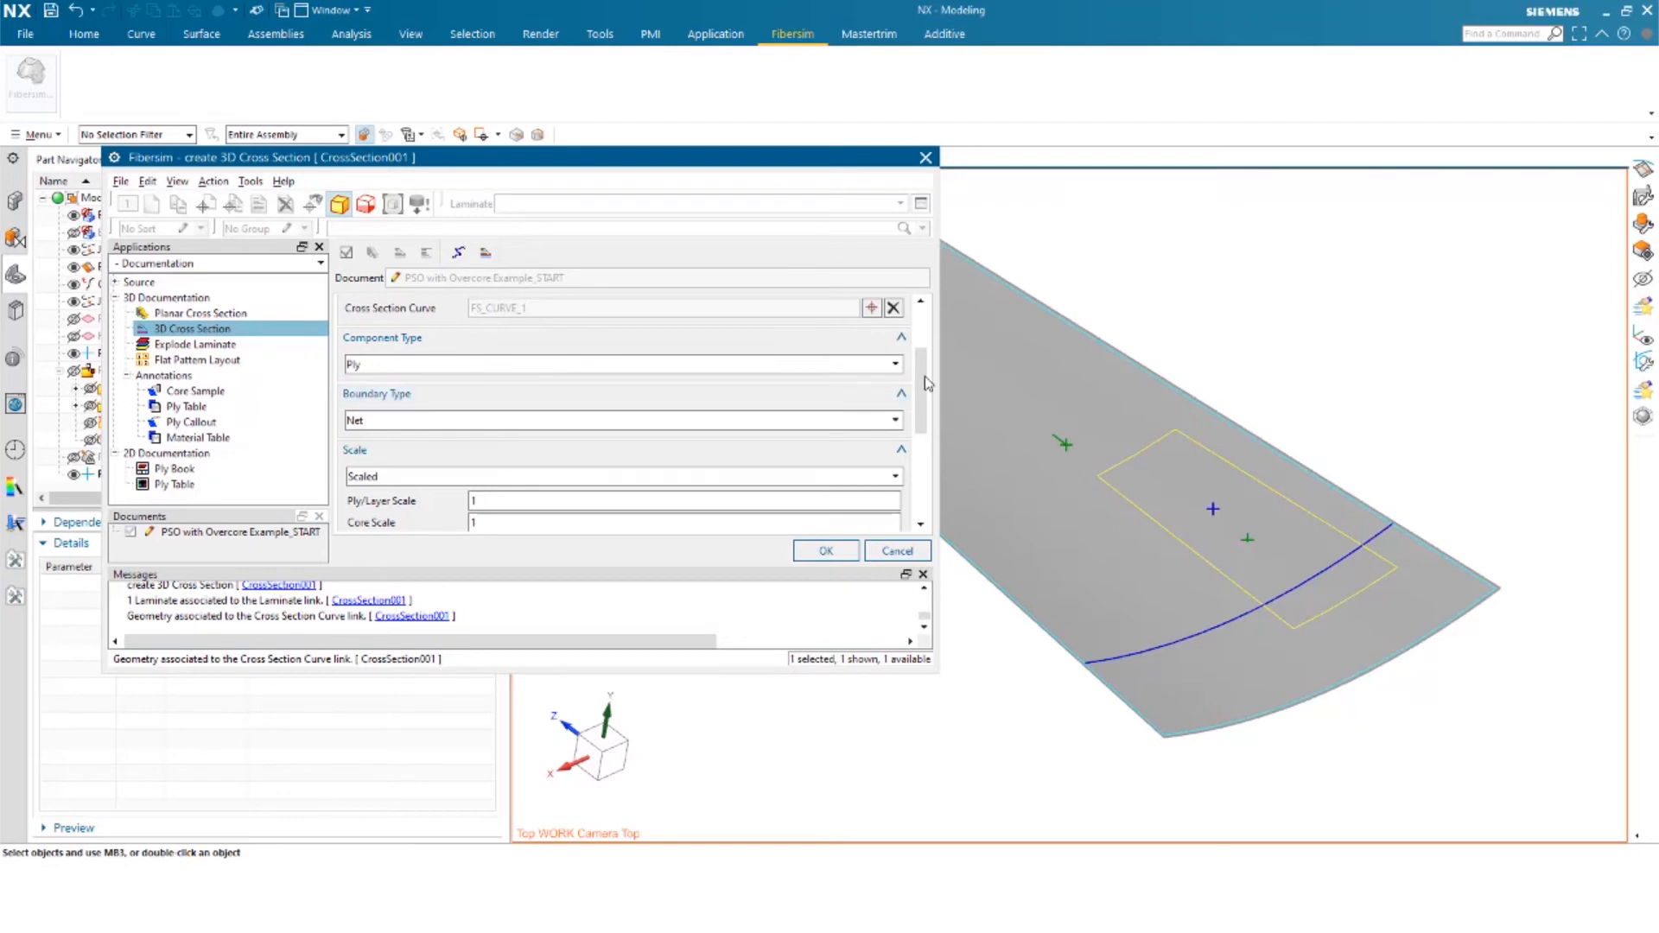
scroll(down, 3)
text(5)
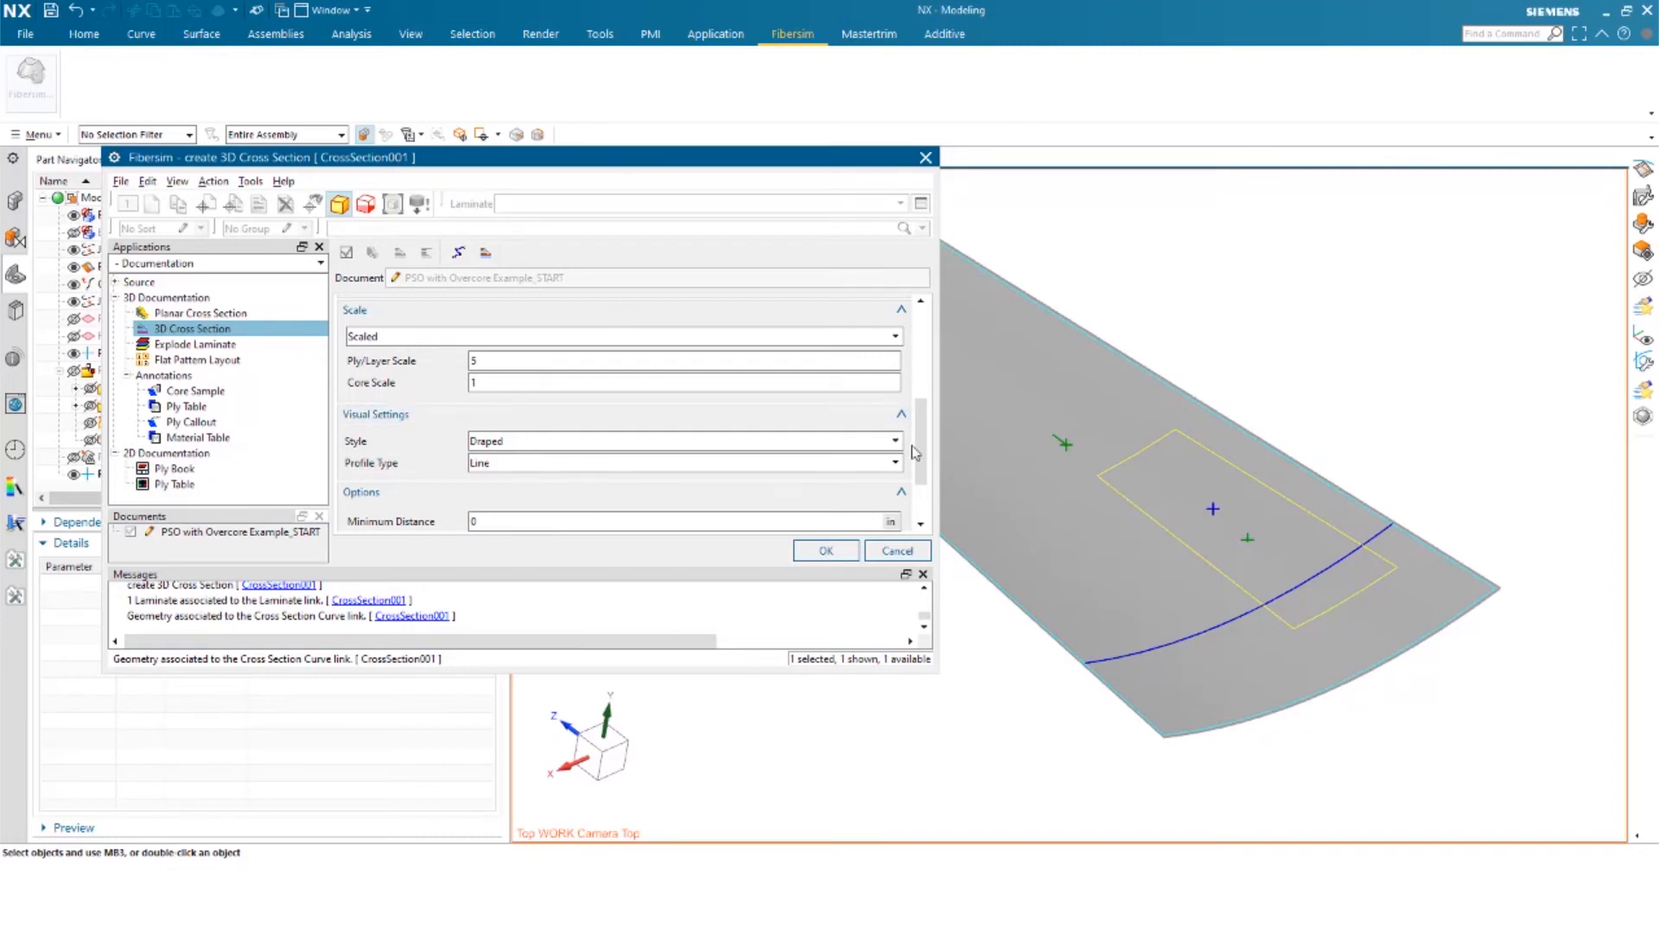
scroll(down, 3)
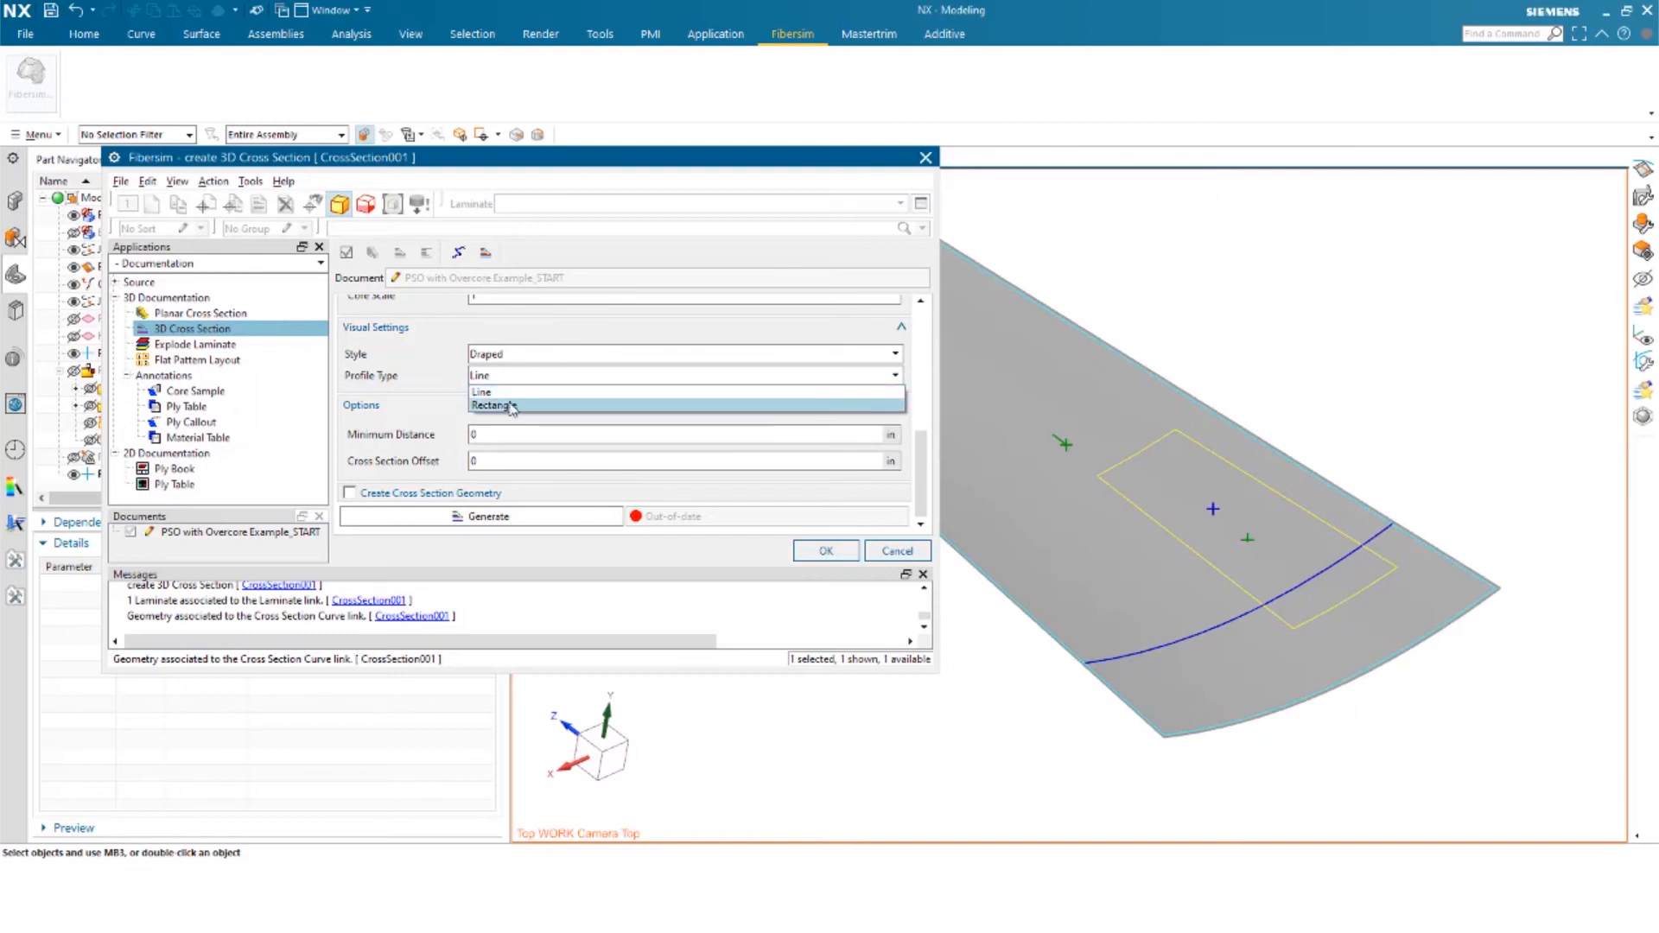
click(495, 404)
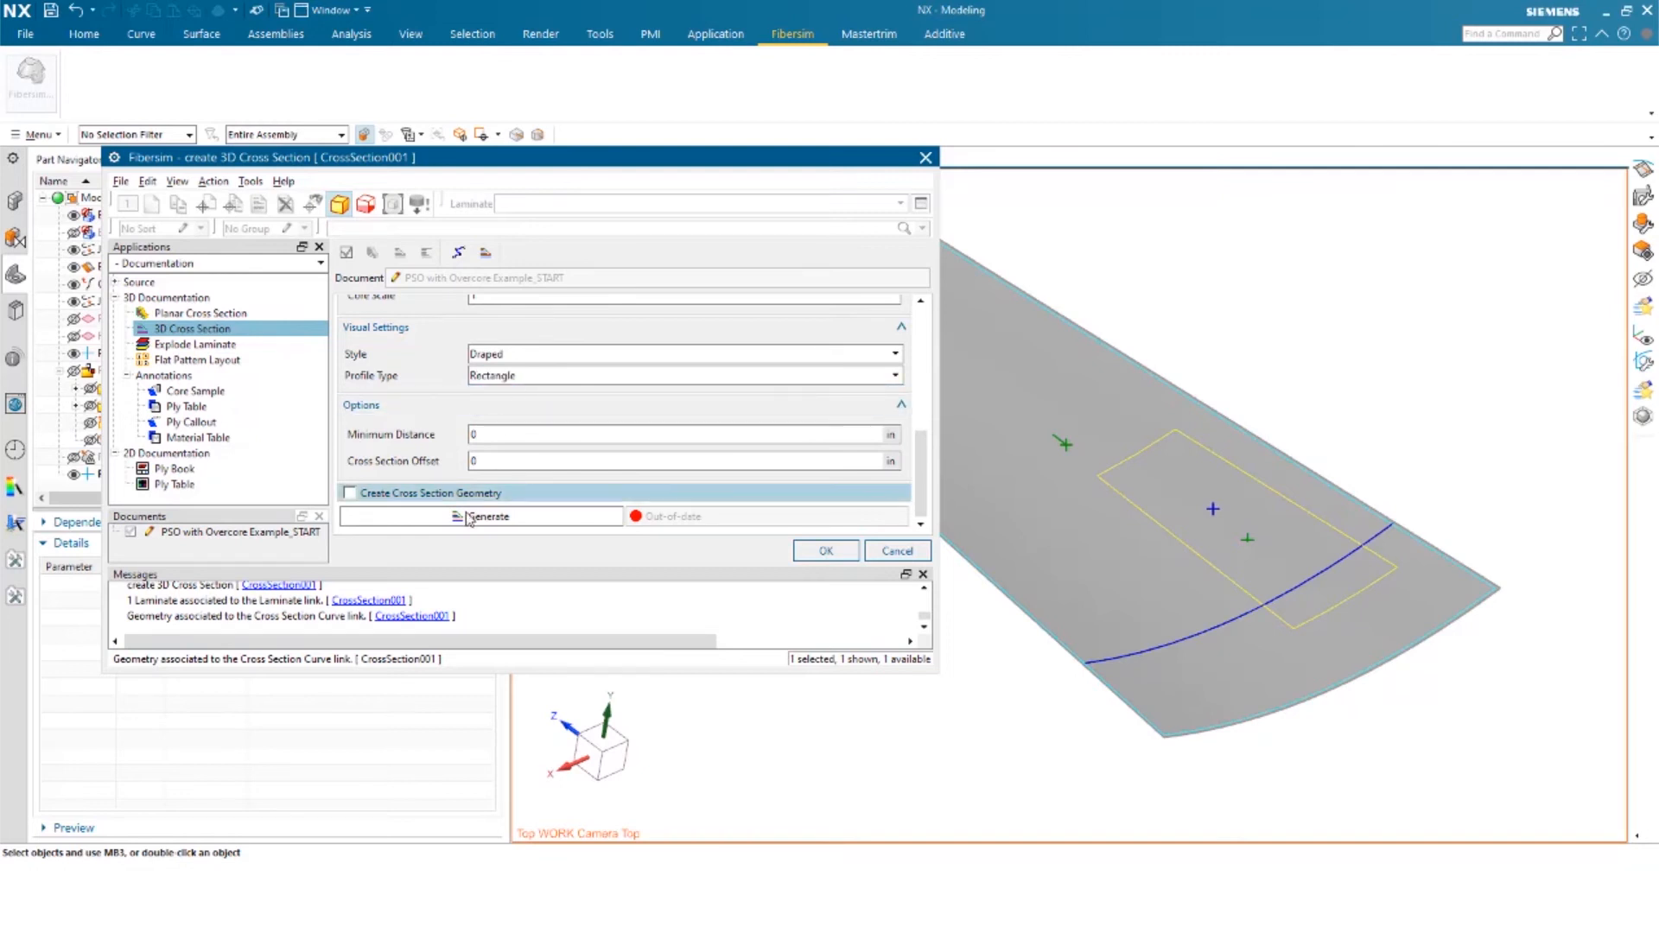
- Generate CrossSection001 and orbit the view to inspect the rectangular ply profiles draped over the core
click(487, 517)
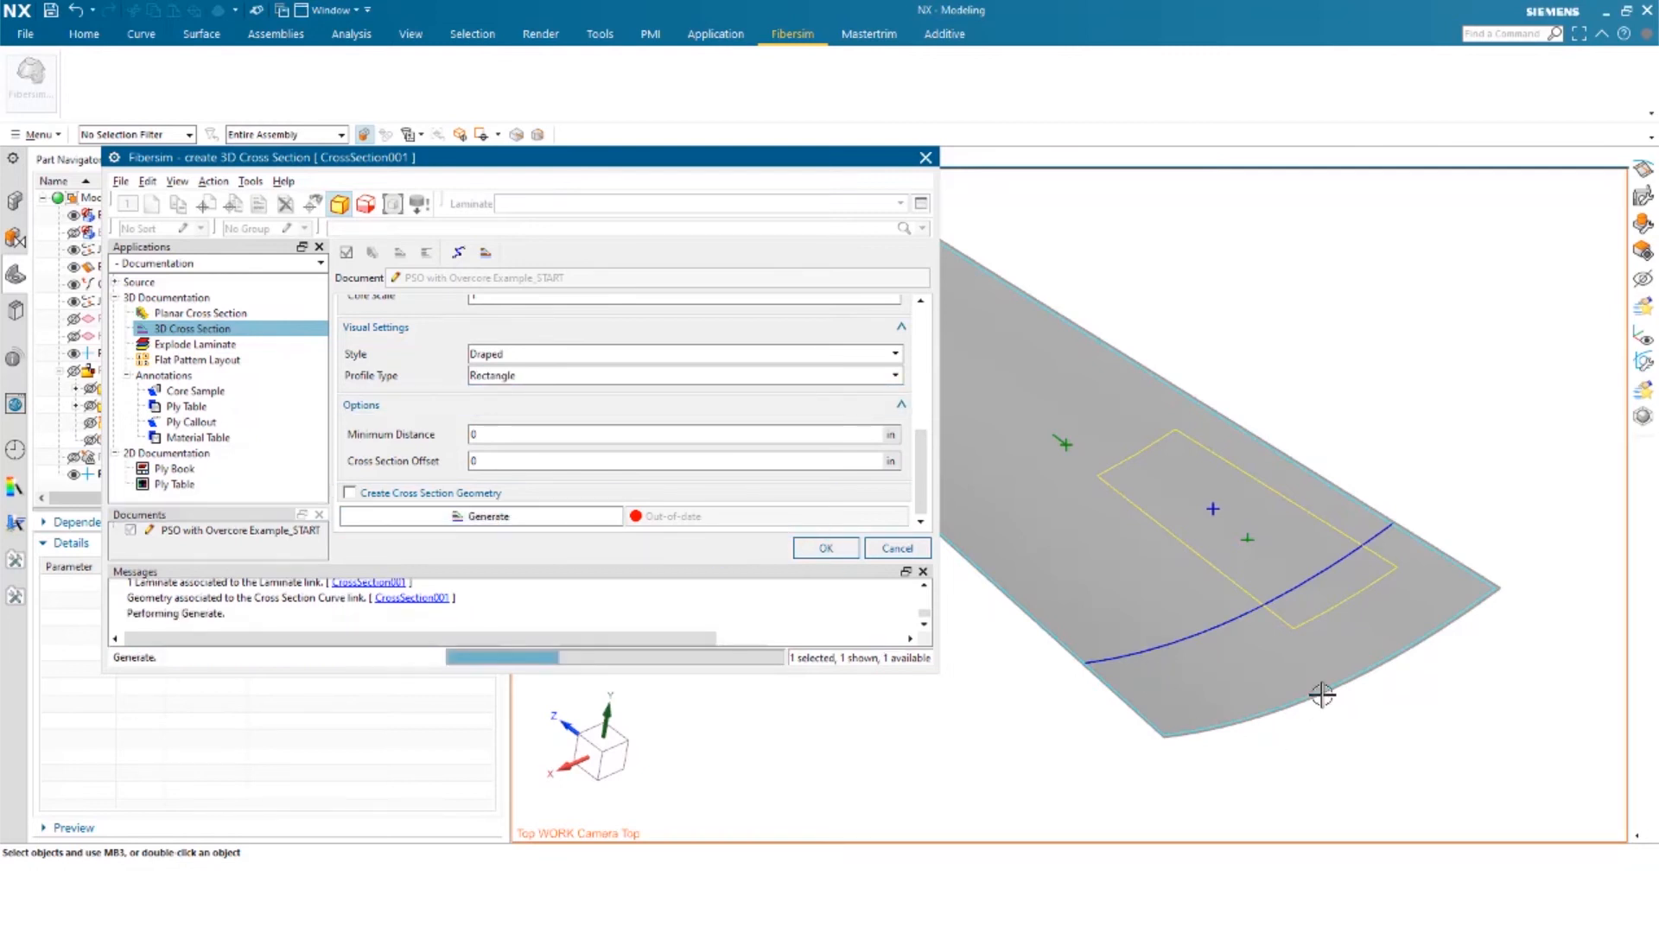
click(481, 515)
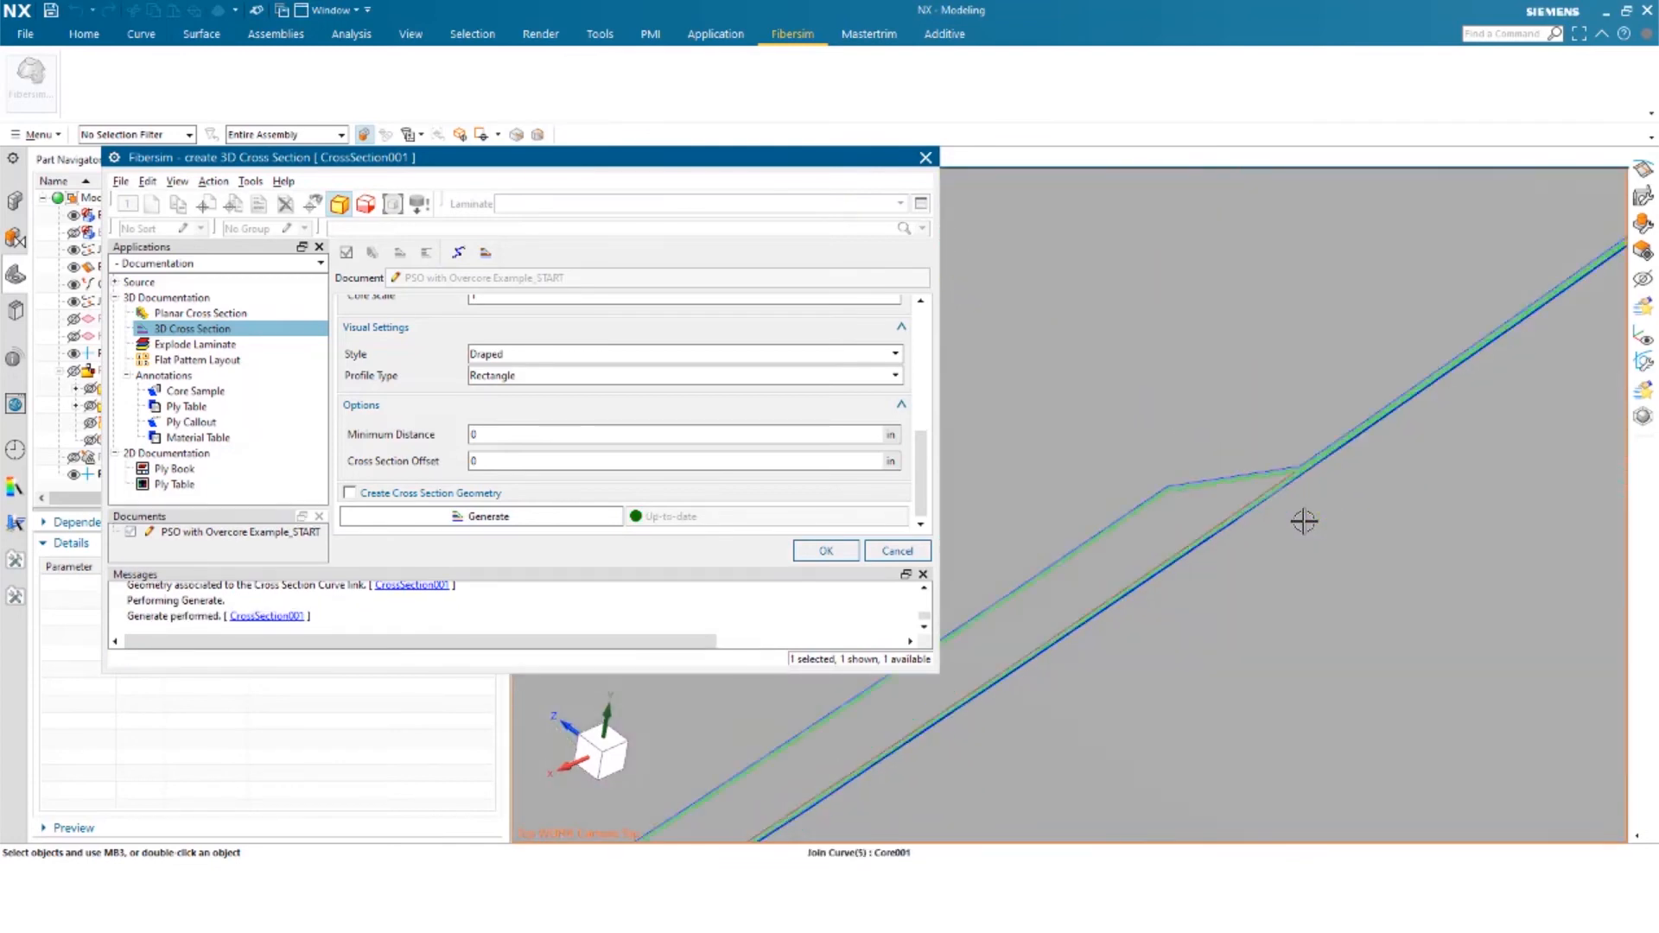
drag(1303, 520, 1292, 474)
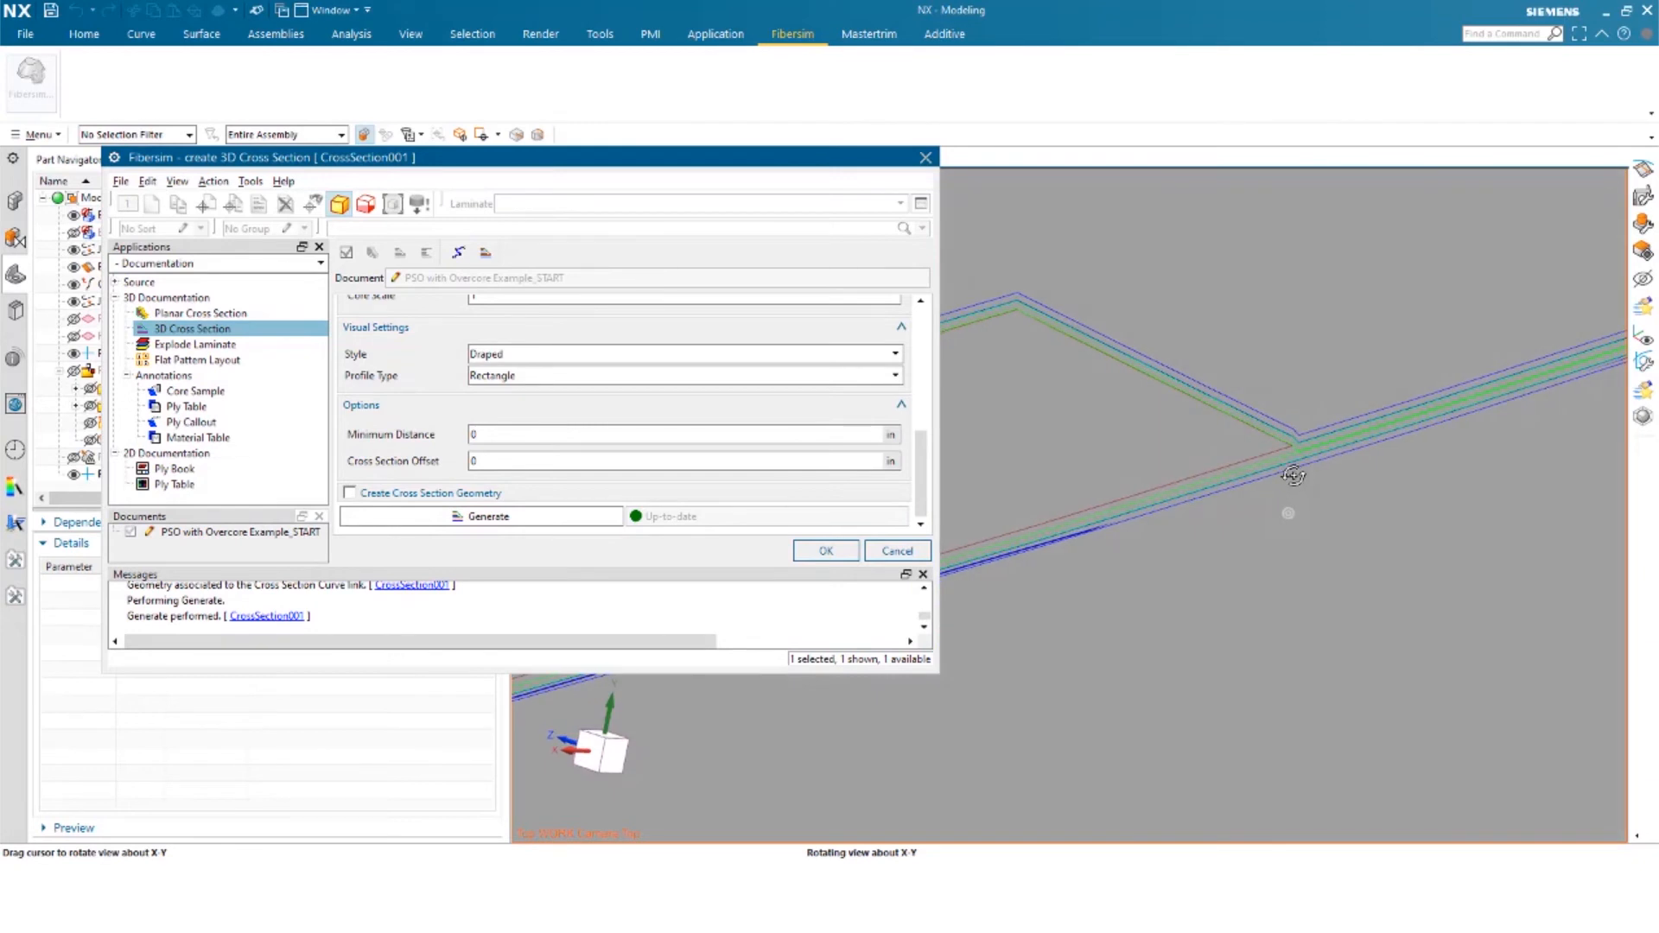
drag(1293, 474, 1061, 591)
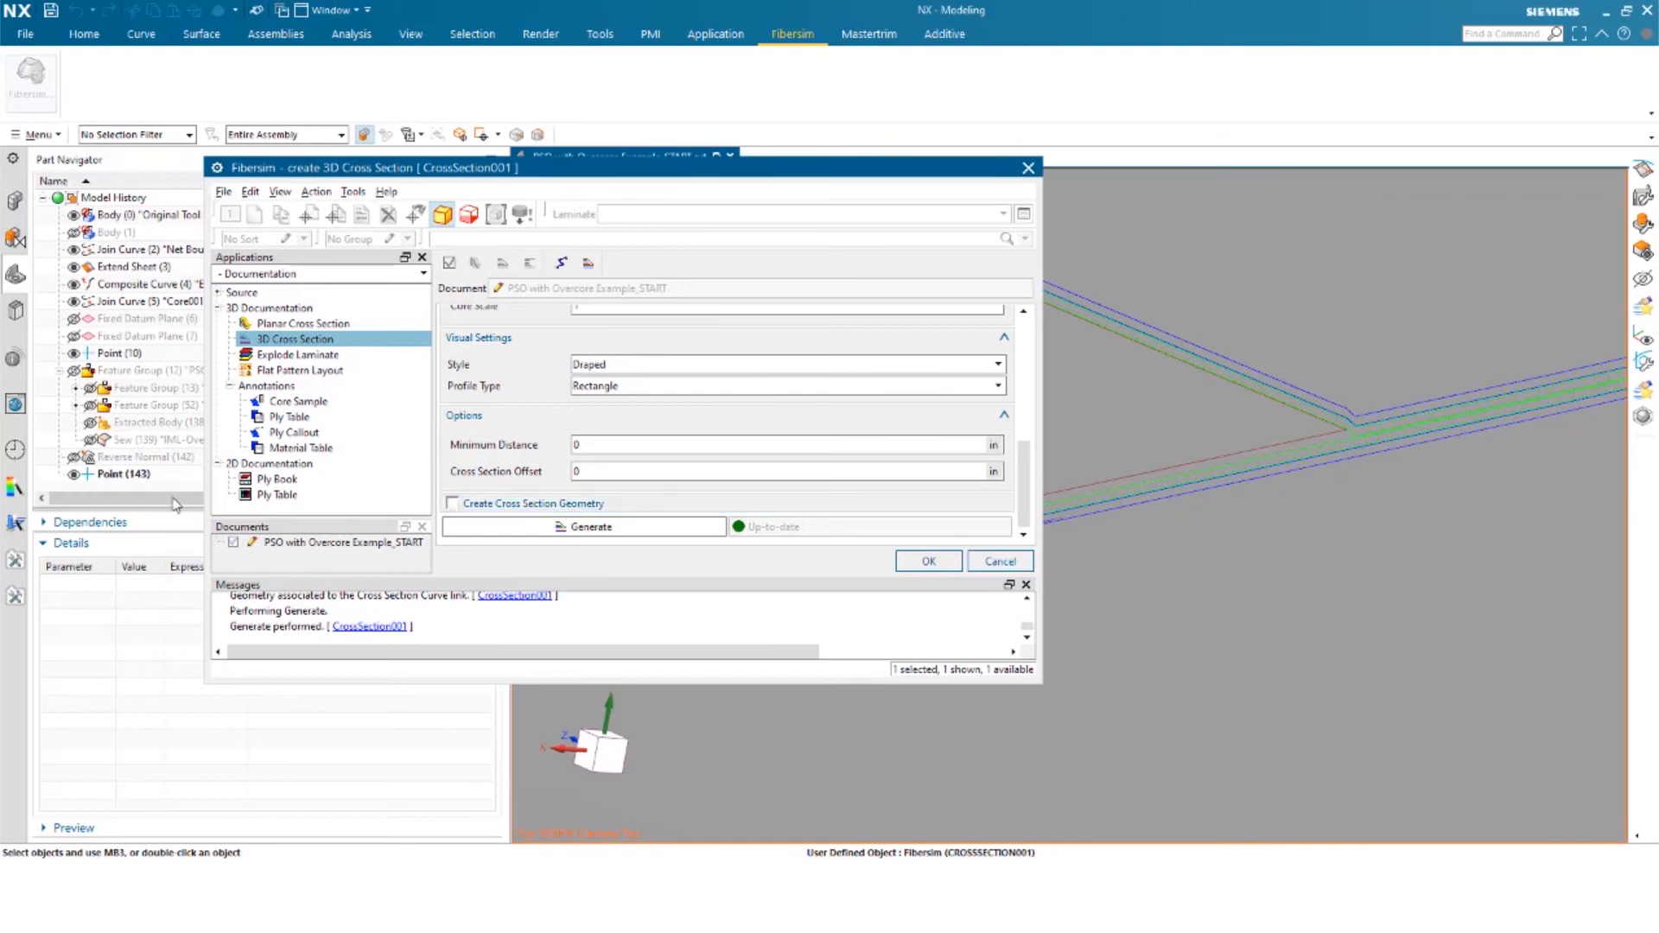
mouse_move(551, 460)
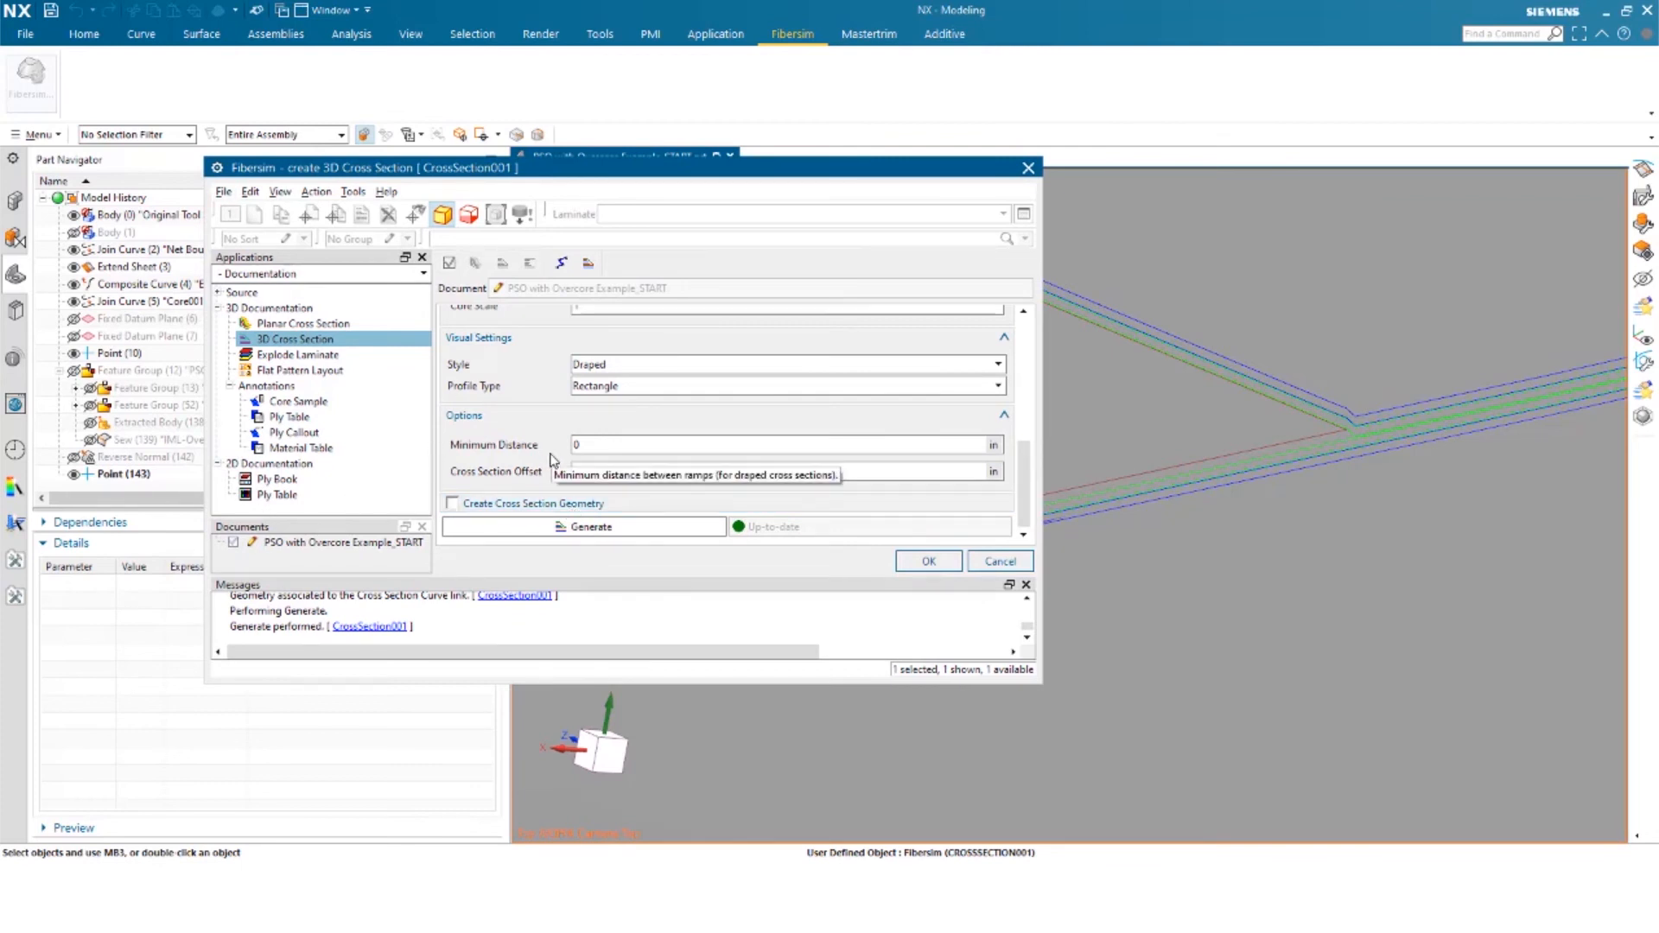